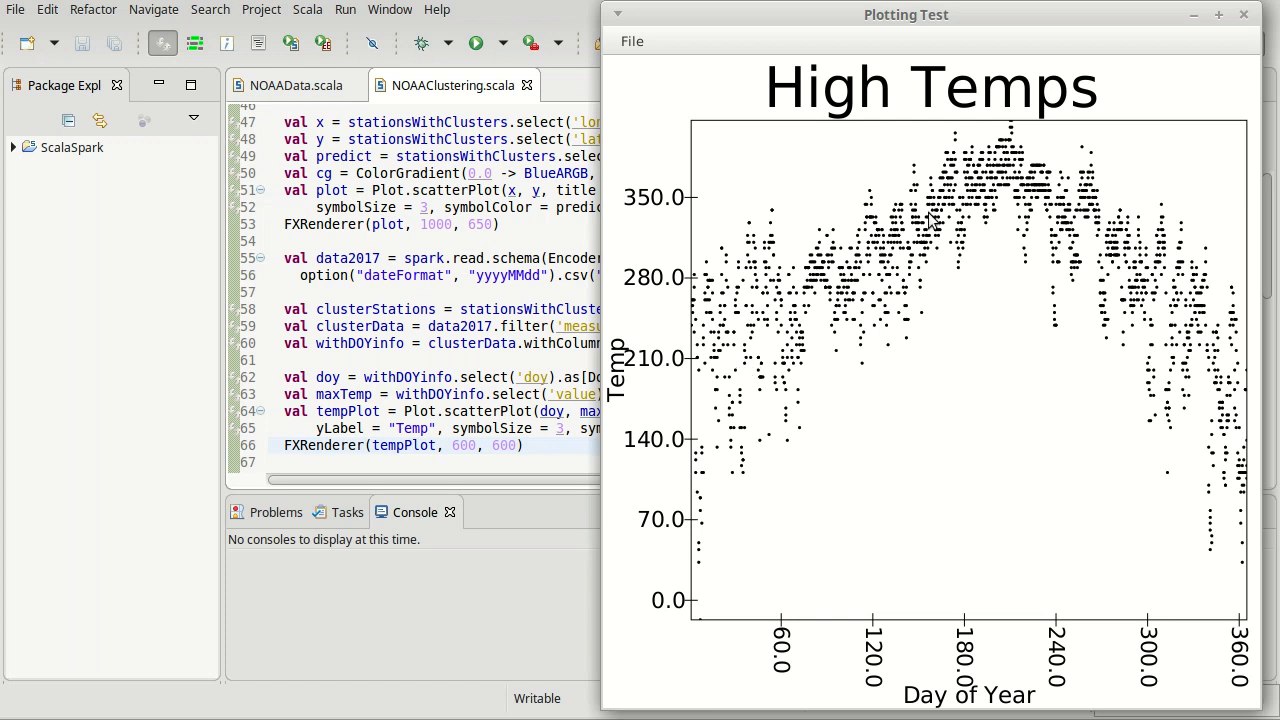
mouse_move(668, 156)
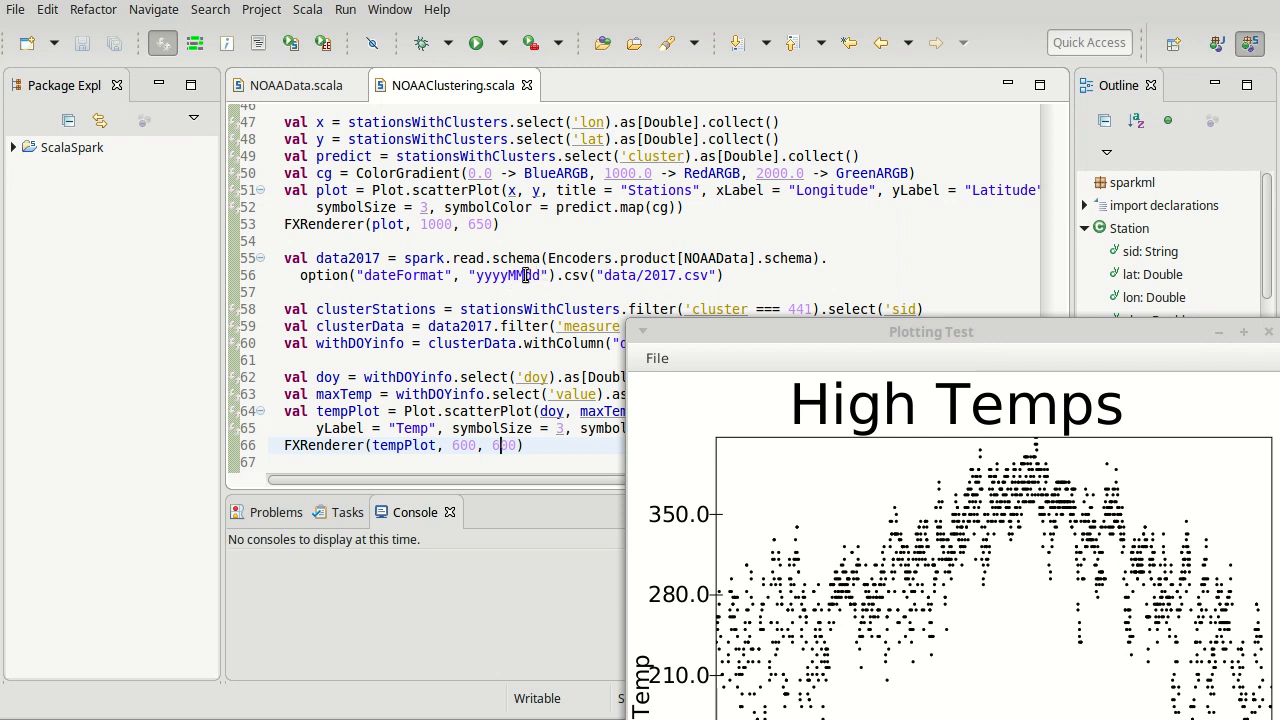
- Reposition the High Temps scatter plot window beside the code while reviewing it
left_click_drag(930, 332, 876, 24)
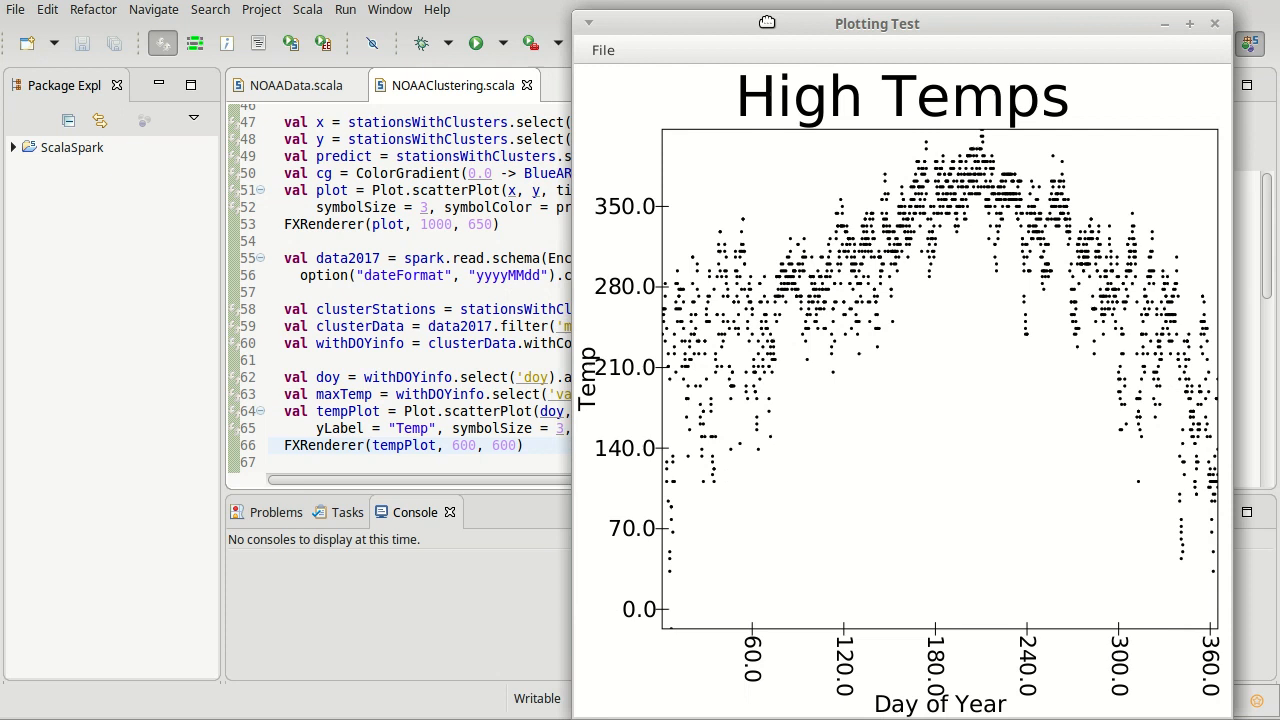
left_click_drag(876, 24, 896, 4)
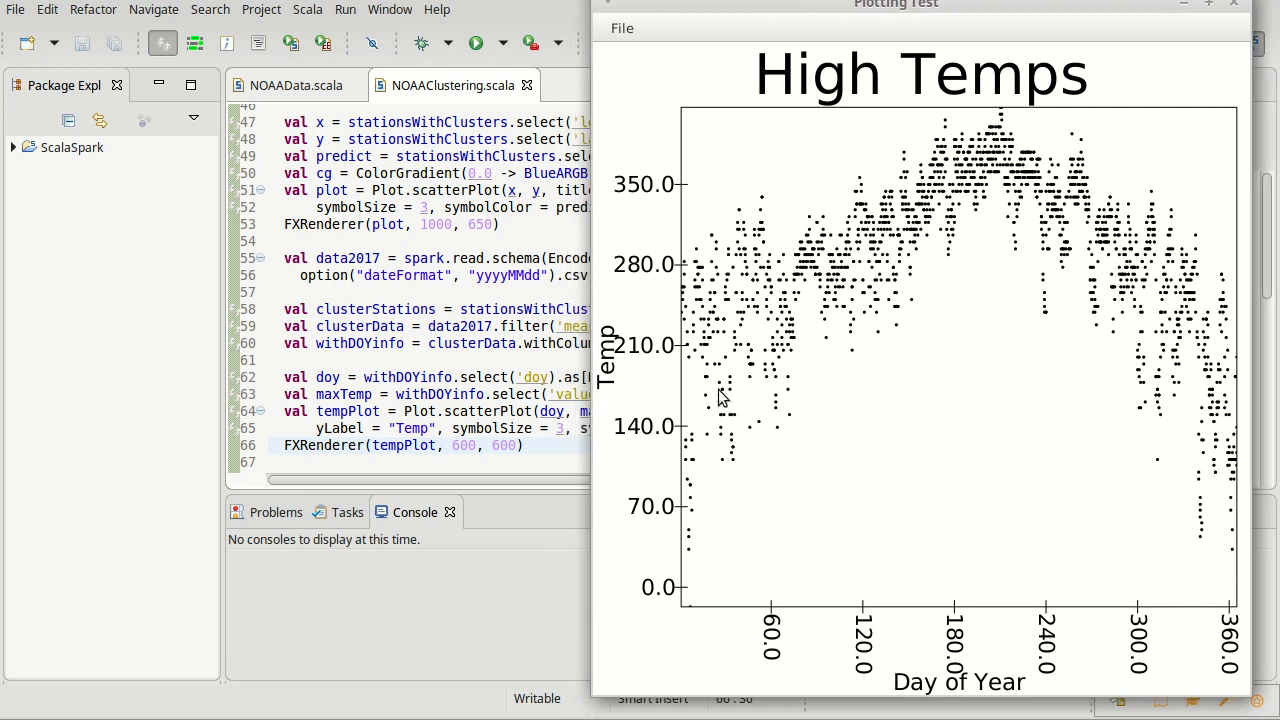
mouse_move(1170, 280)
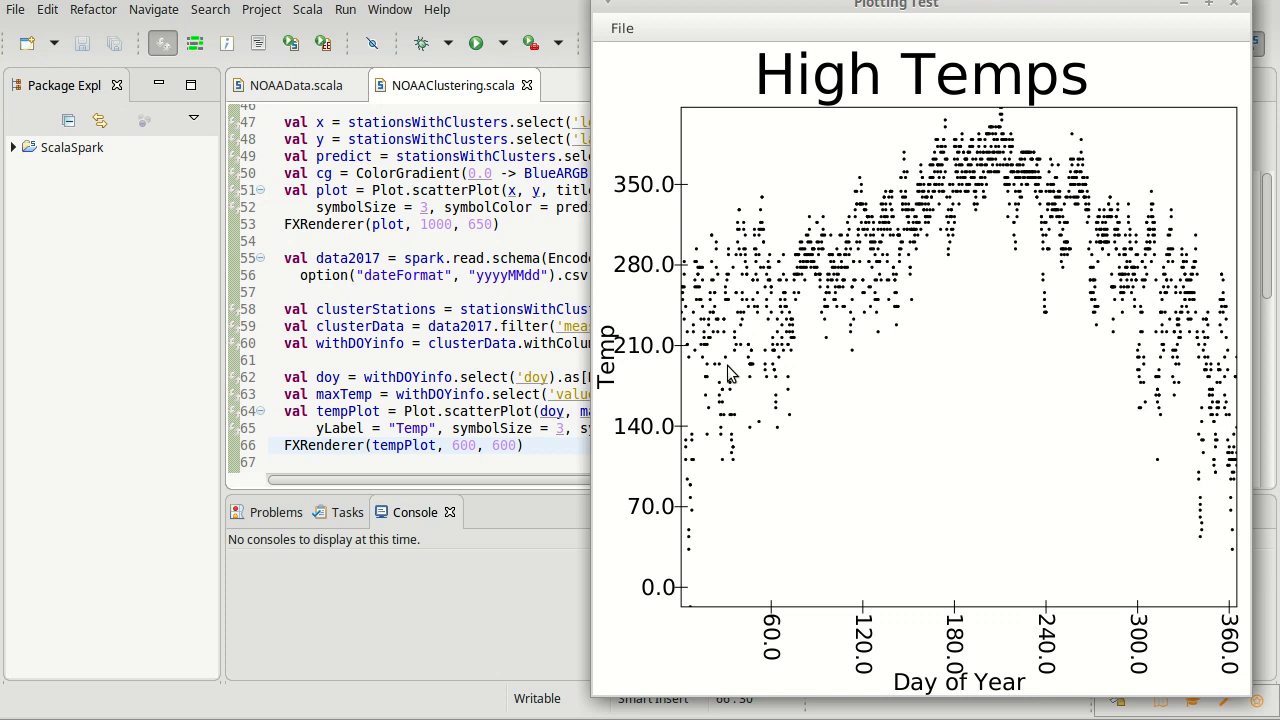
mouse_move(710, 410)
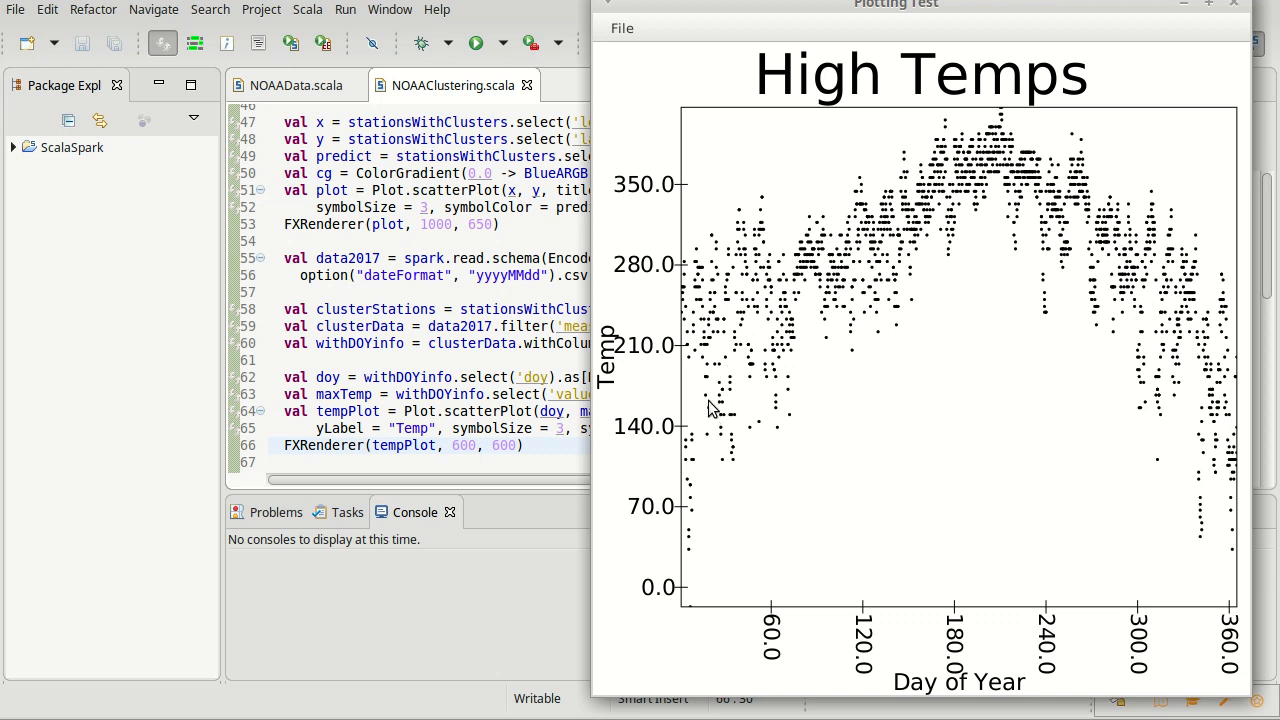
mouse_move(940, 196)
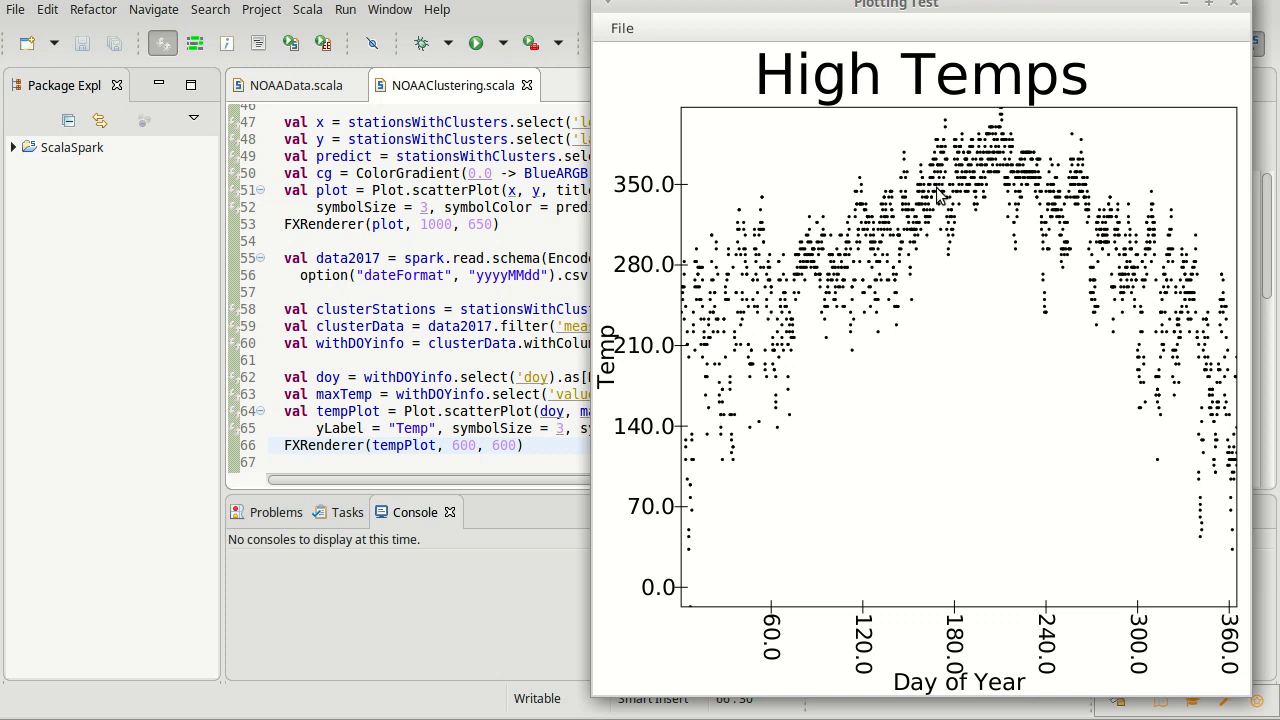
mouse_move(1018, 184)
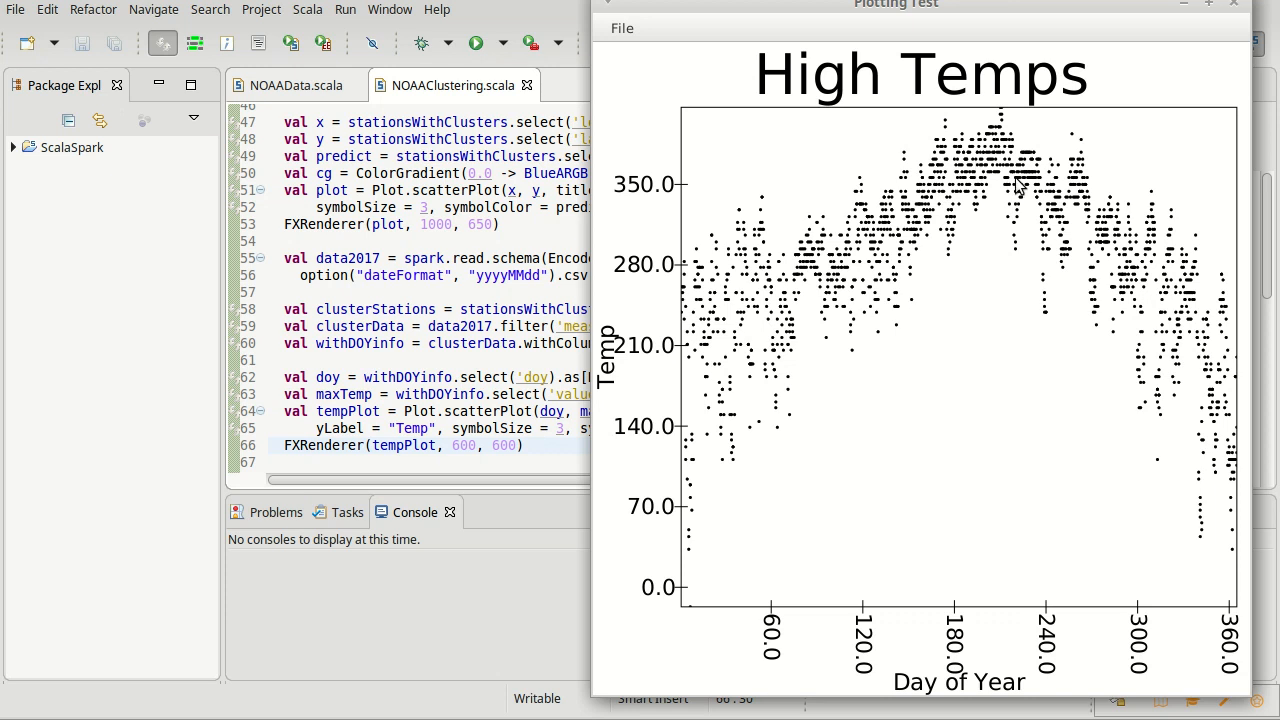
mouse_move(1010, 188)
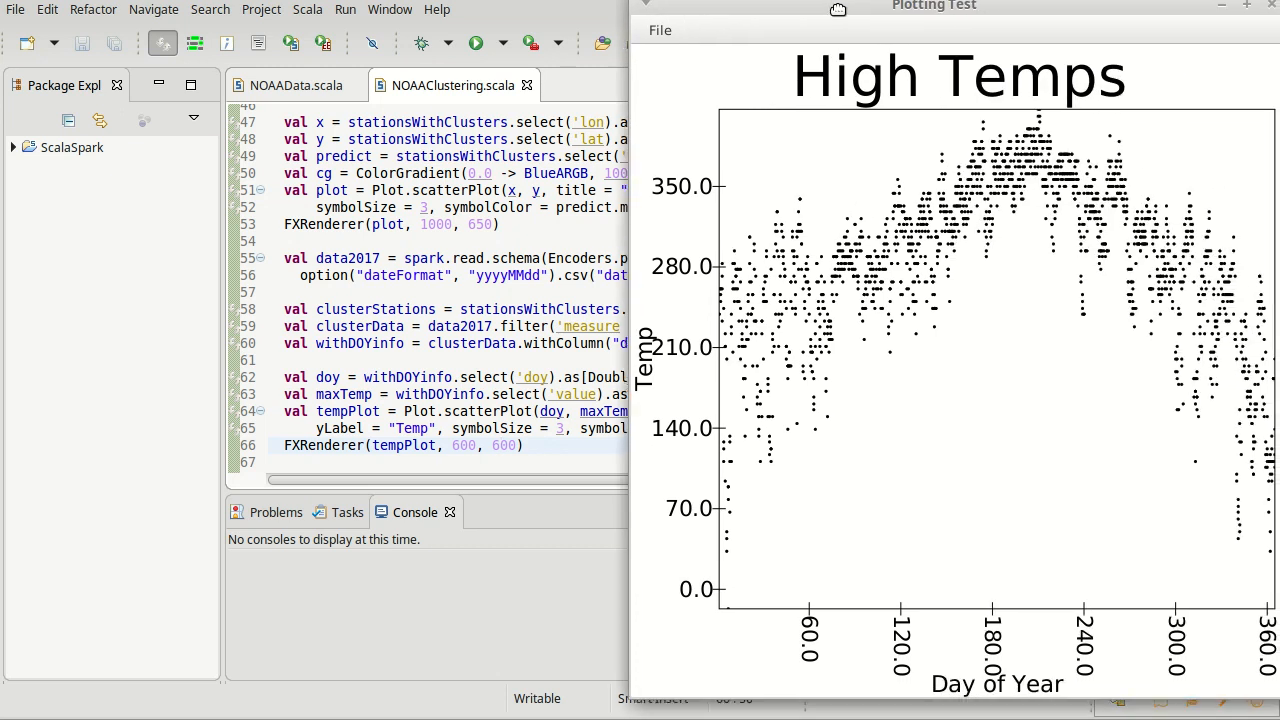
left_click_drag(932, 6, 876, 6)
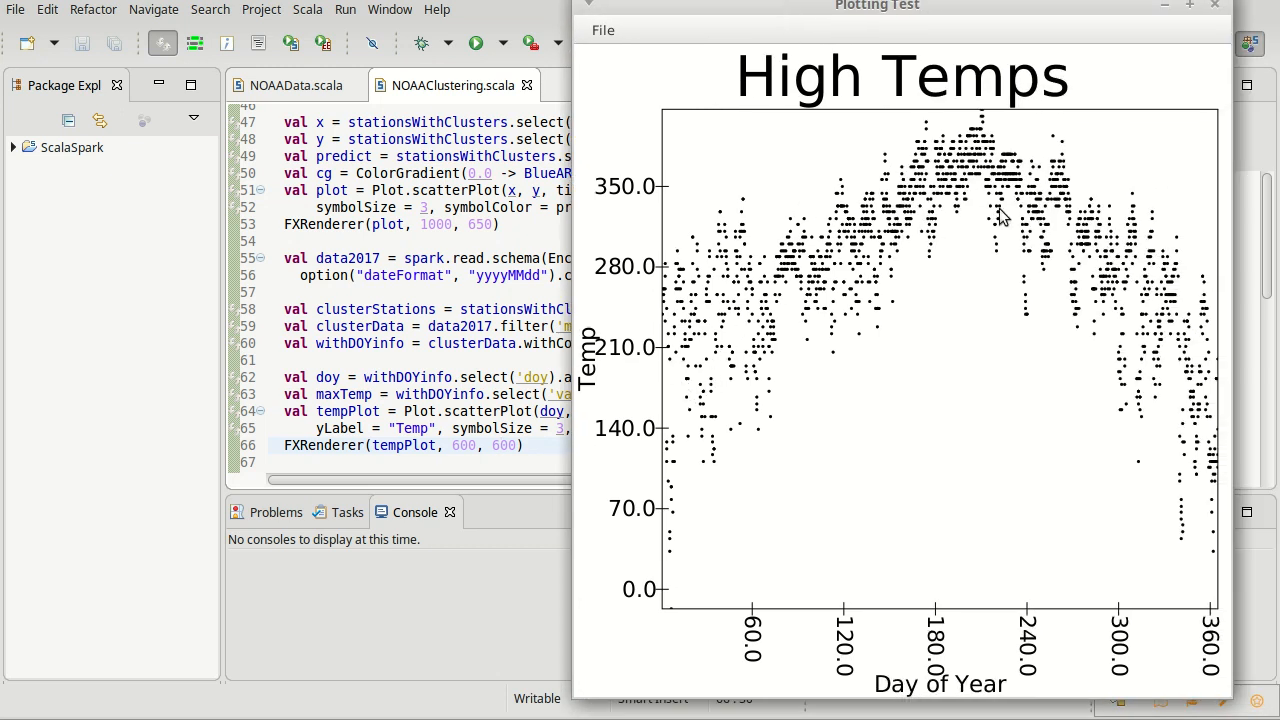
mouse_move(720, 404)
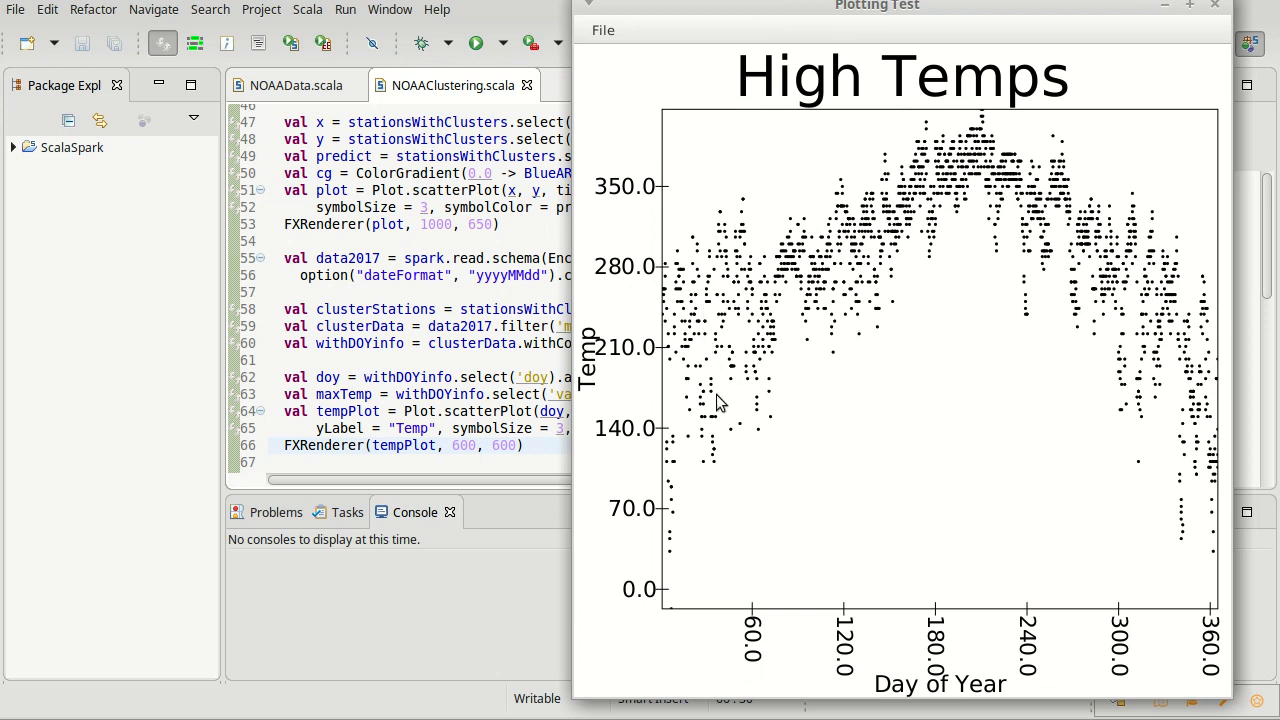
mouse_move(876, 232)
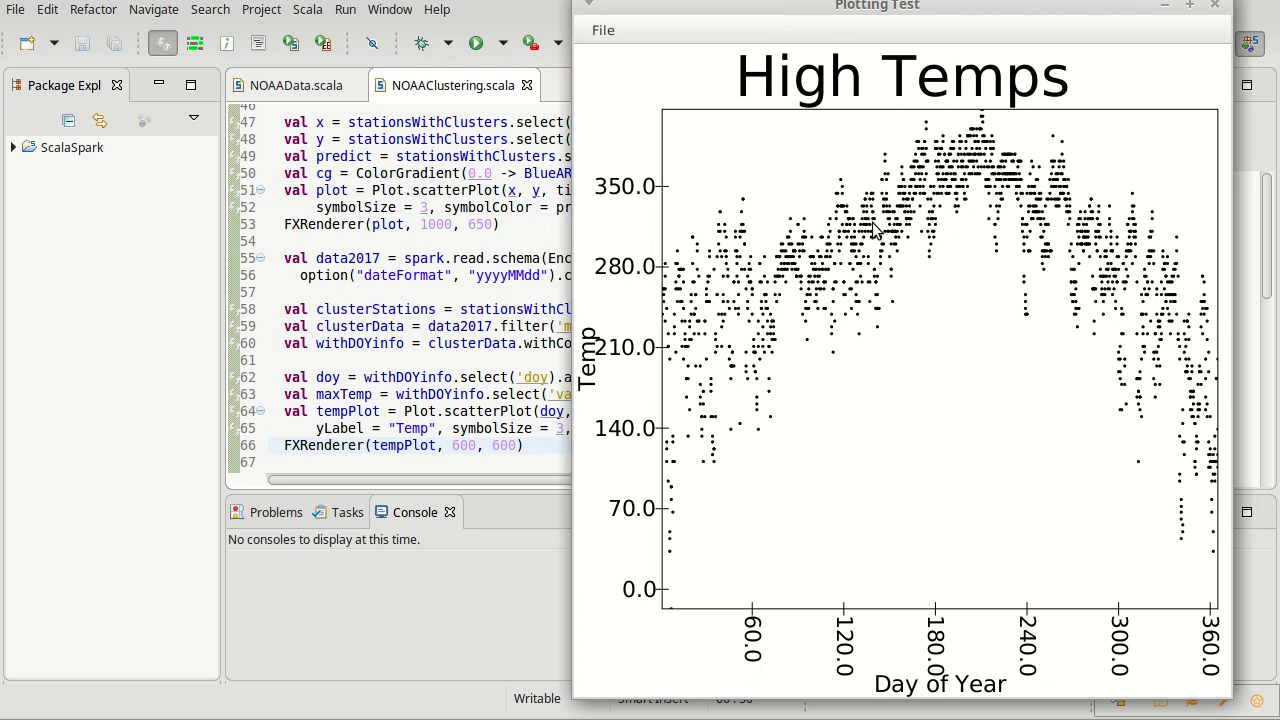
mouse_move(804, 344)
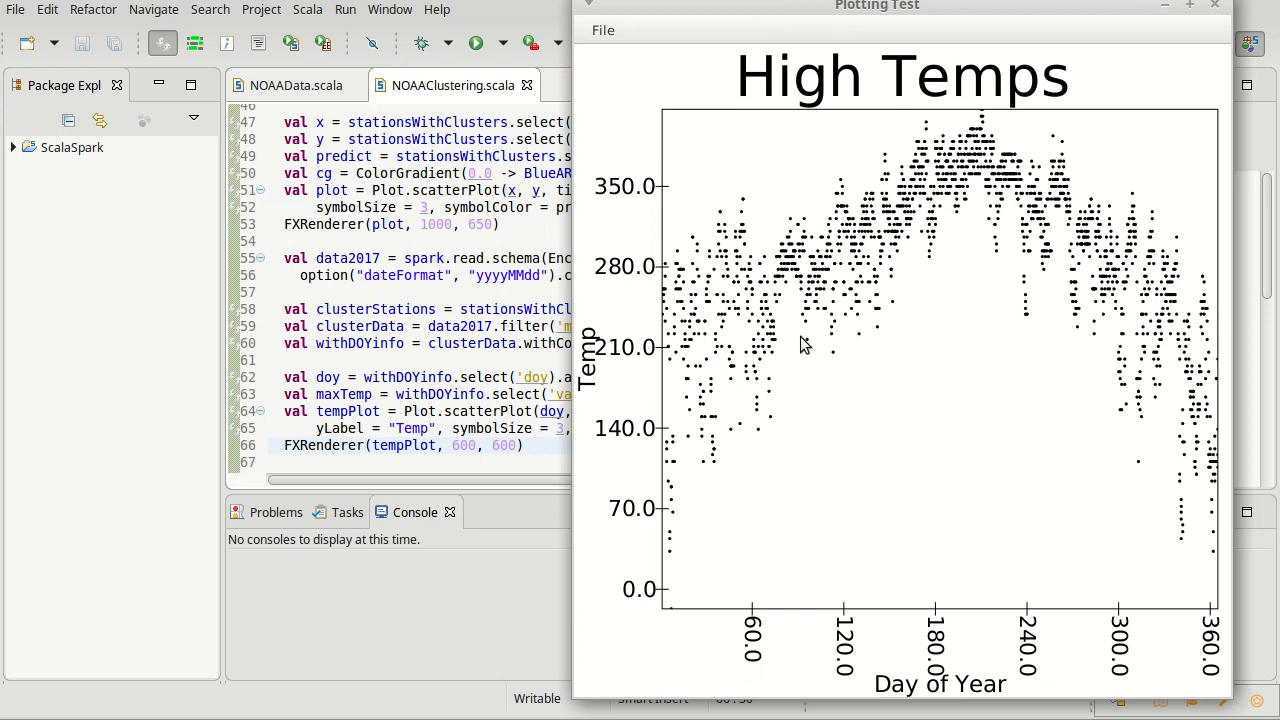
mouse_move(1024, 238)
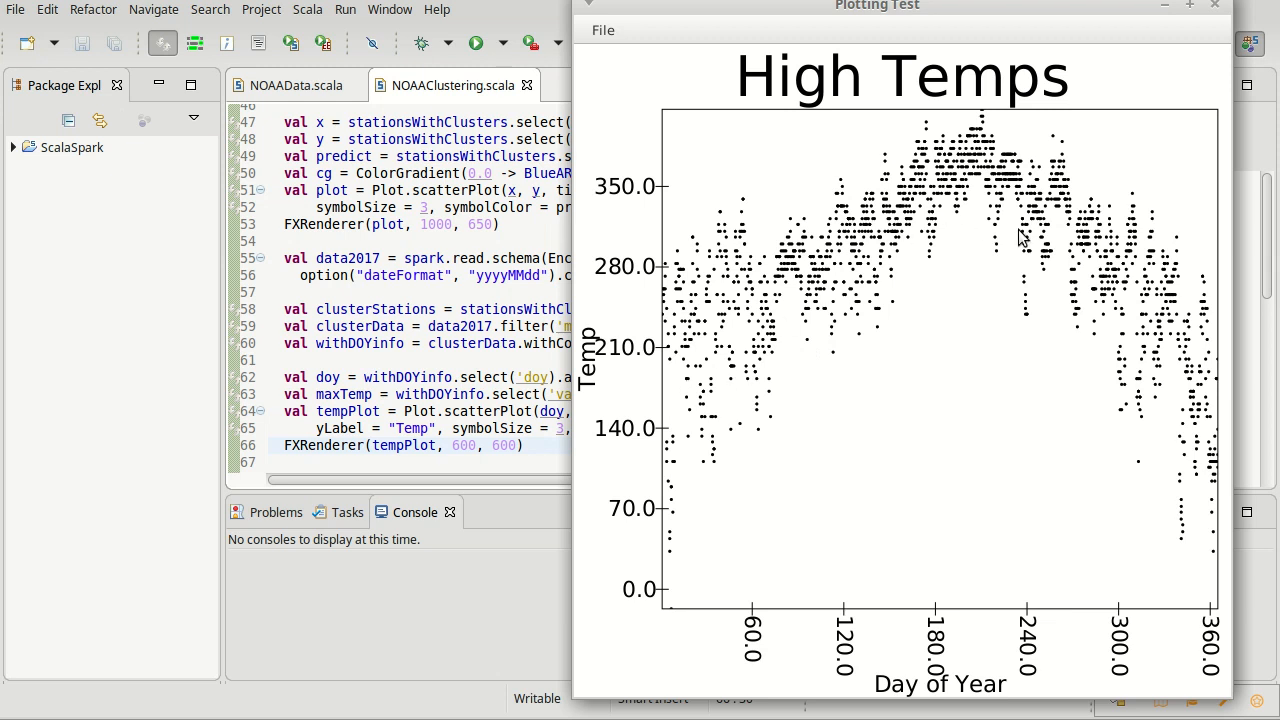
mouse_move(1178, 418)
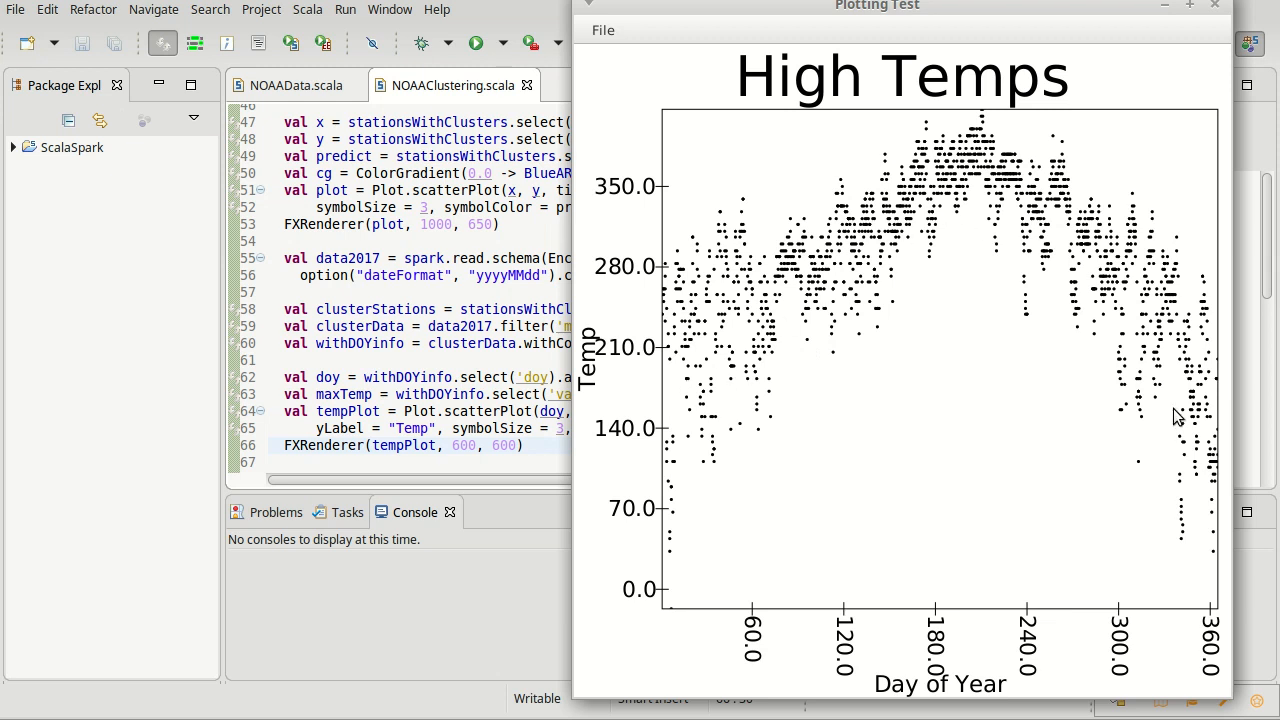
mouse_move(1150, 424)
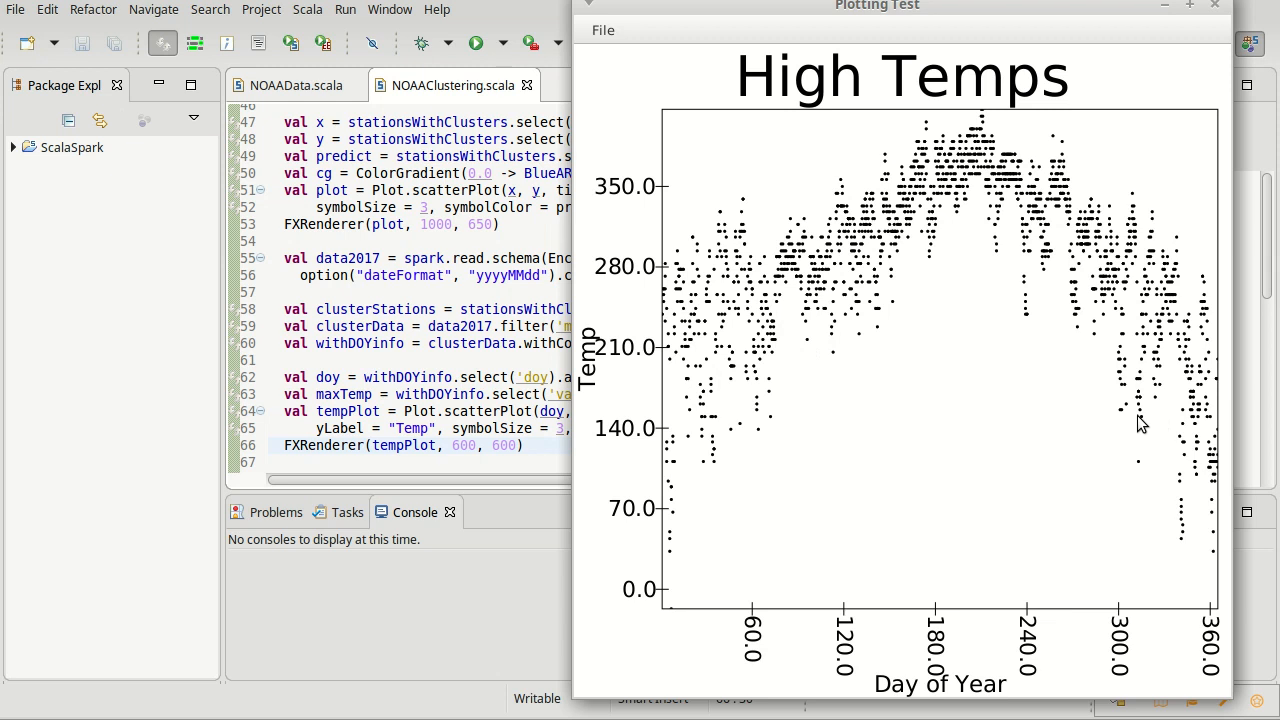
mouse_move(990, 368)
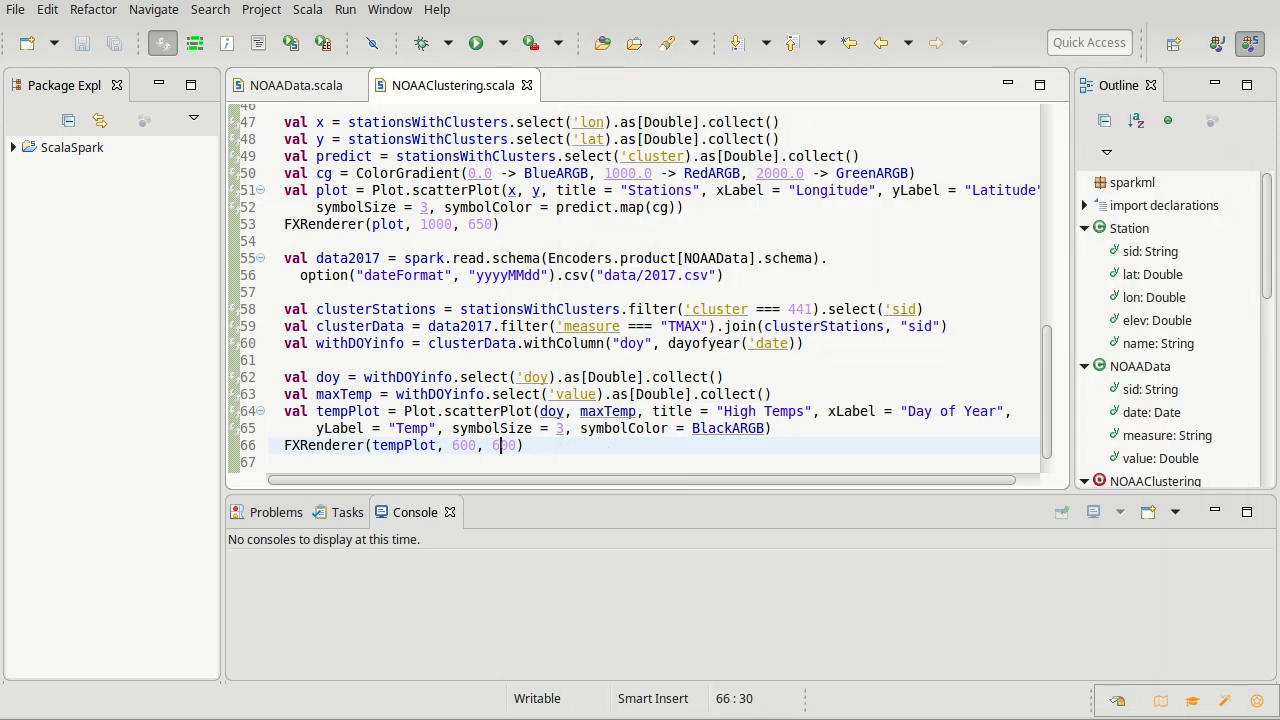
mouse_move(608, 244)
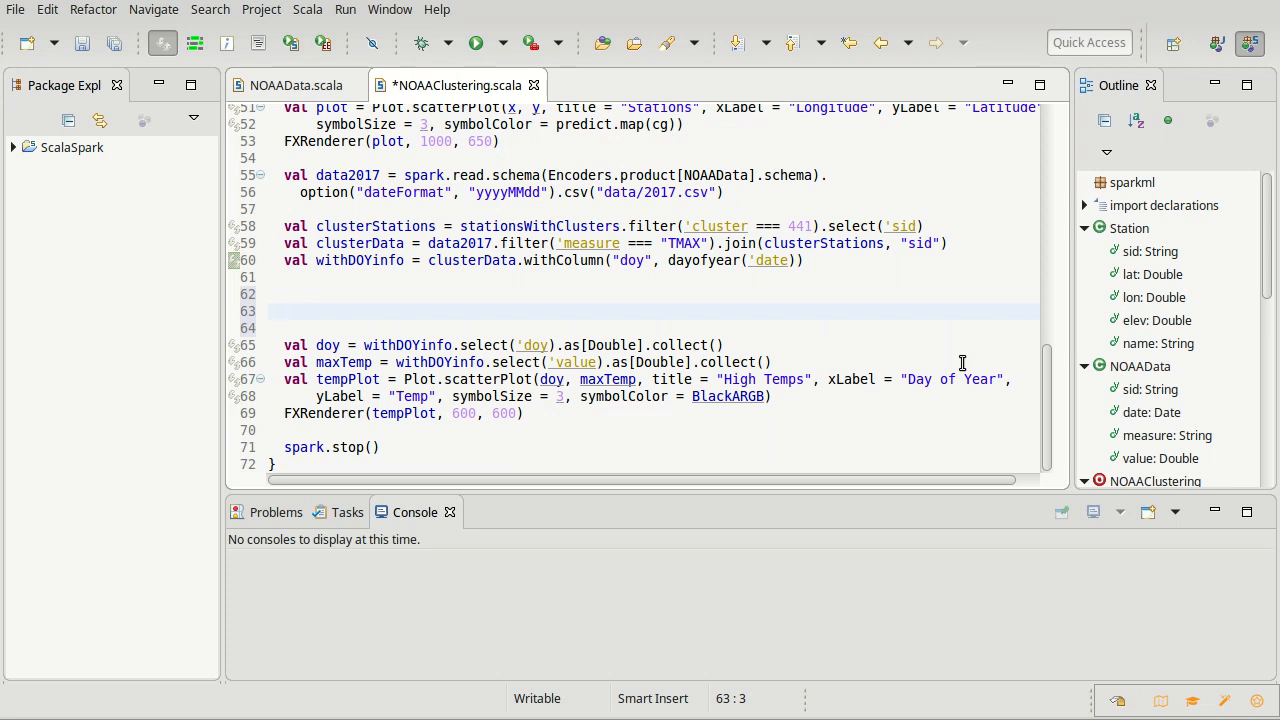
- Write the comment // y = a*x1+b*x2+c*x3 above the day-of-year code
type("// y")
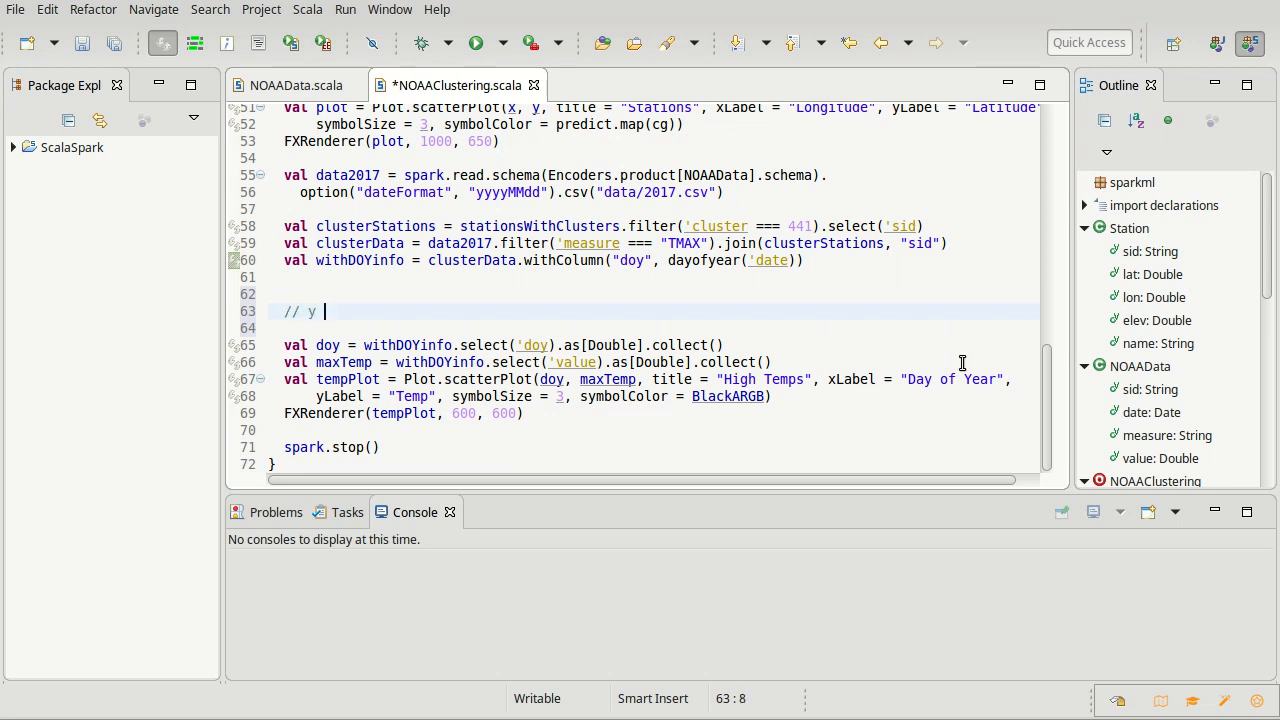
type("=")
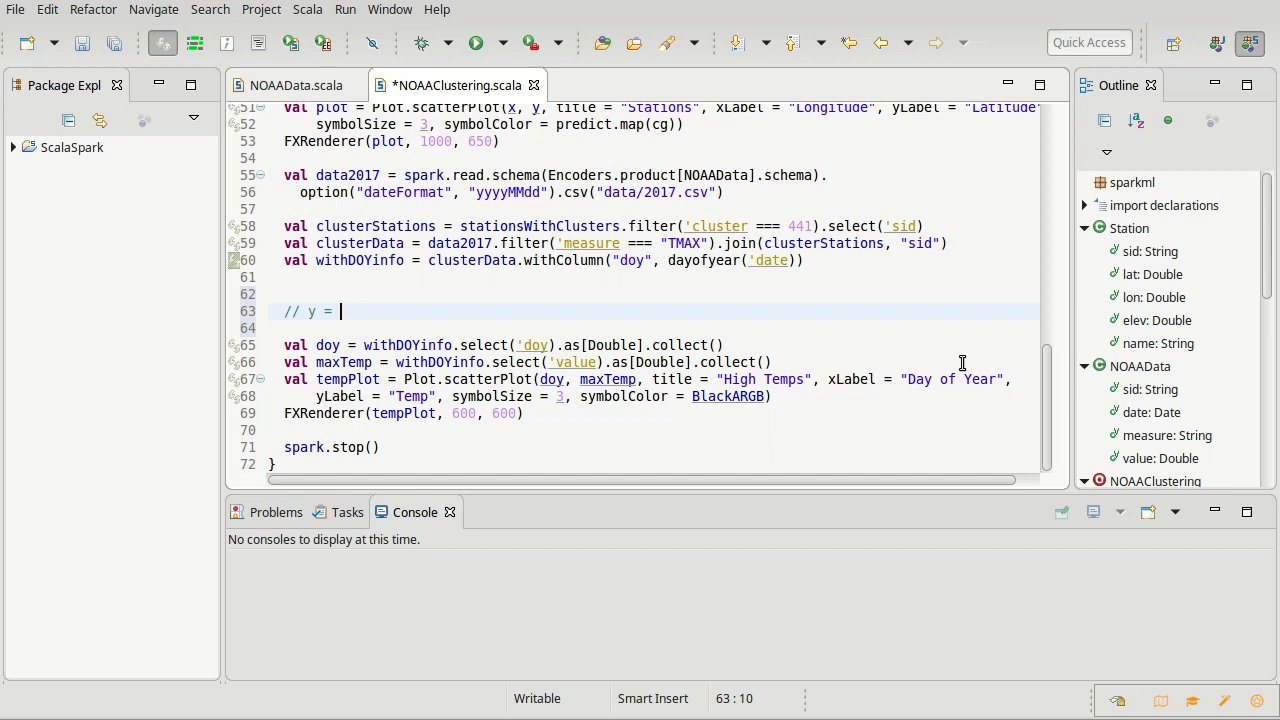
type("a1")
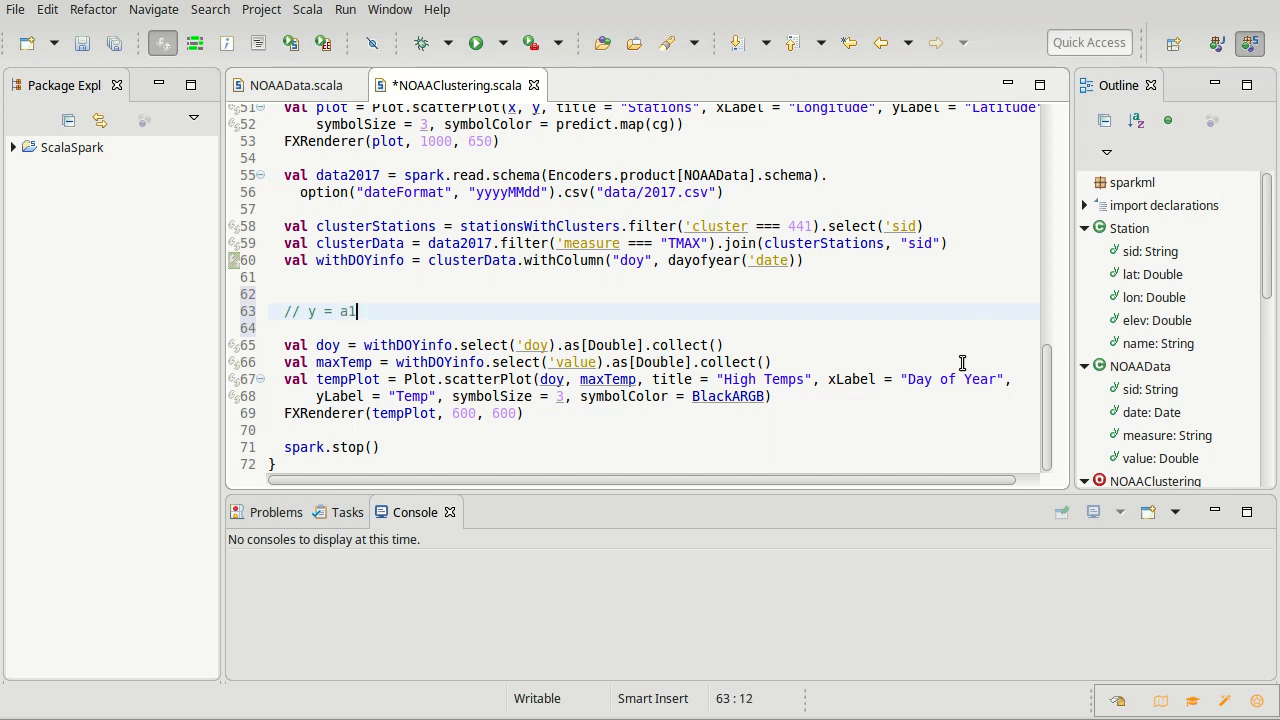
type("*x1+b")
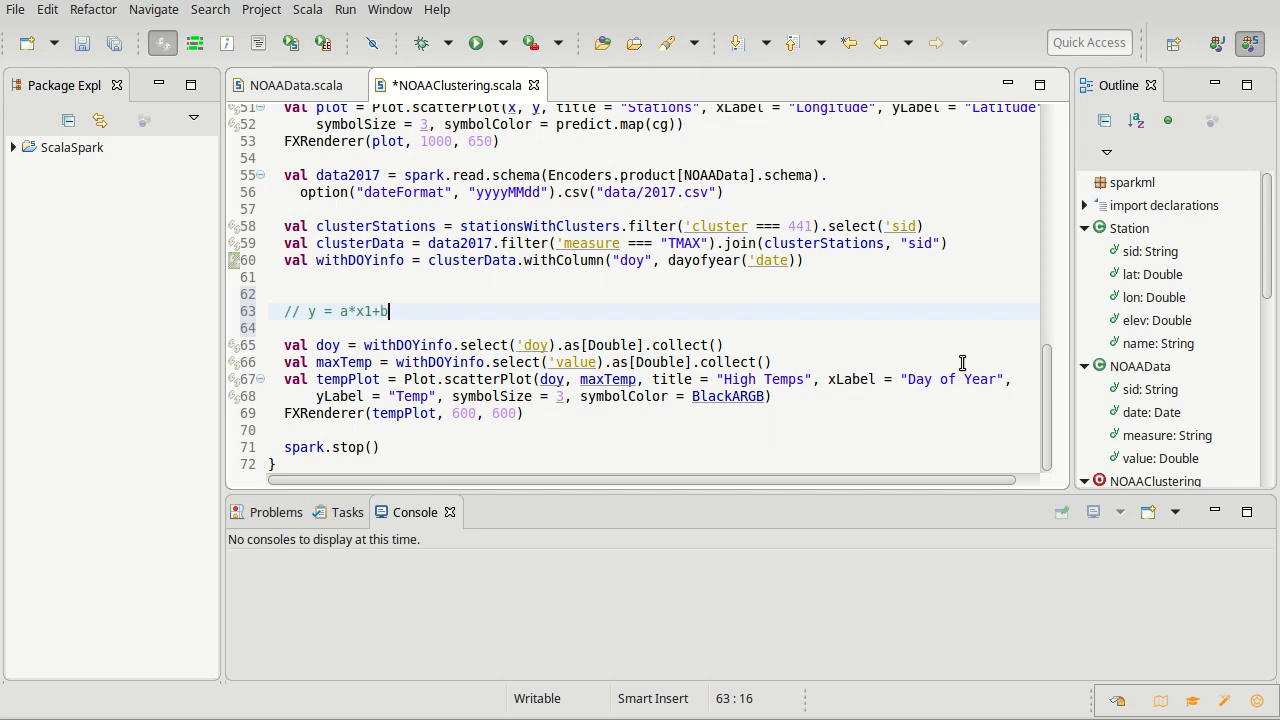
type("*x2+c*x3")
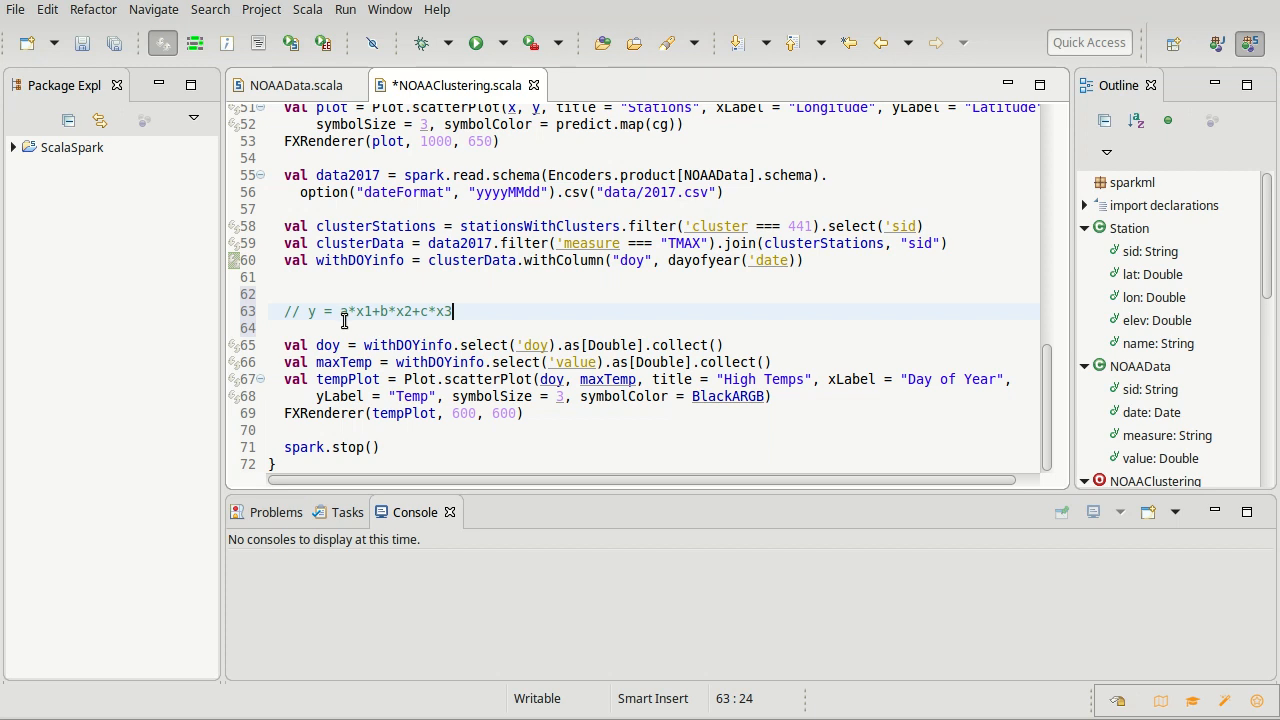
mouse_move(380, 320)
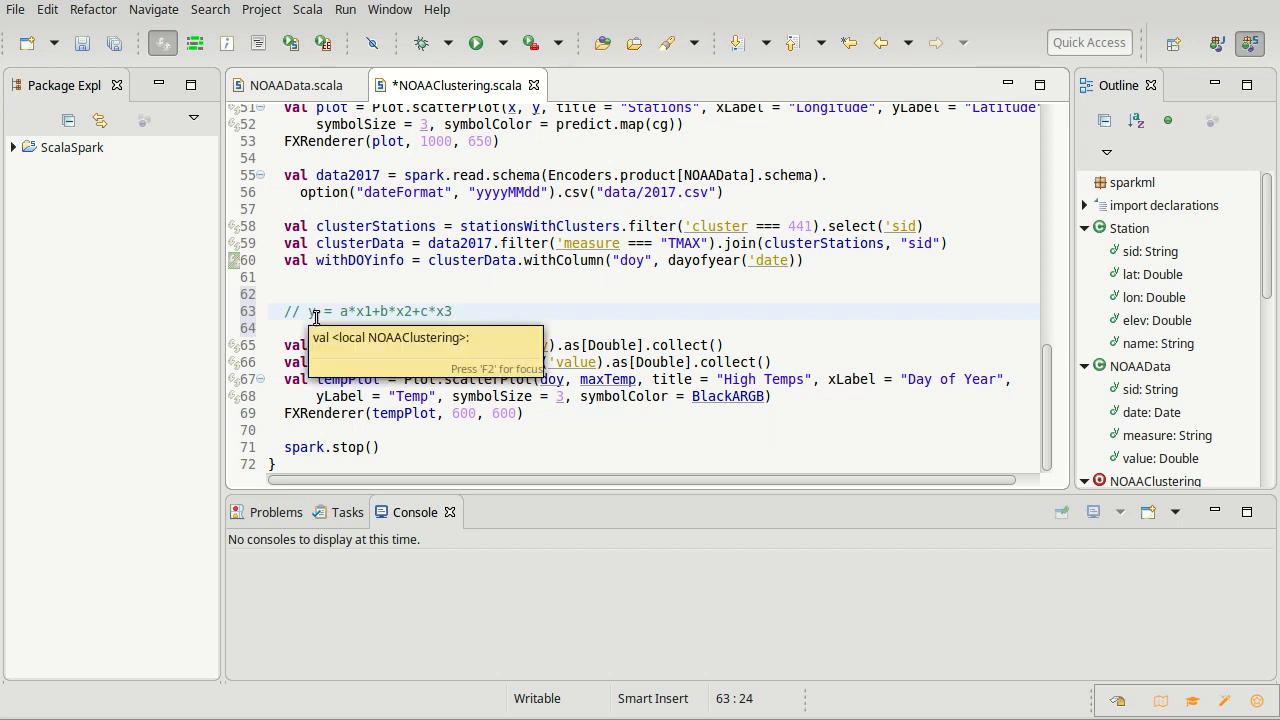
mouse_move(588, 322)
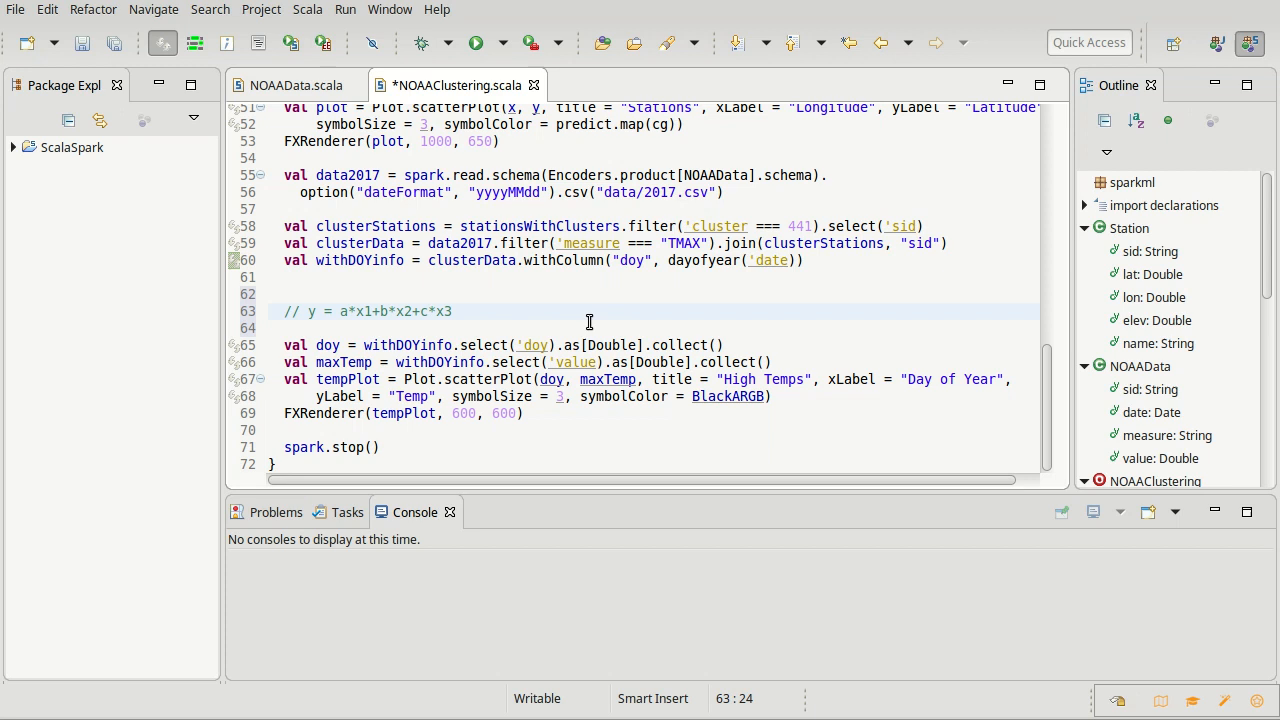
- Rewrite the comment as // y = a*sin(doy) + b*cos(doy)
key("BackSpace")
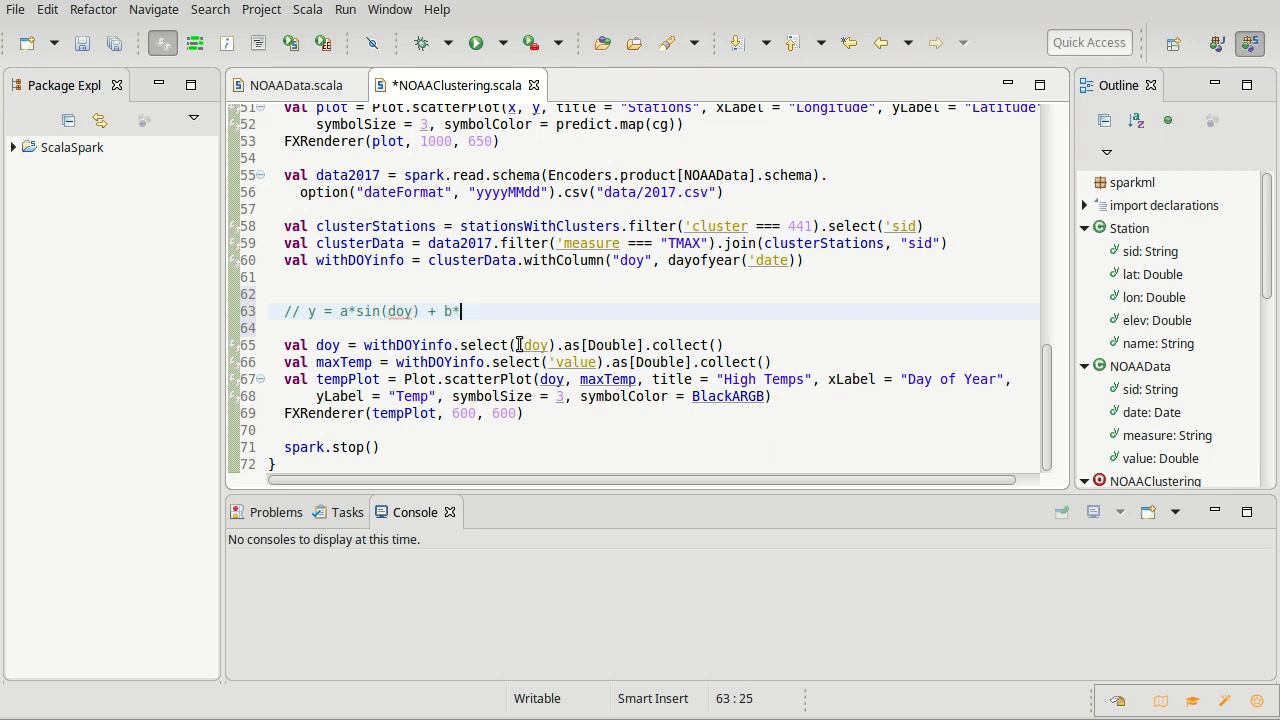
type("cos(doy")
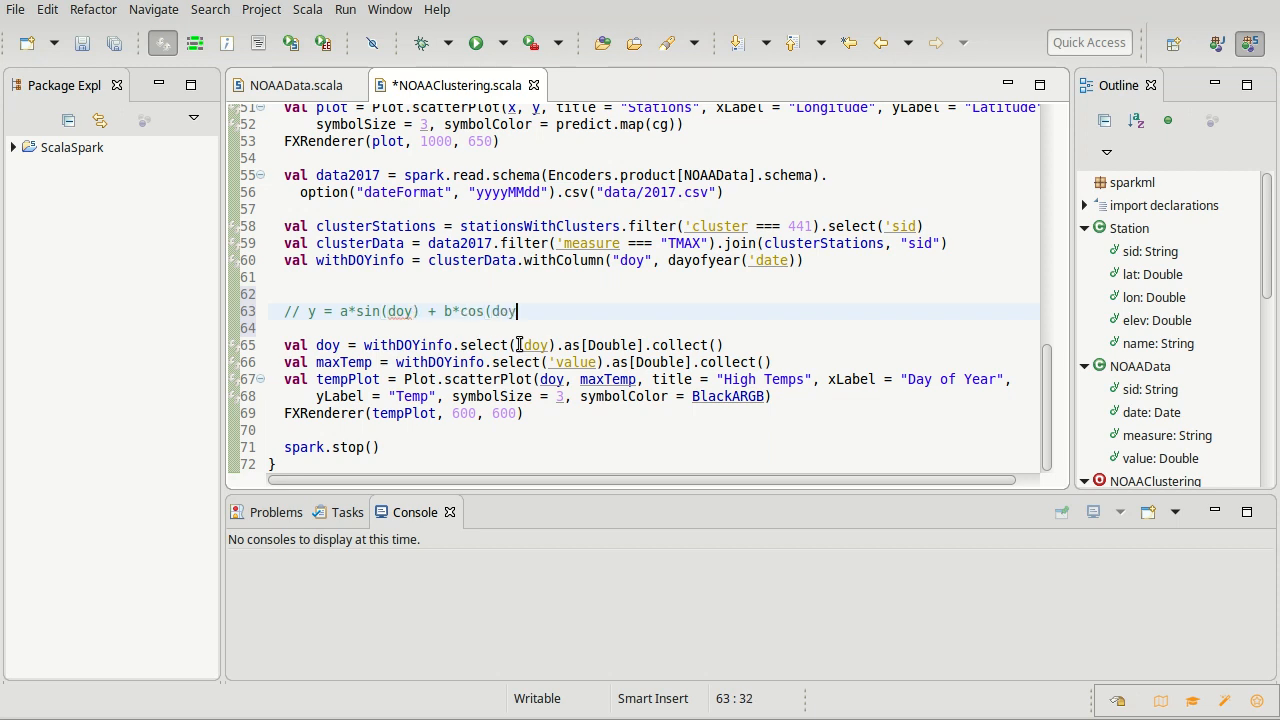
type(")")
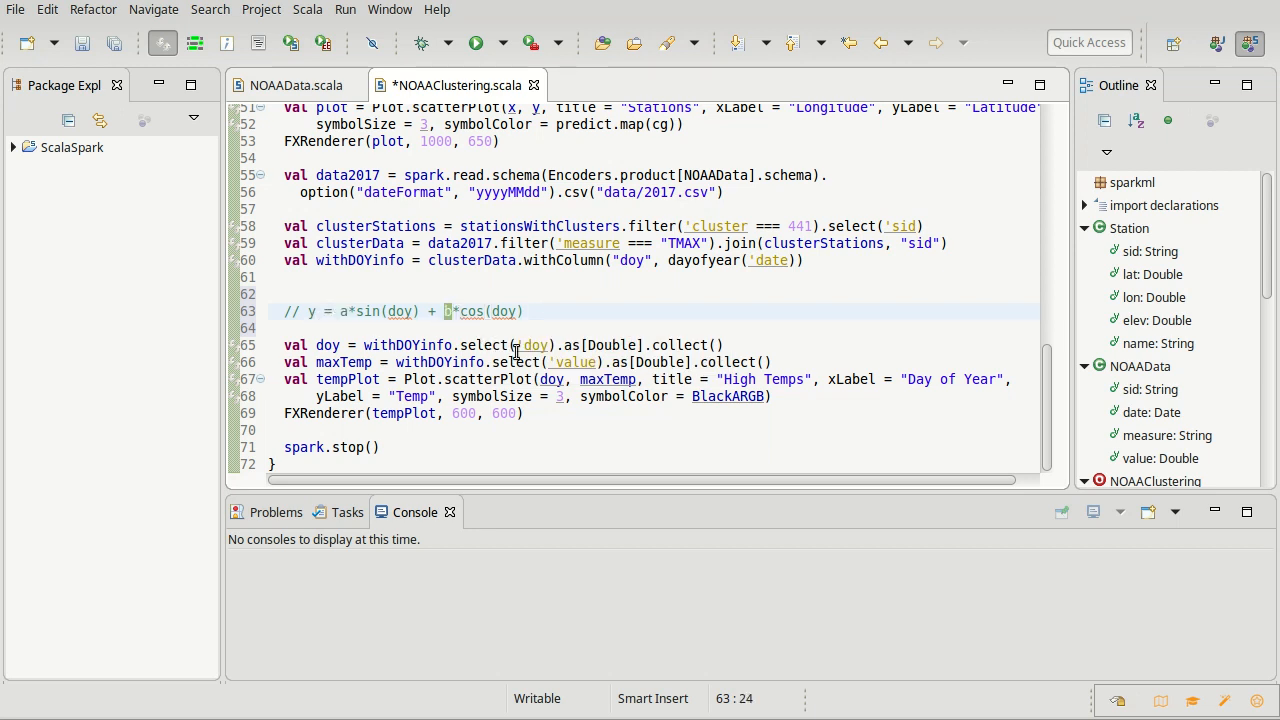
mouse_move(530, 362)
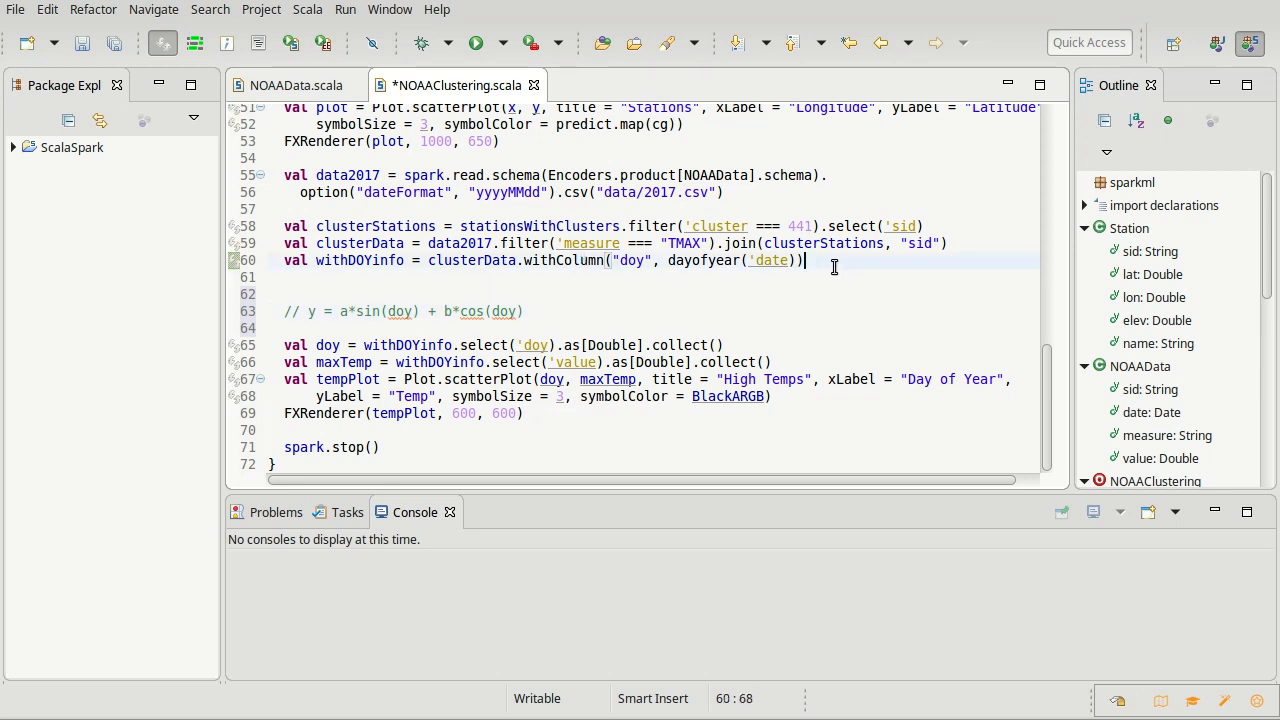
- Add .withColumn("doySin", sin('doy/365*2*math.Pi)) to withDOYinfo
type(".queryExecution")
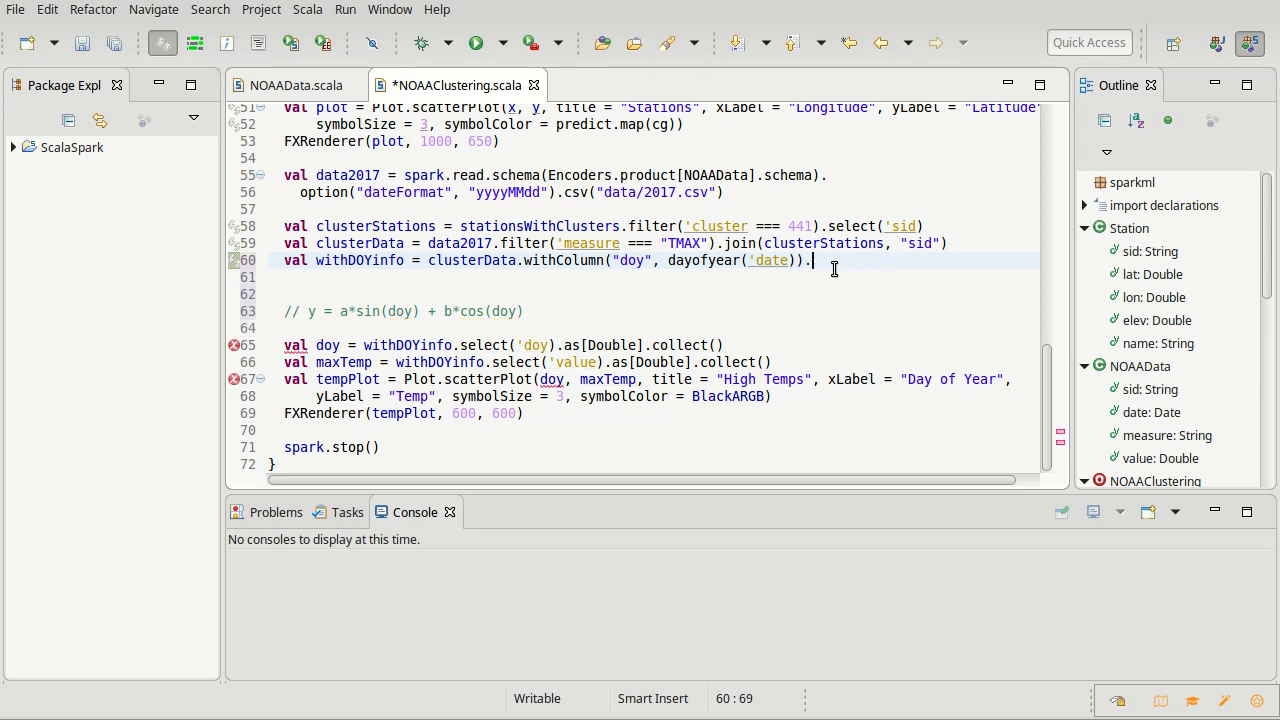
type("withColumn(")
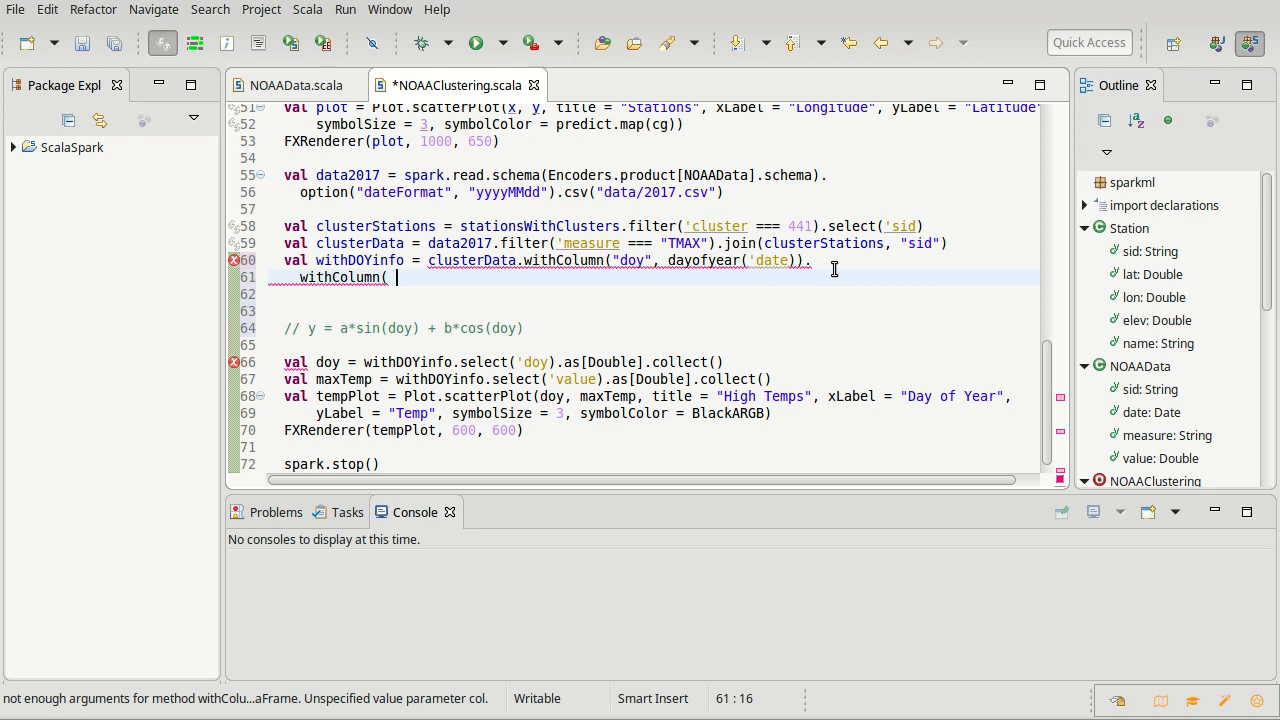
type("\"")
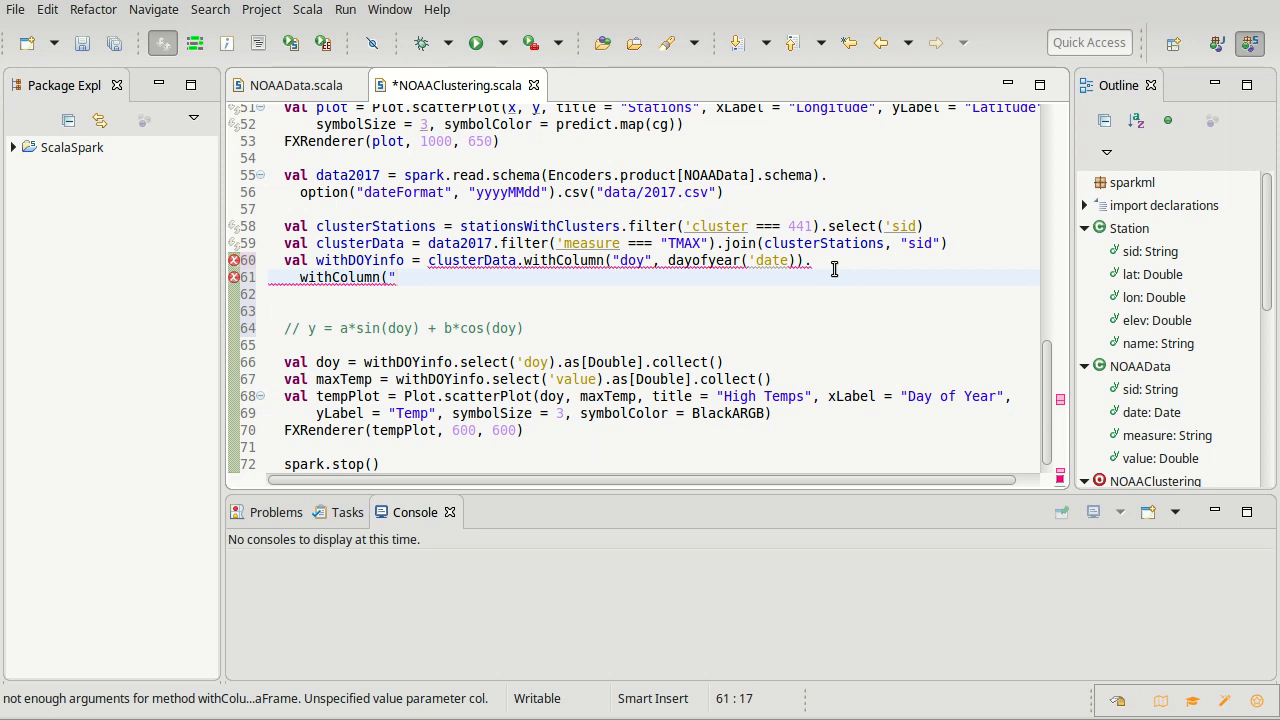
type("doySin")
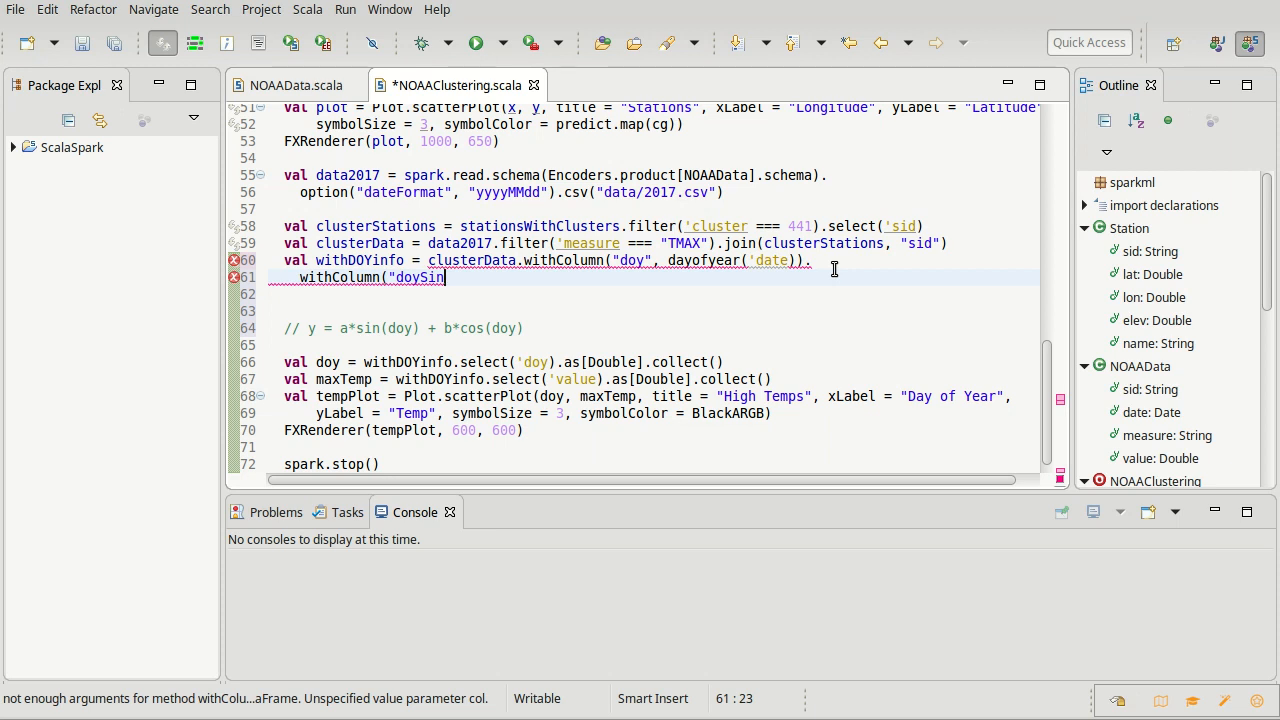
type("\",")
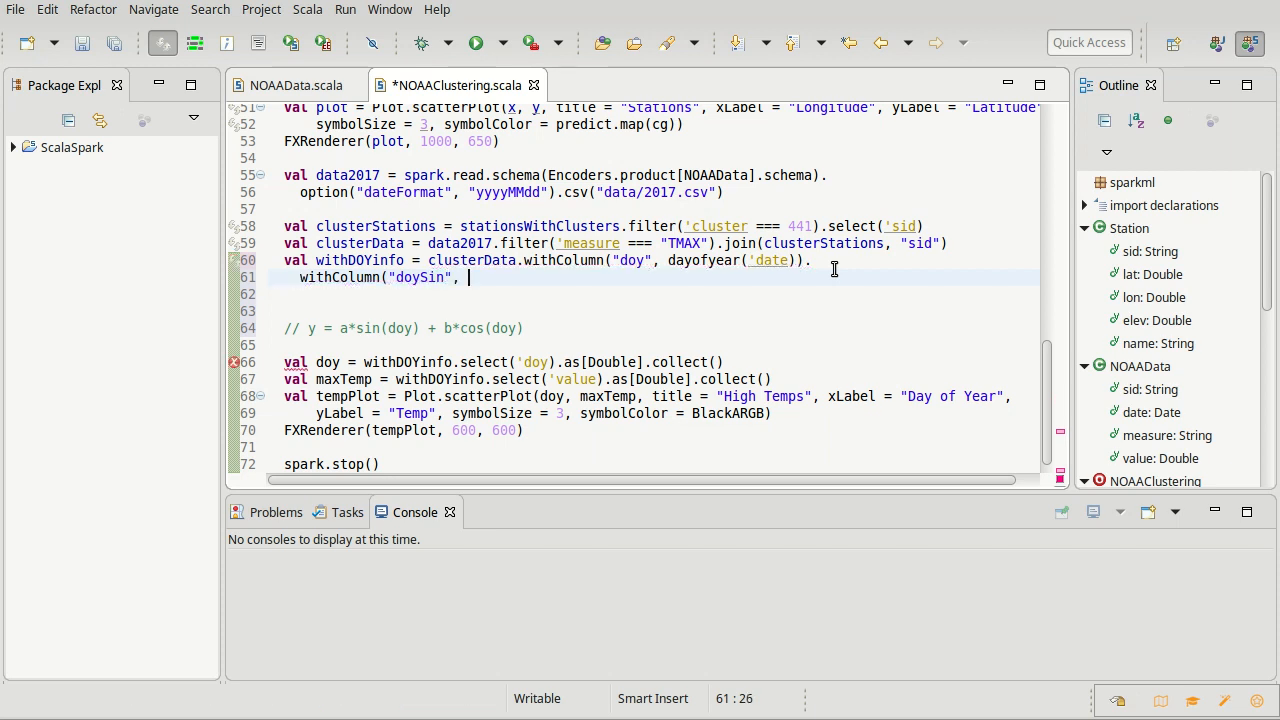
type("sin(")
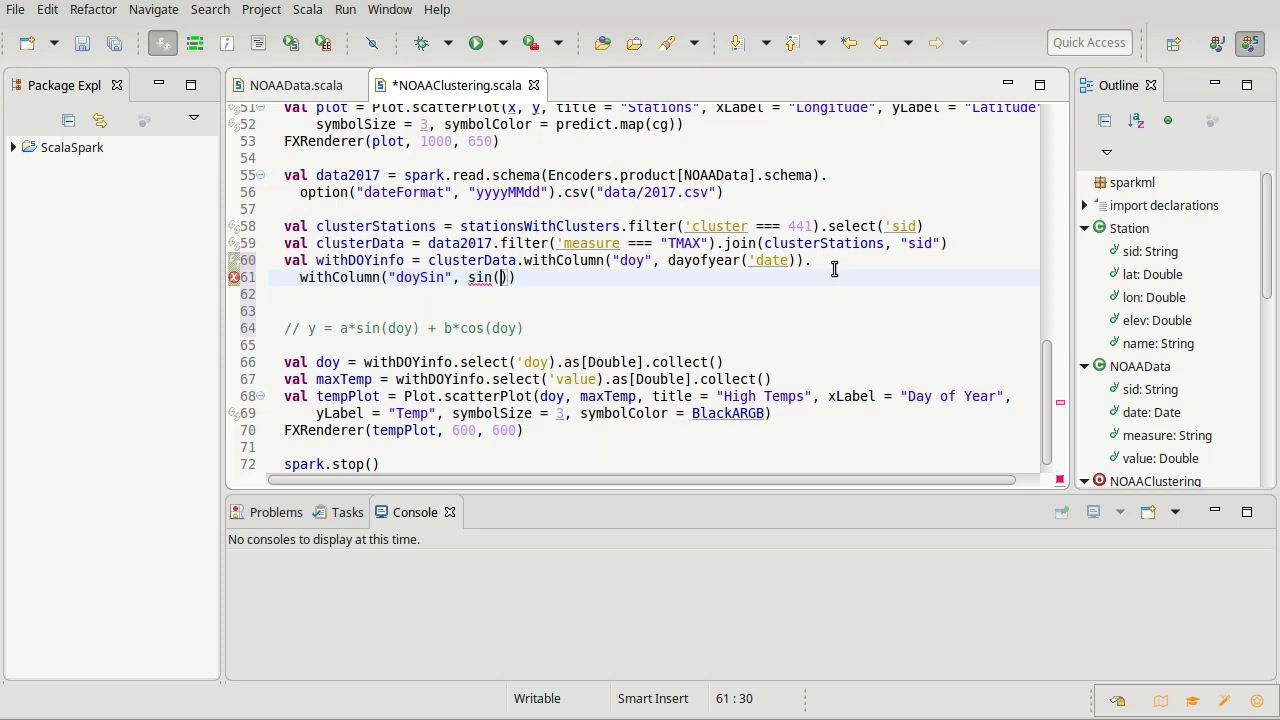
type("'doy")
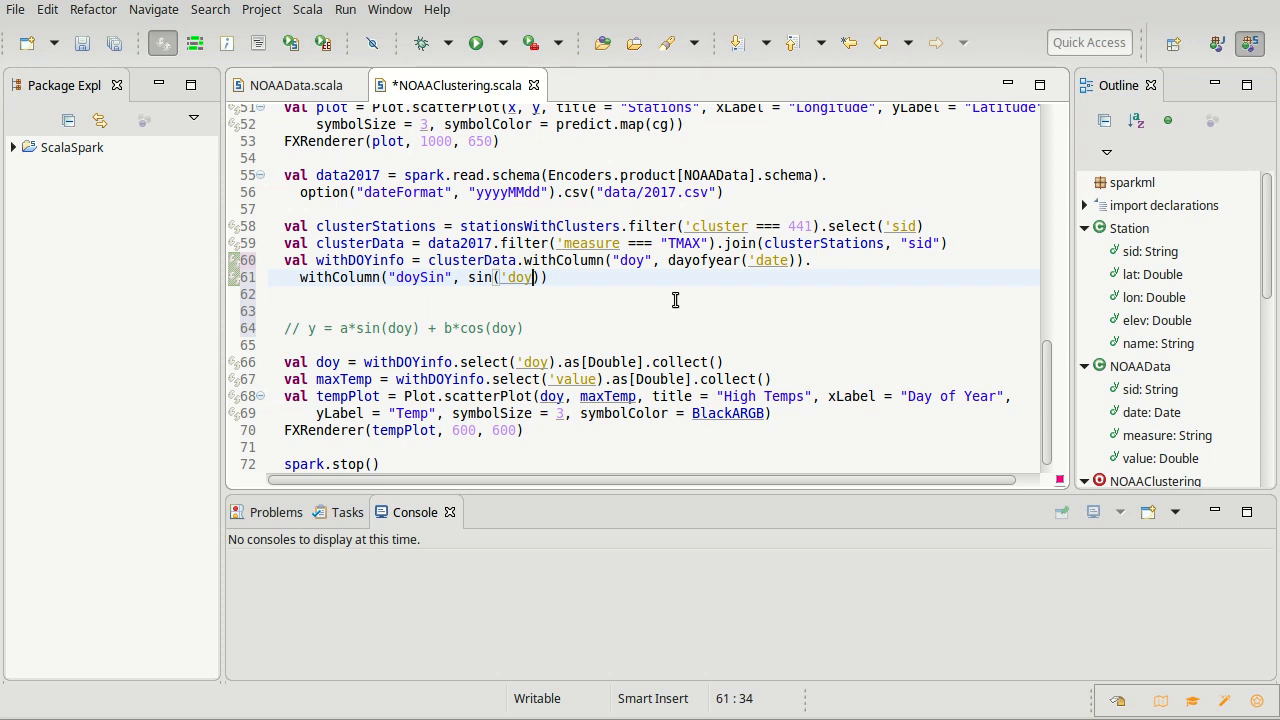
type("/")
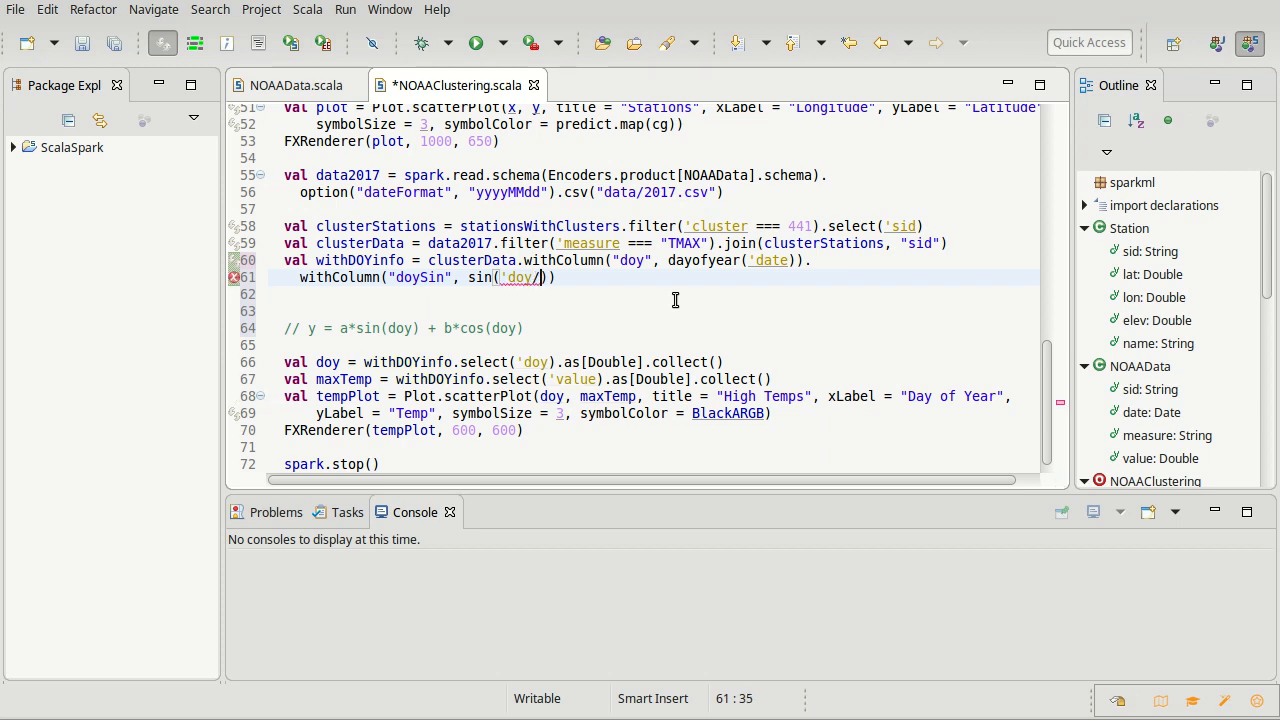
type("365")
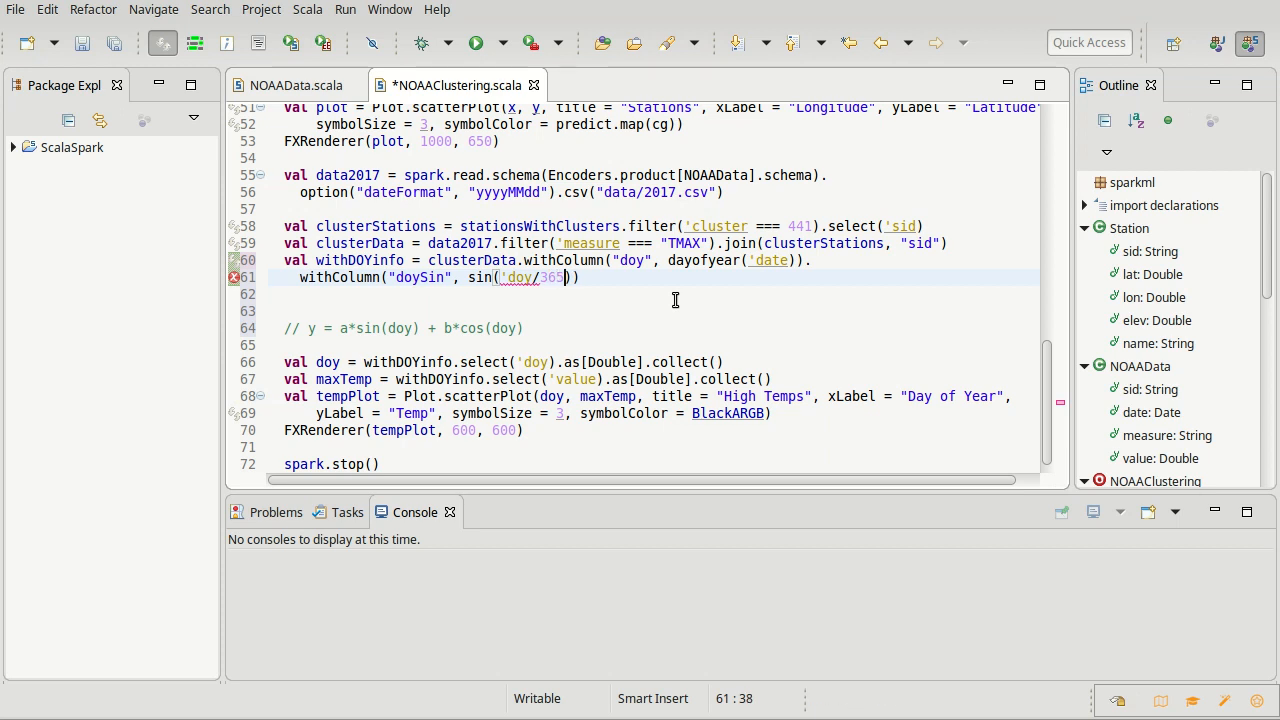
type("*")
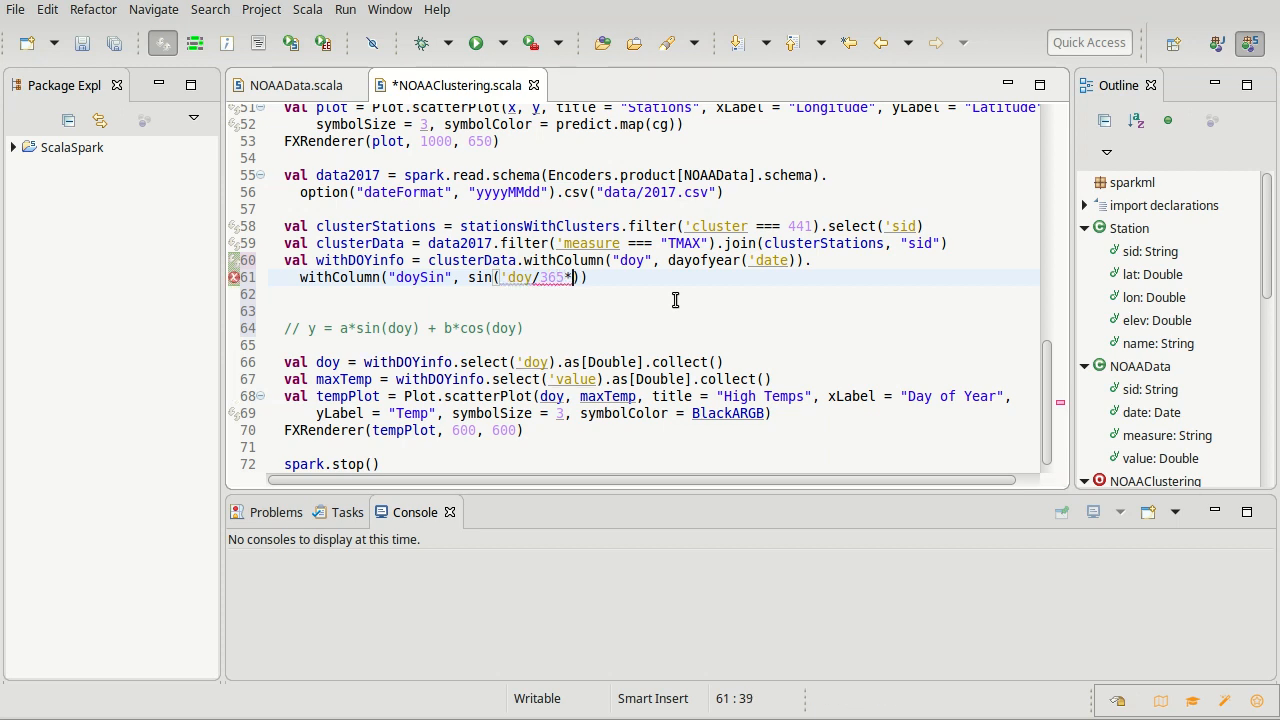
type("2*")
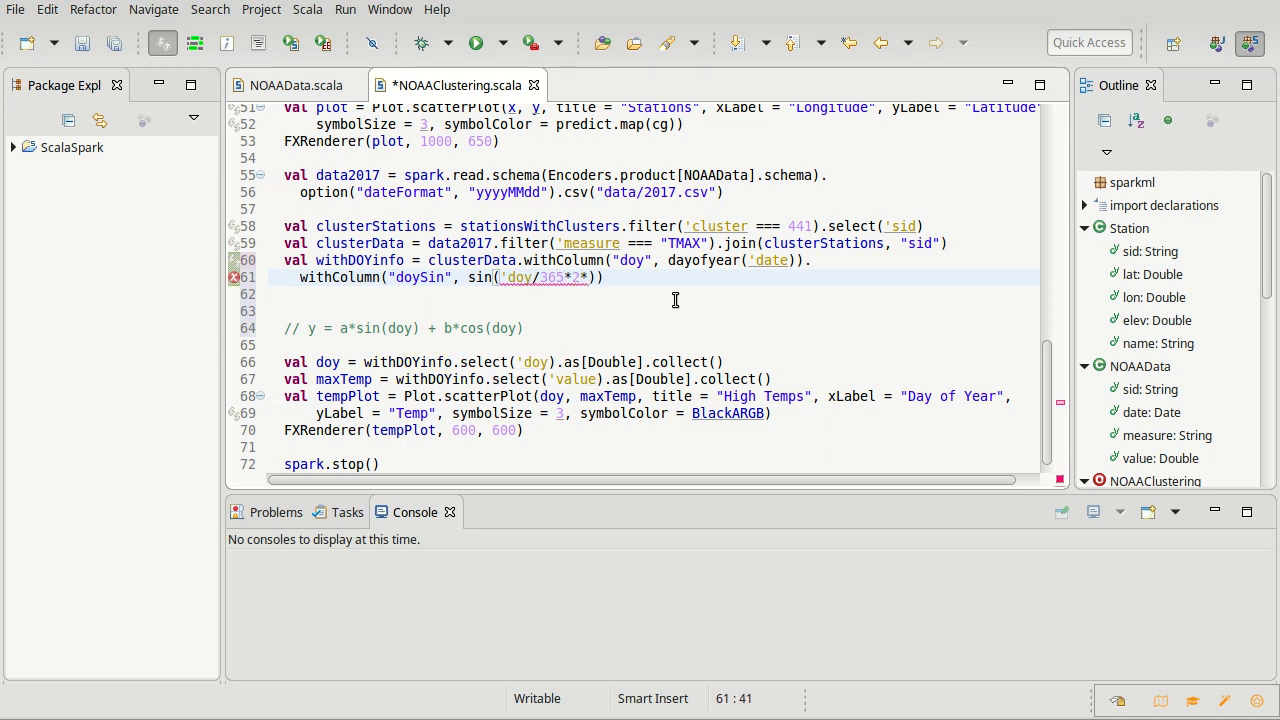
type("math.")
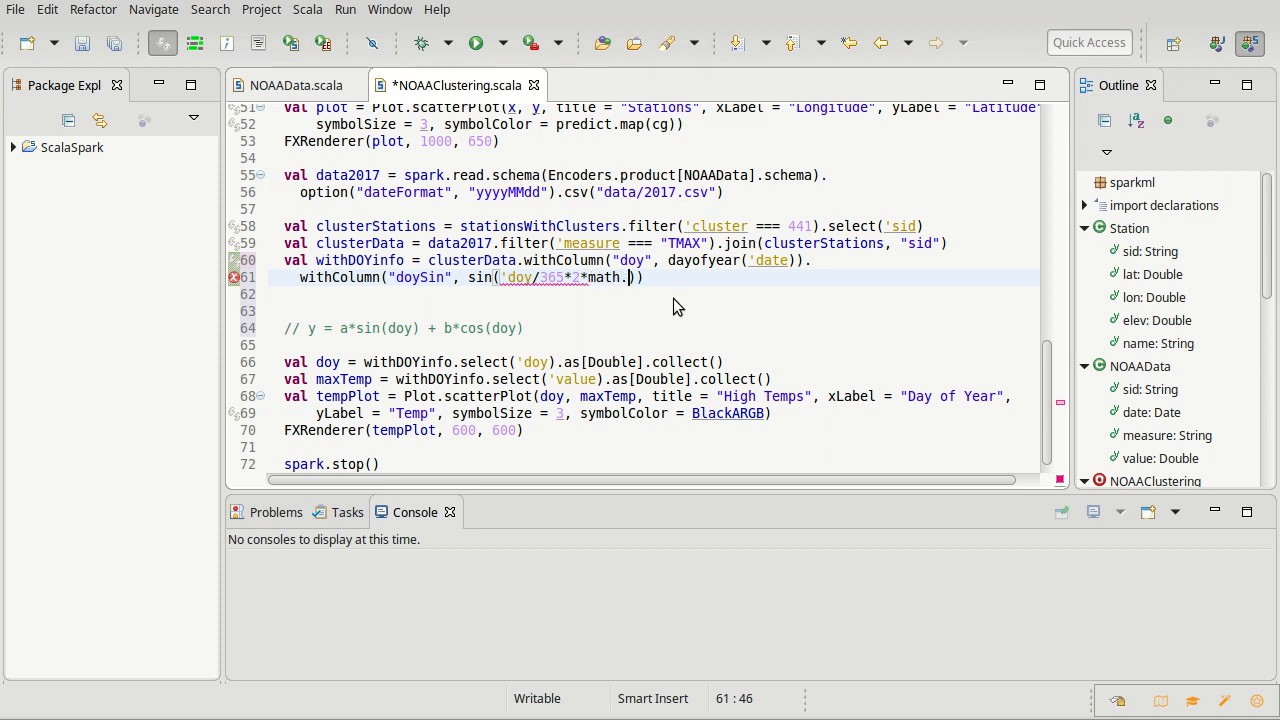
type("Pi")
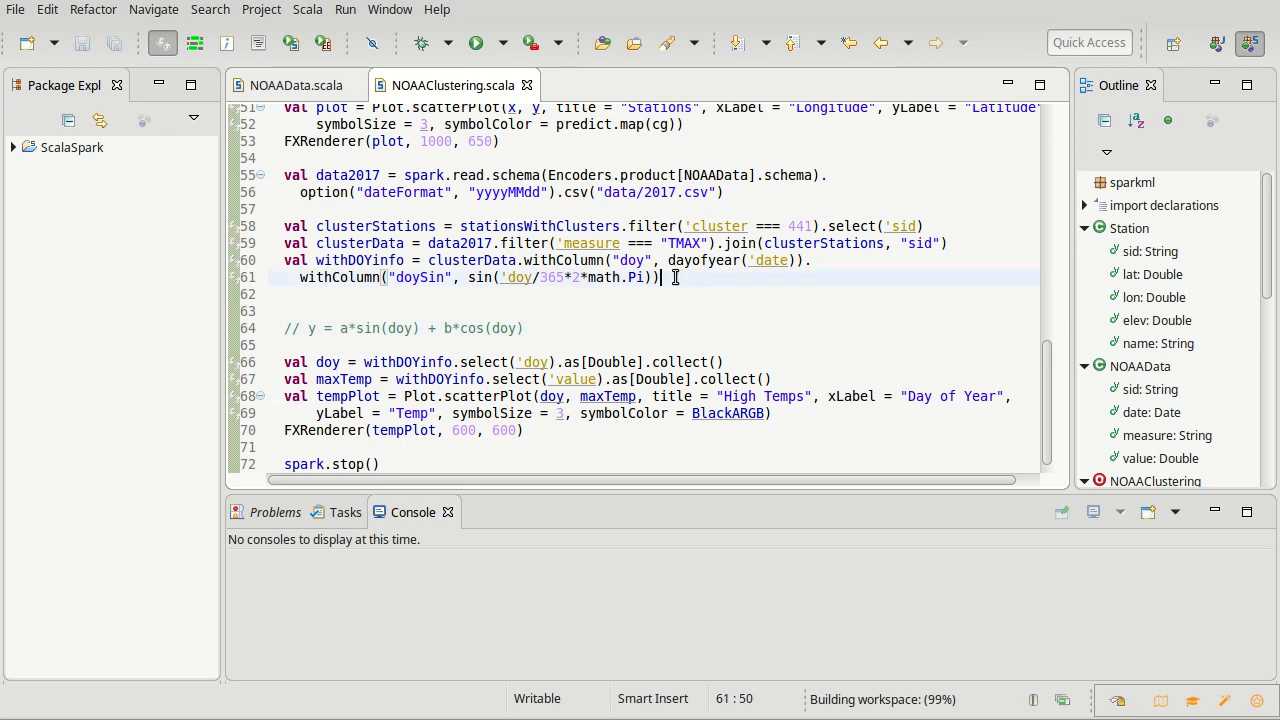
- Duplicate the doySin line and select Sin to turn it into the doyCos column
type(".queryExecution")
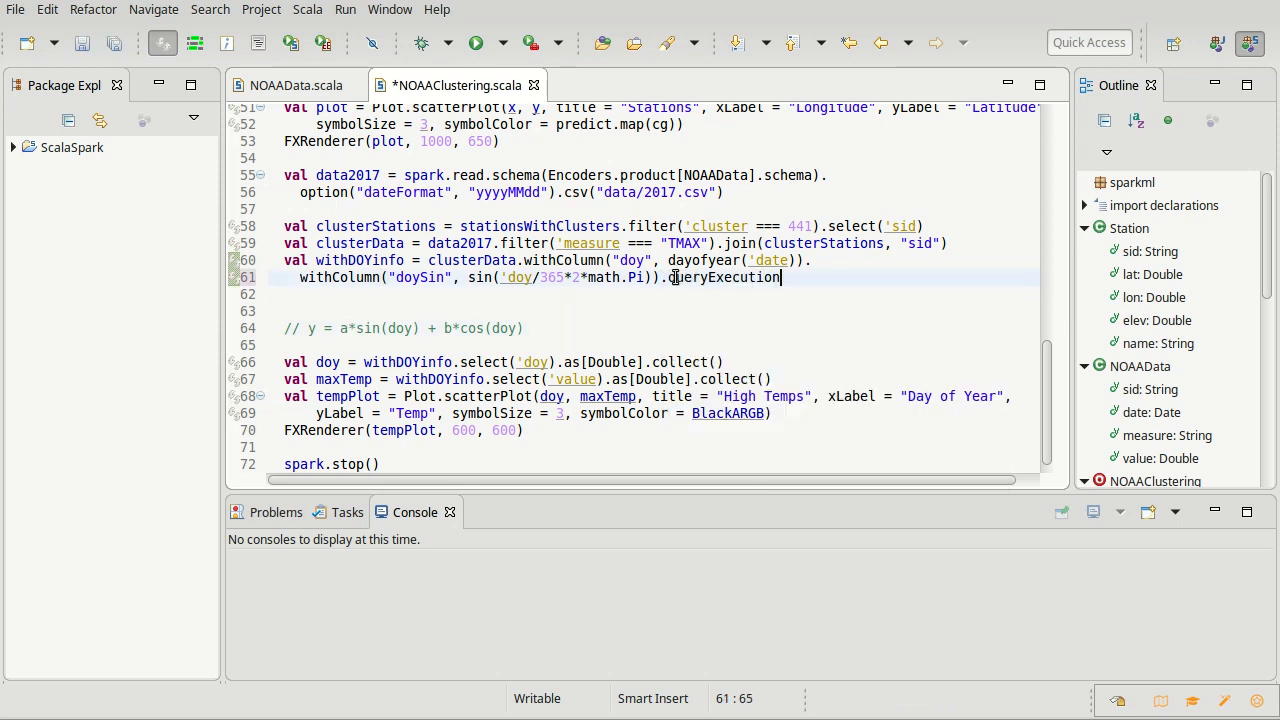
key("BackSpace")
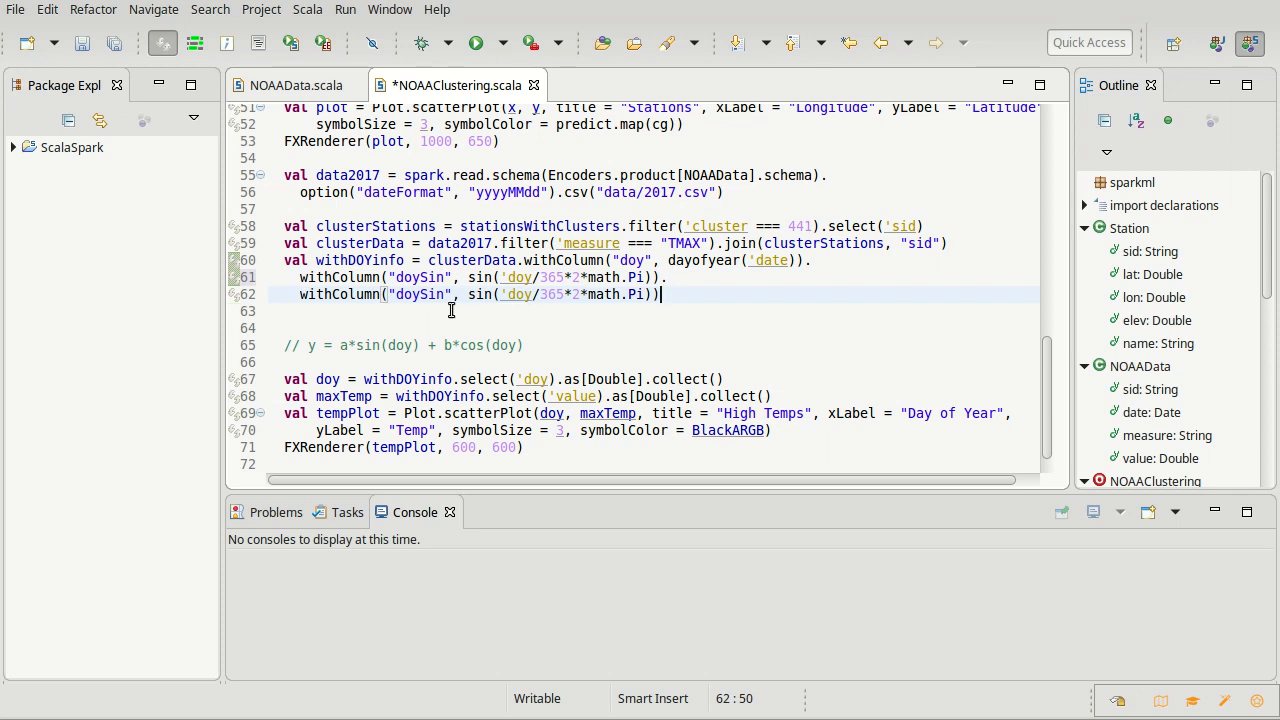
double_click(428, 294)
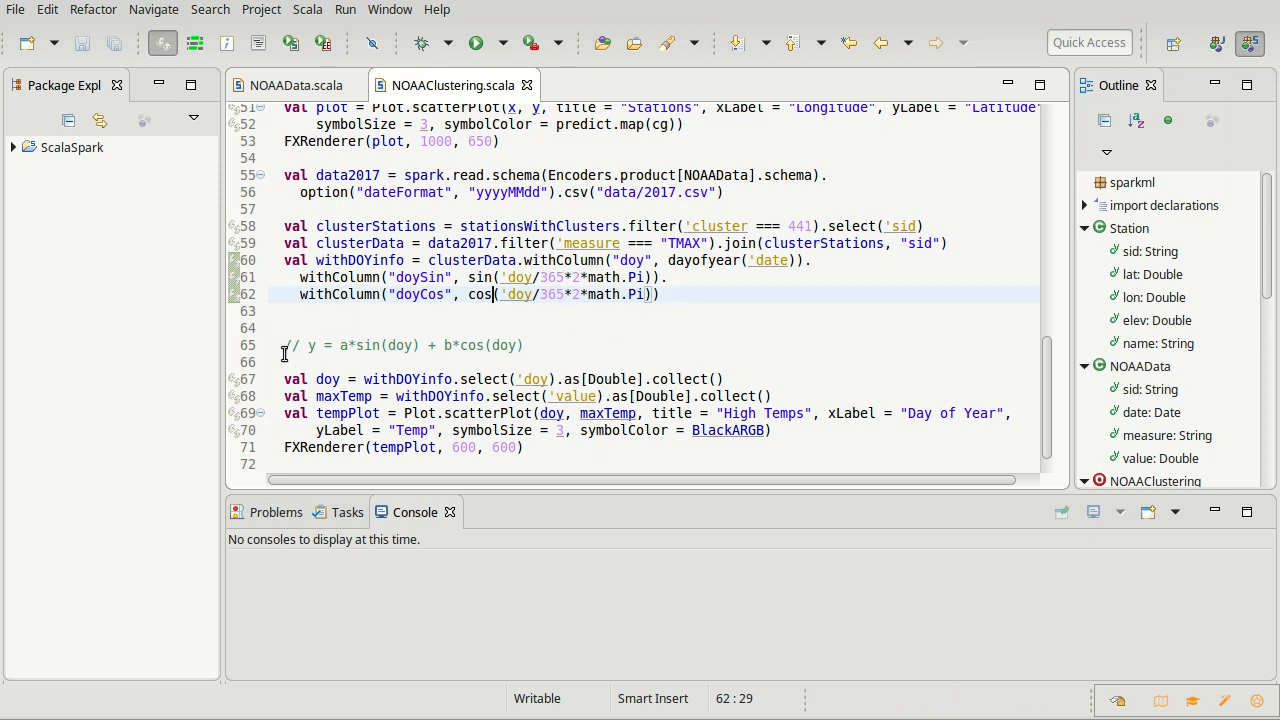
mouse_move(532, 344)
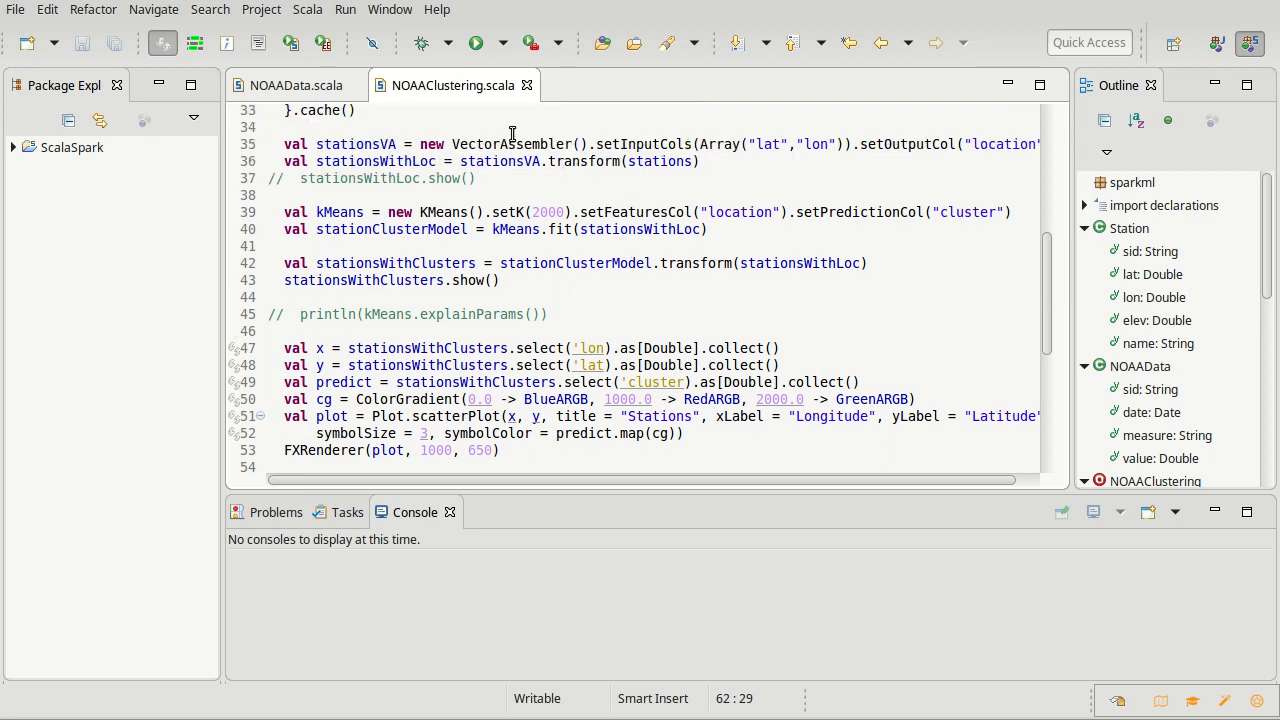
mouse_move(504, 160)
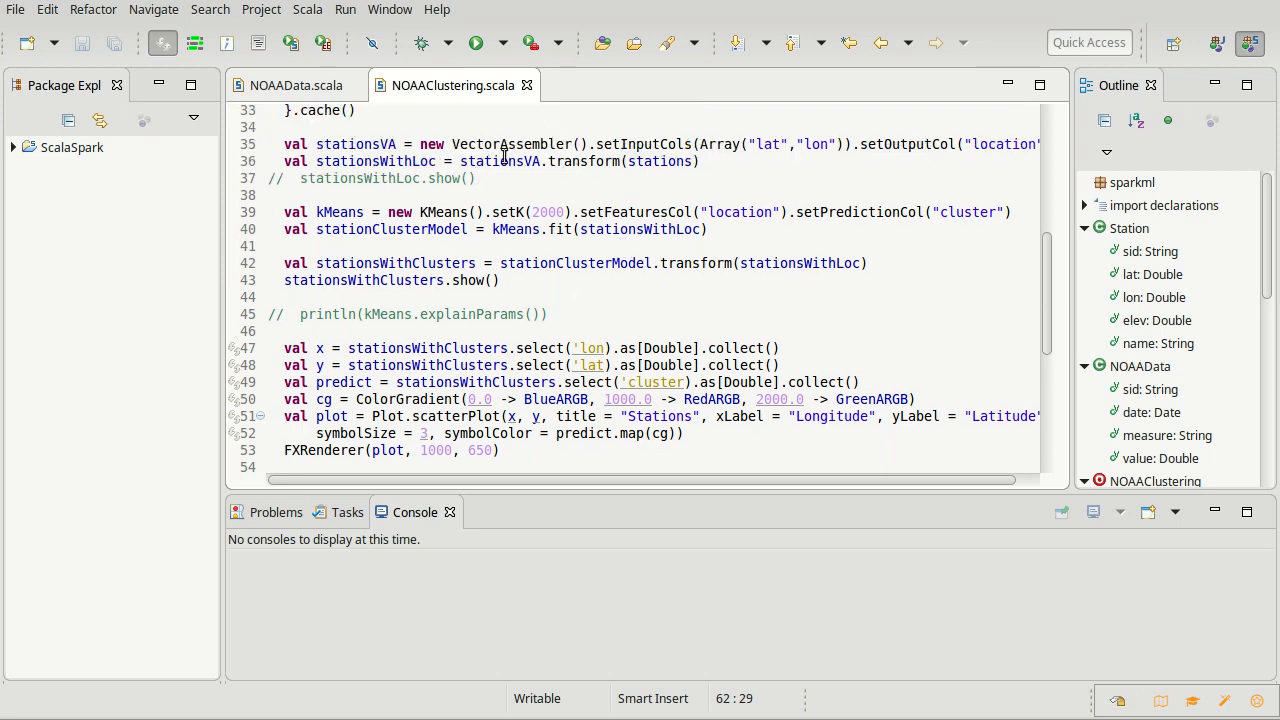
- Scroll back down to the doyCos line to start the new val declaration
scroll("down", 3)
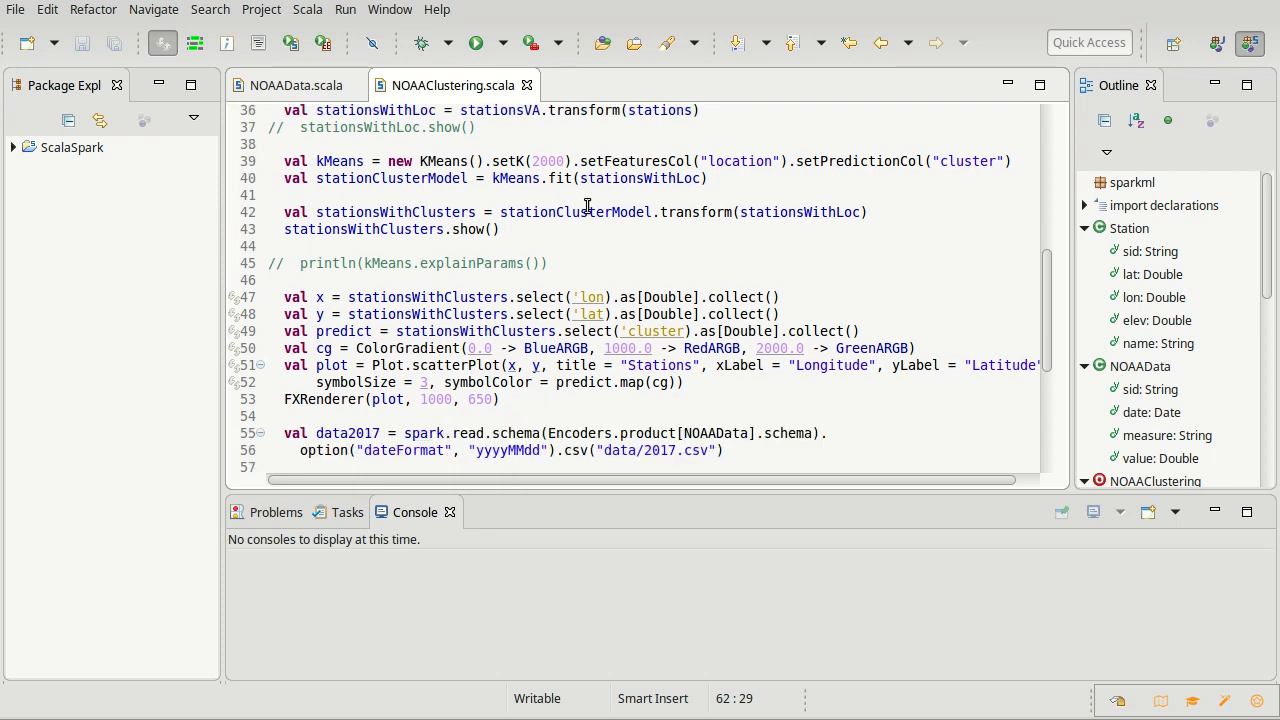
scroll("down", 3)
type("val ")
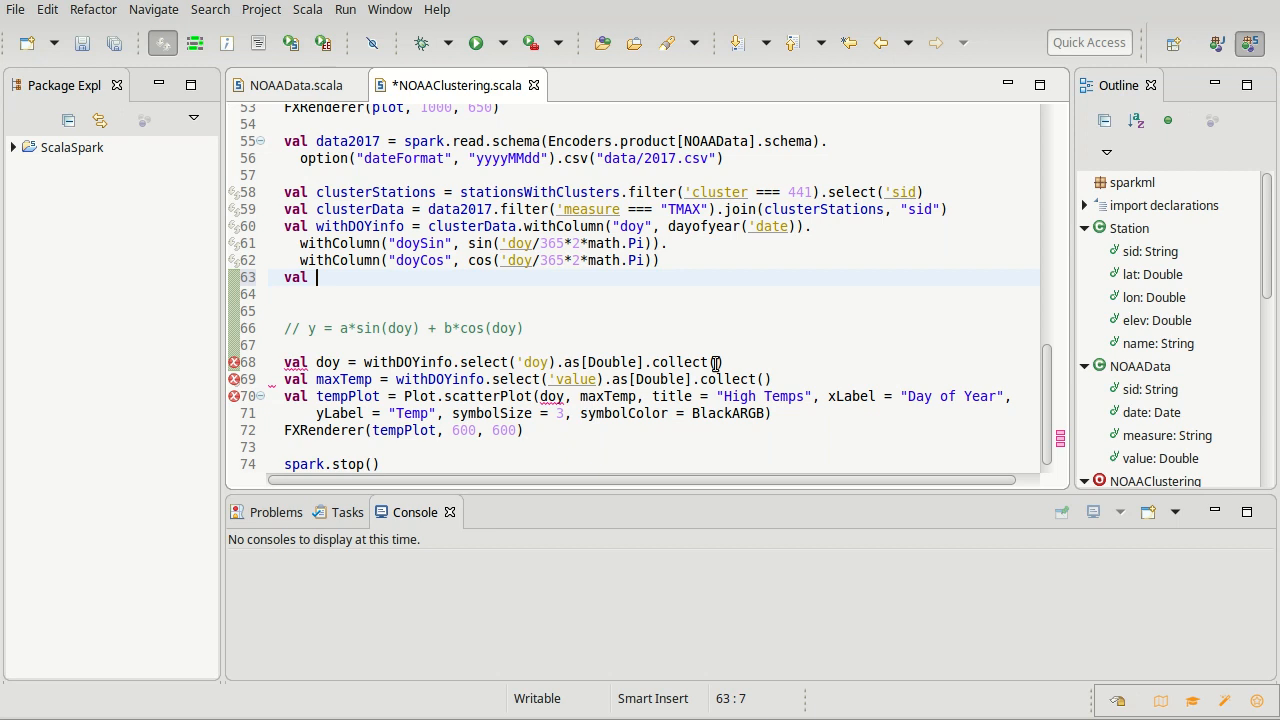
- Declare val linearRegData as a new VectorAssembler with input columns doySin and doyCos
type("linear")
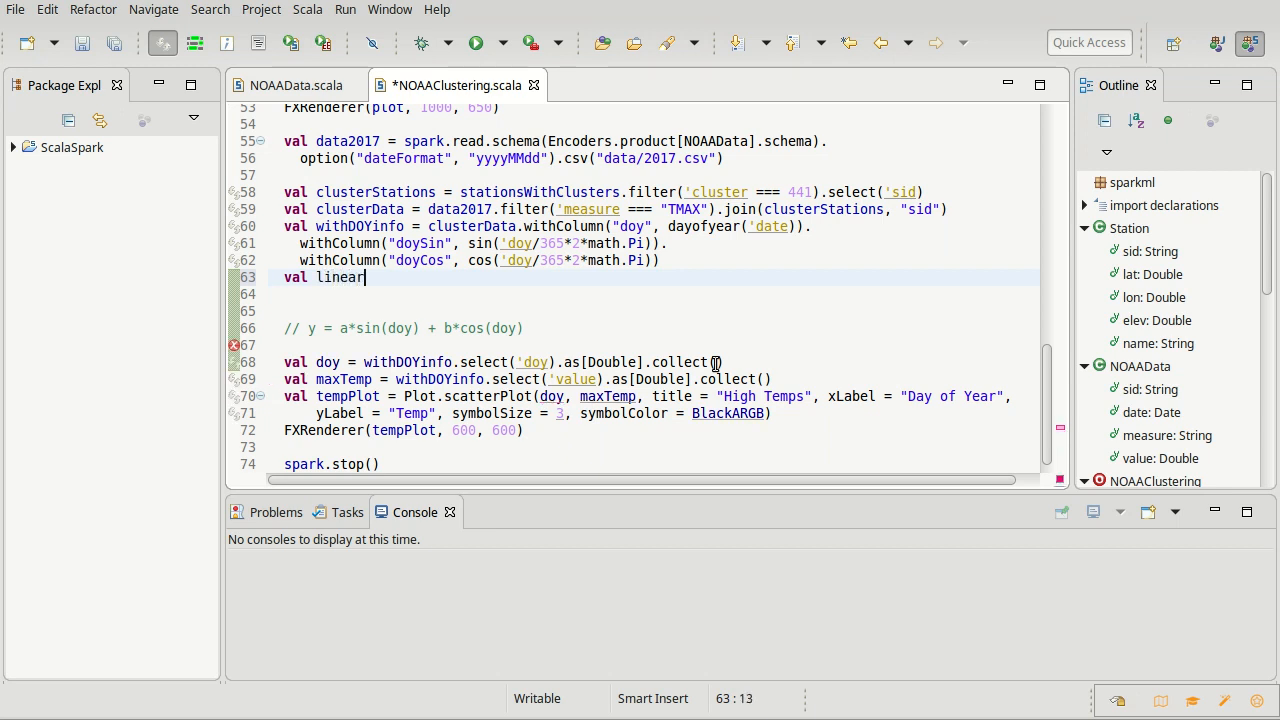
type("RegData =")
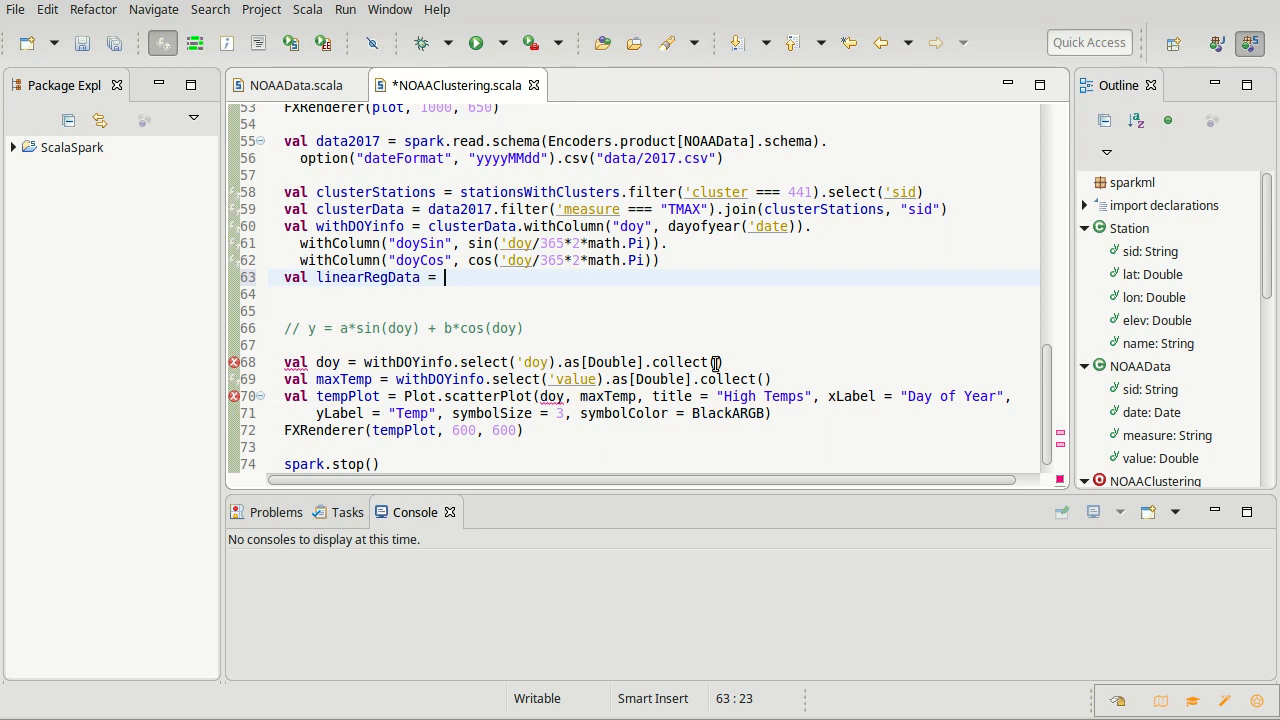
type("new V")
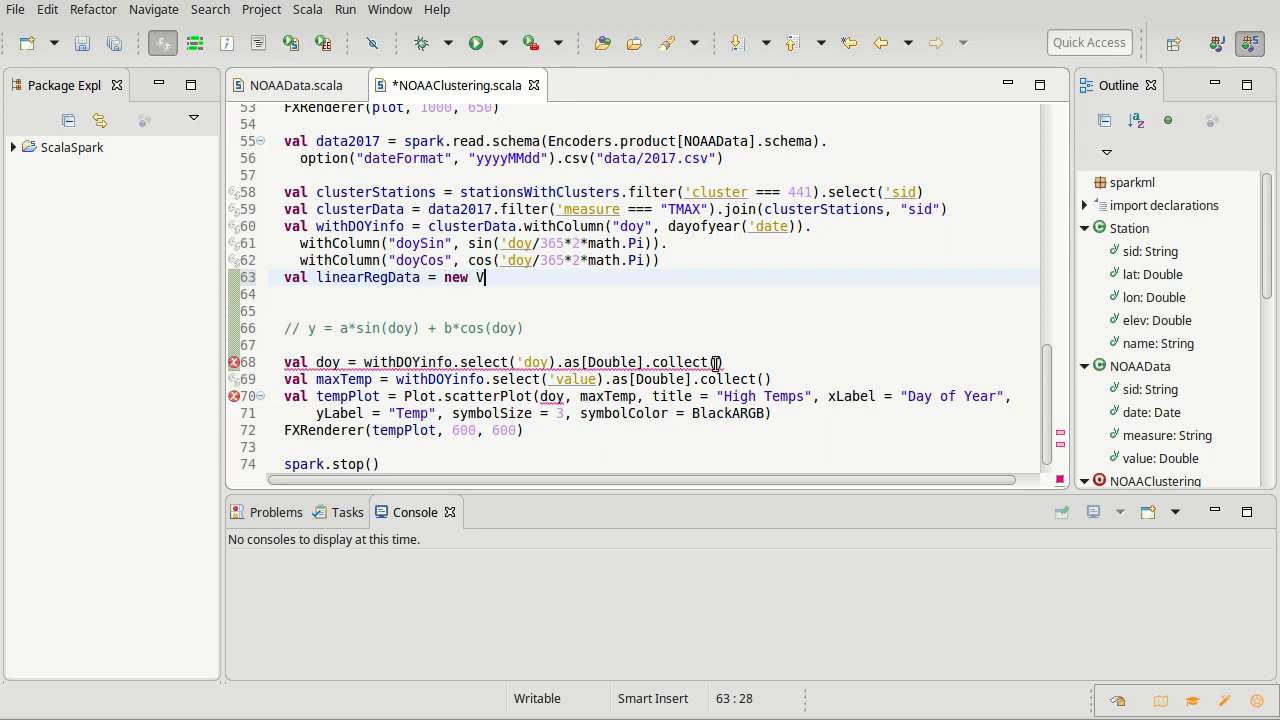
type("ectorAssembler(")
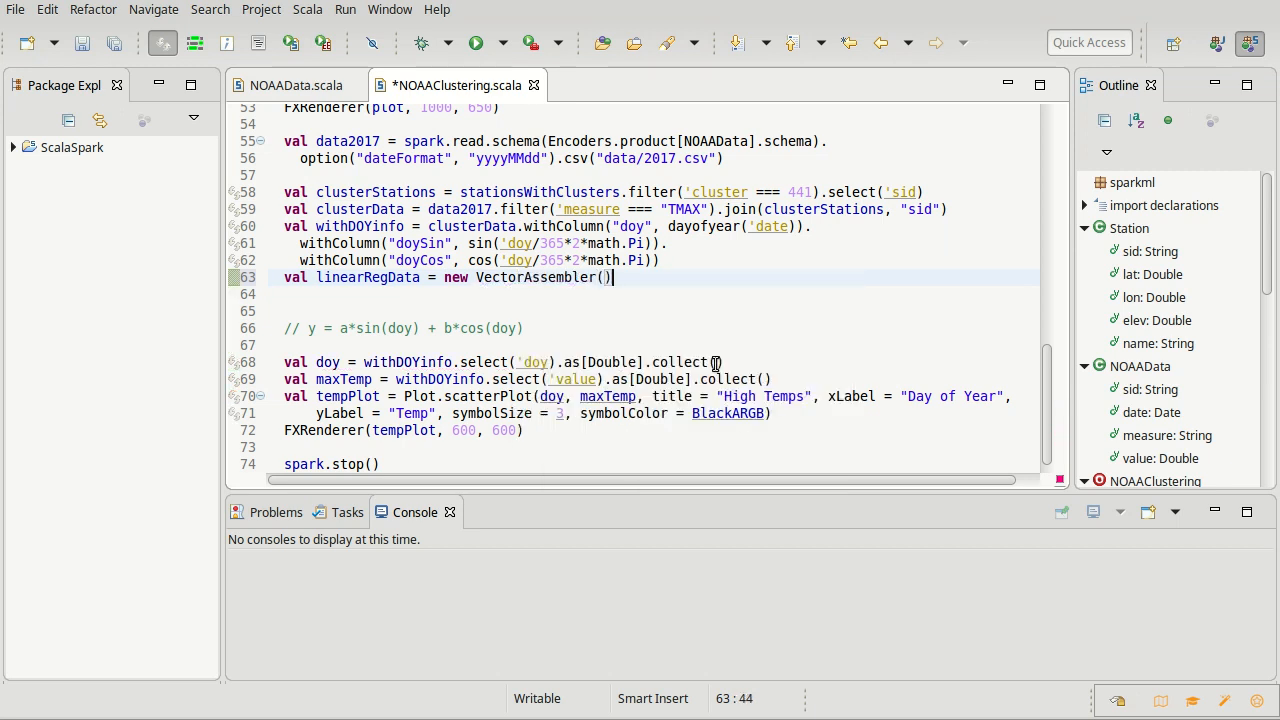
type(".set")
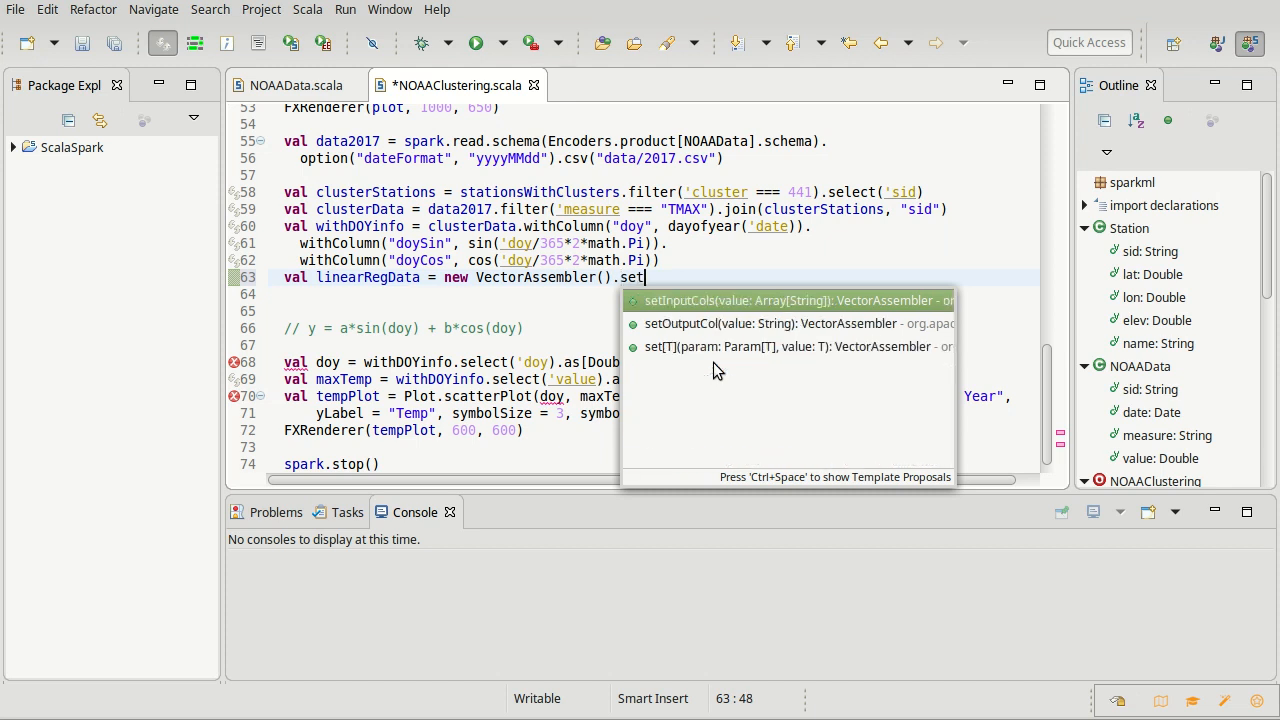
left_click(760, 300)
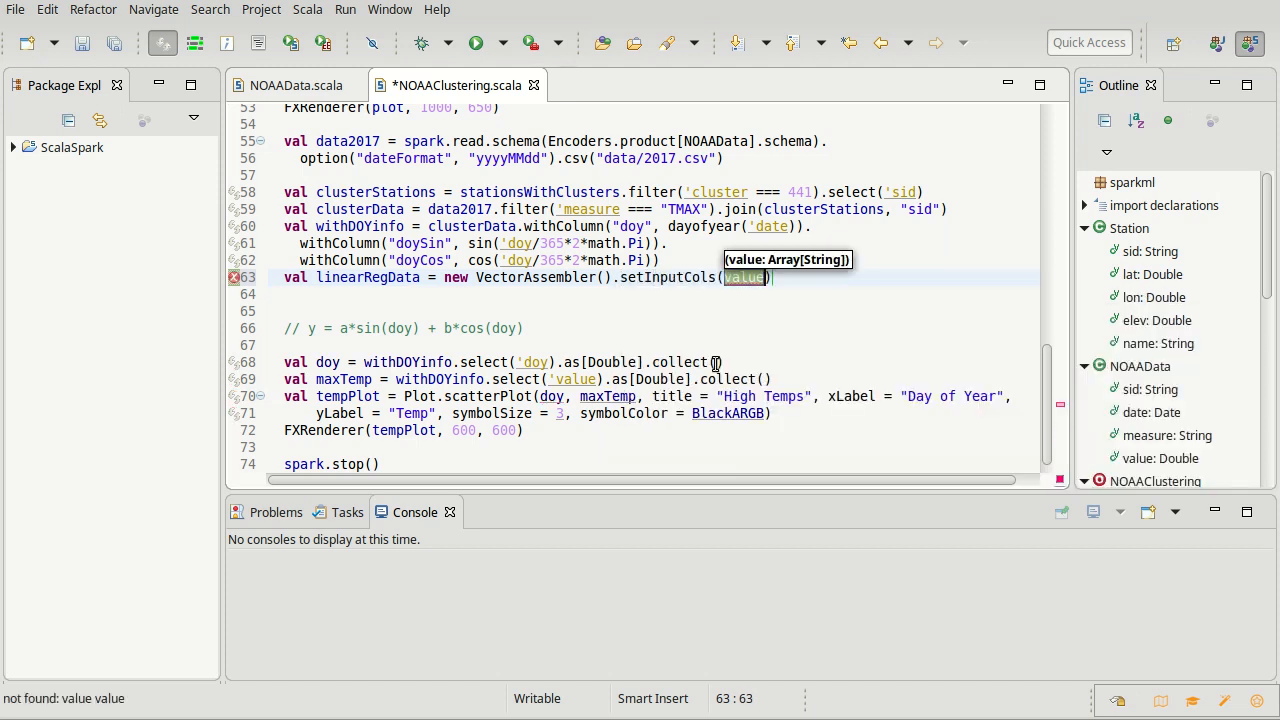
type("Array(\"")
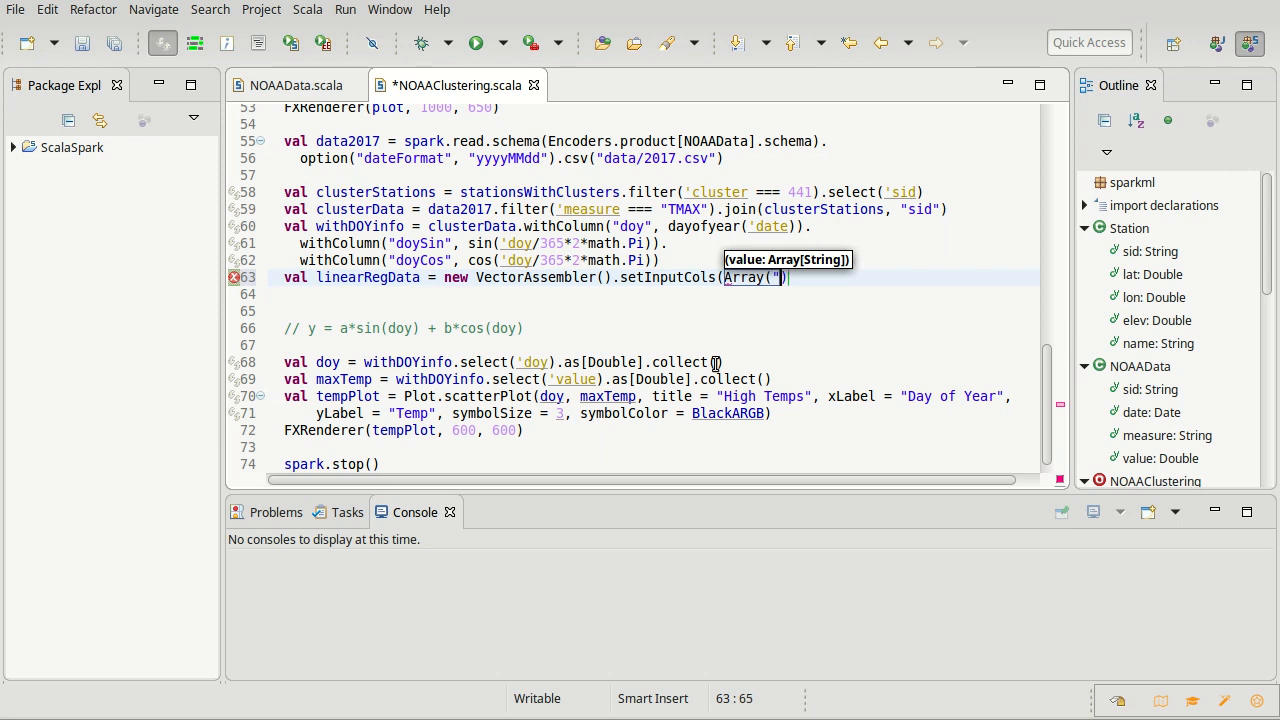
type("doySin\",")
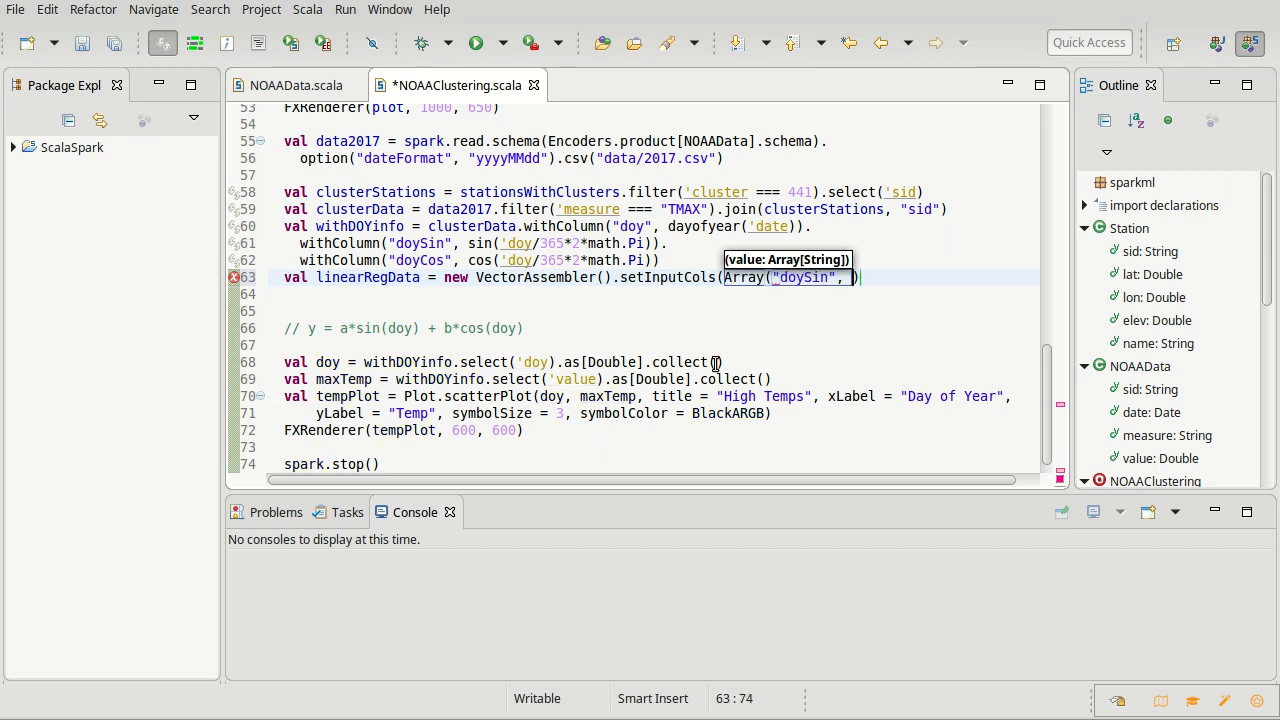
type("\"doy\"")
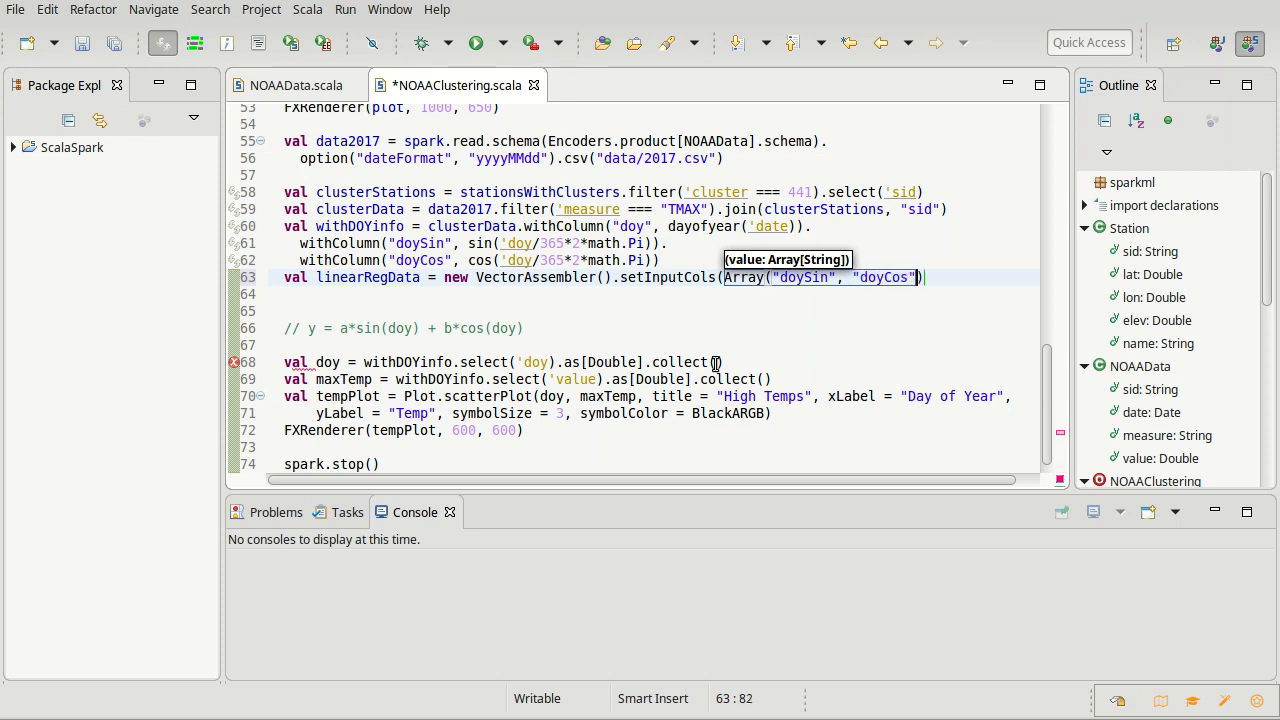
type(")")
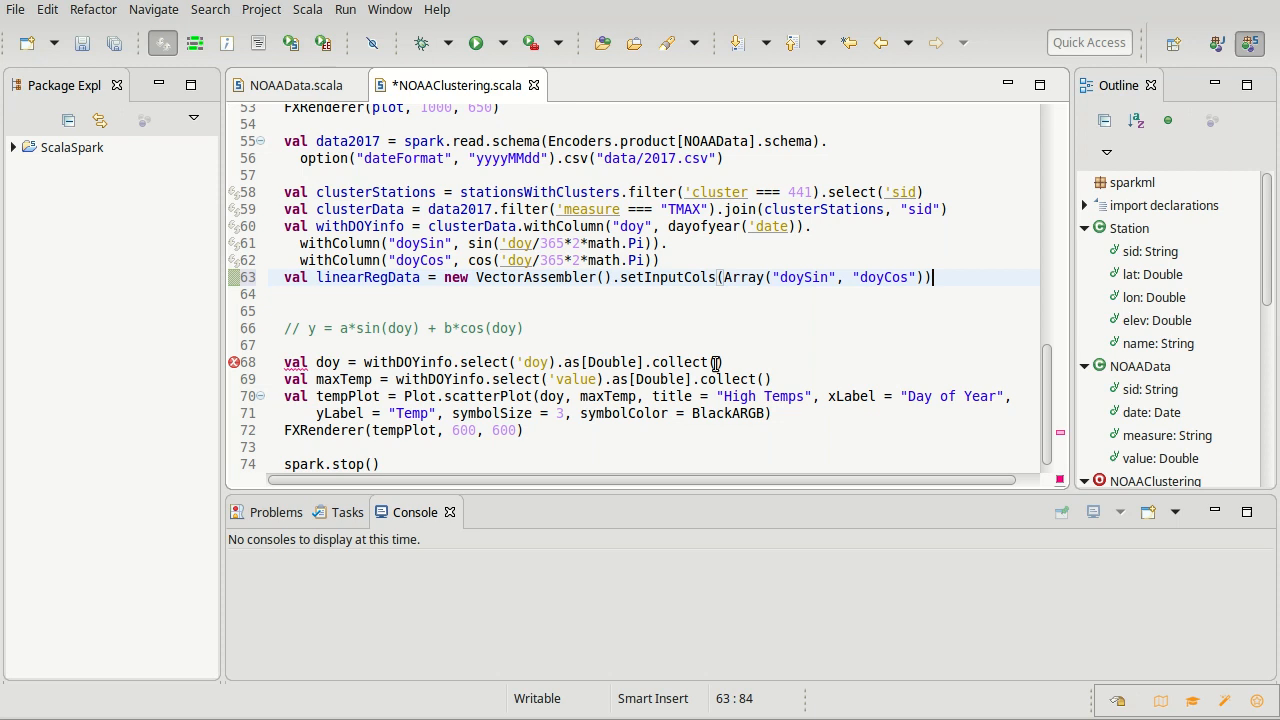
- Set output column doyTrig, transform withDOYinfo, and cache the result
type(".u")
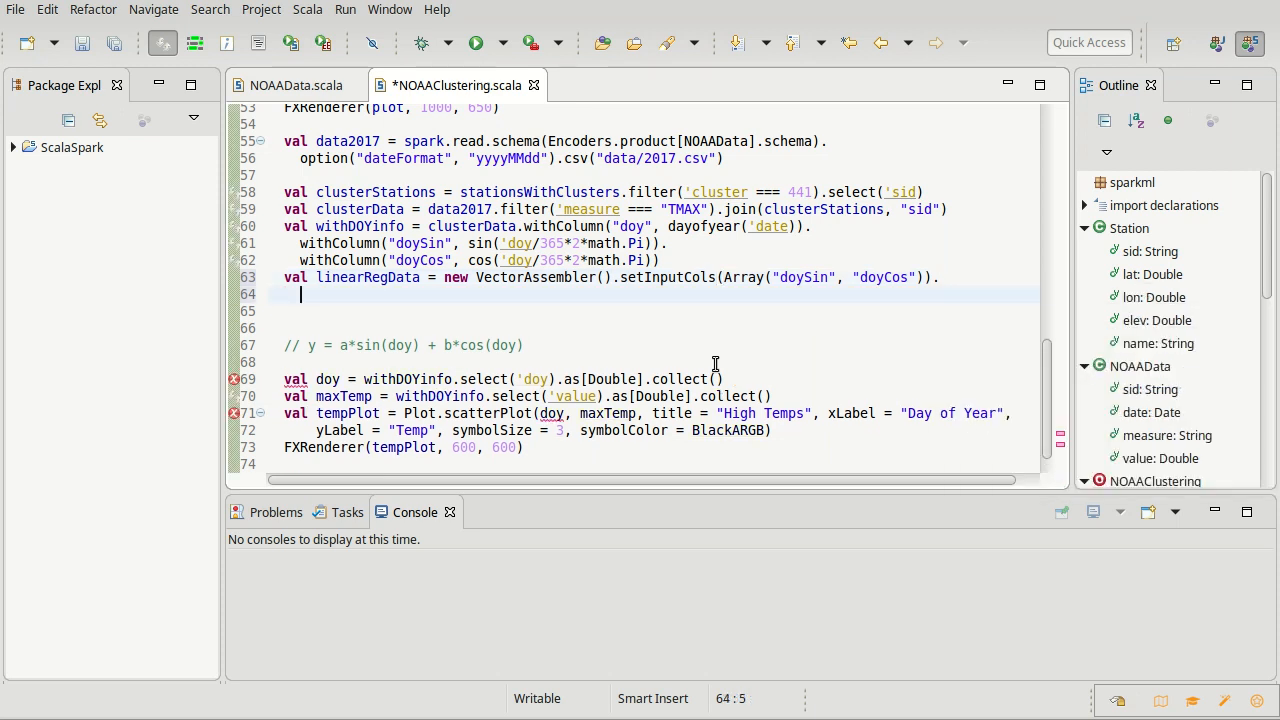
type("set")
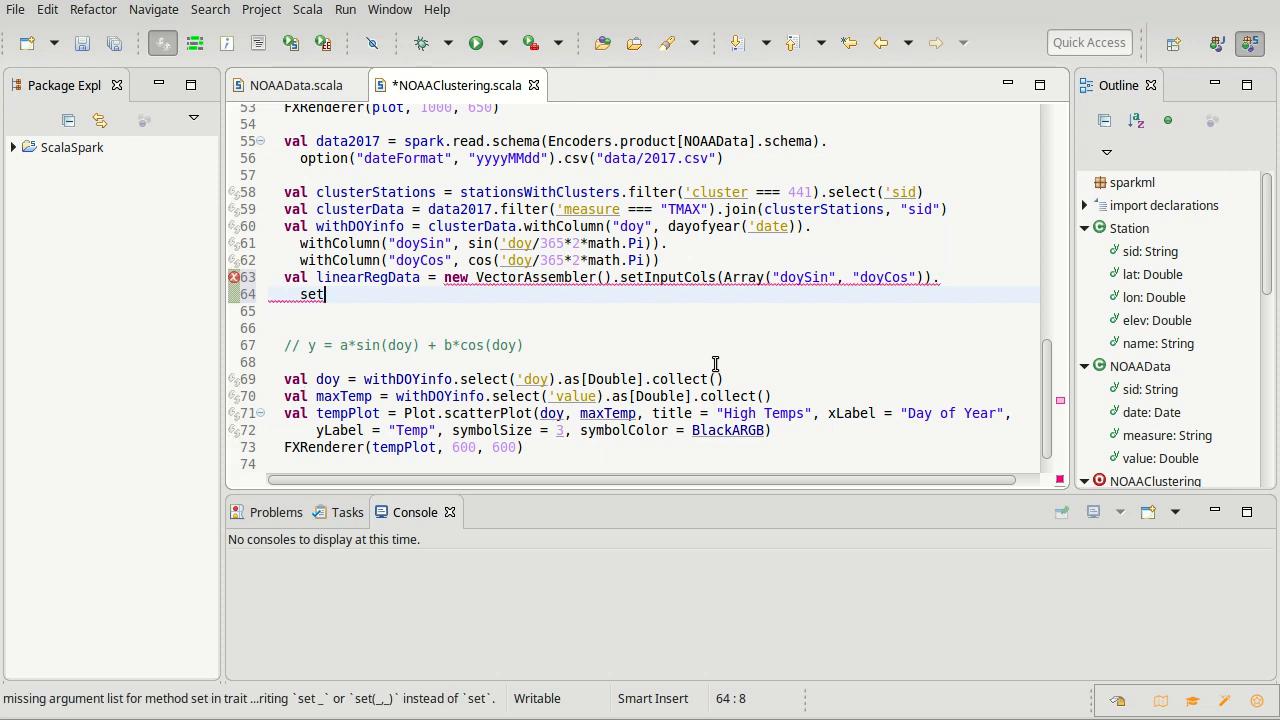
type("OutputCol(\"doyTrig\"")
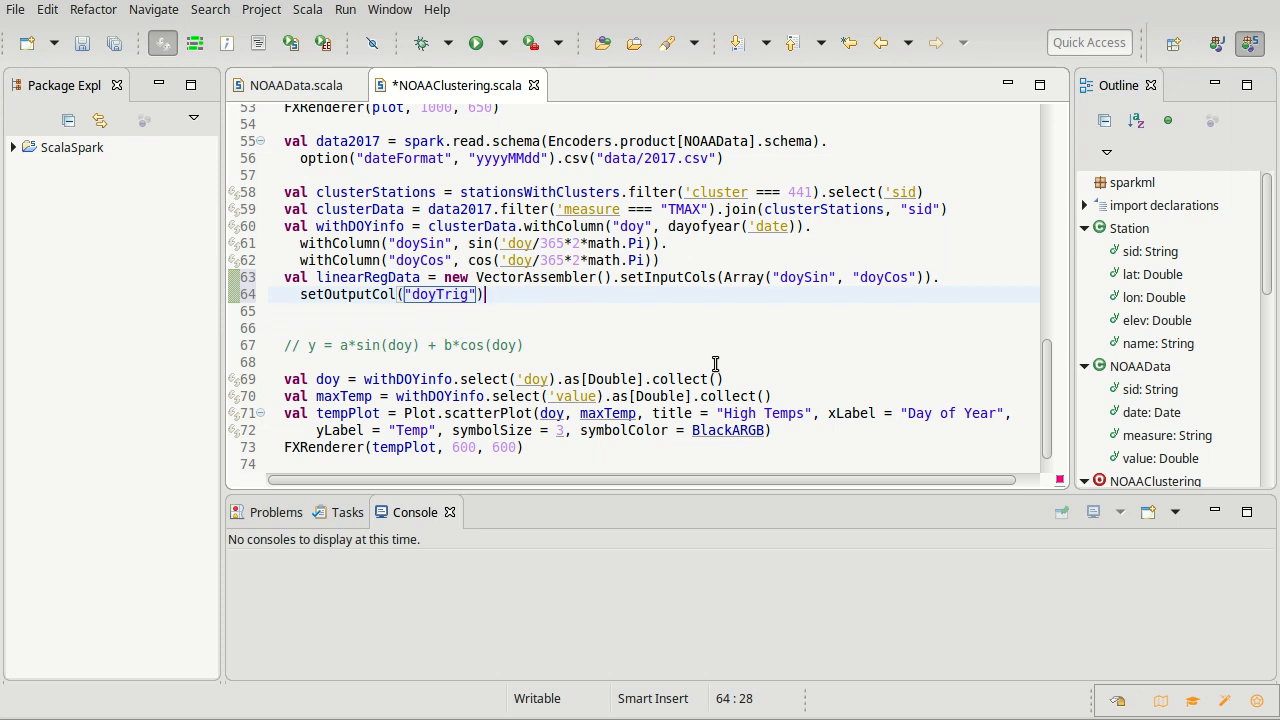
type(".transform(dataset")
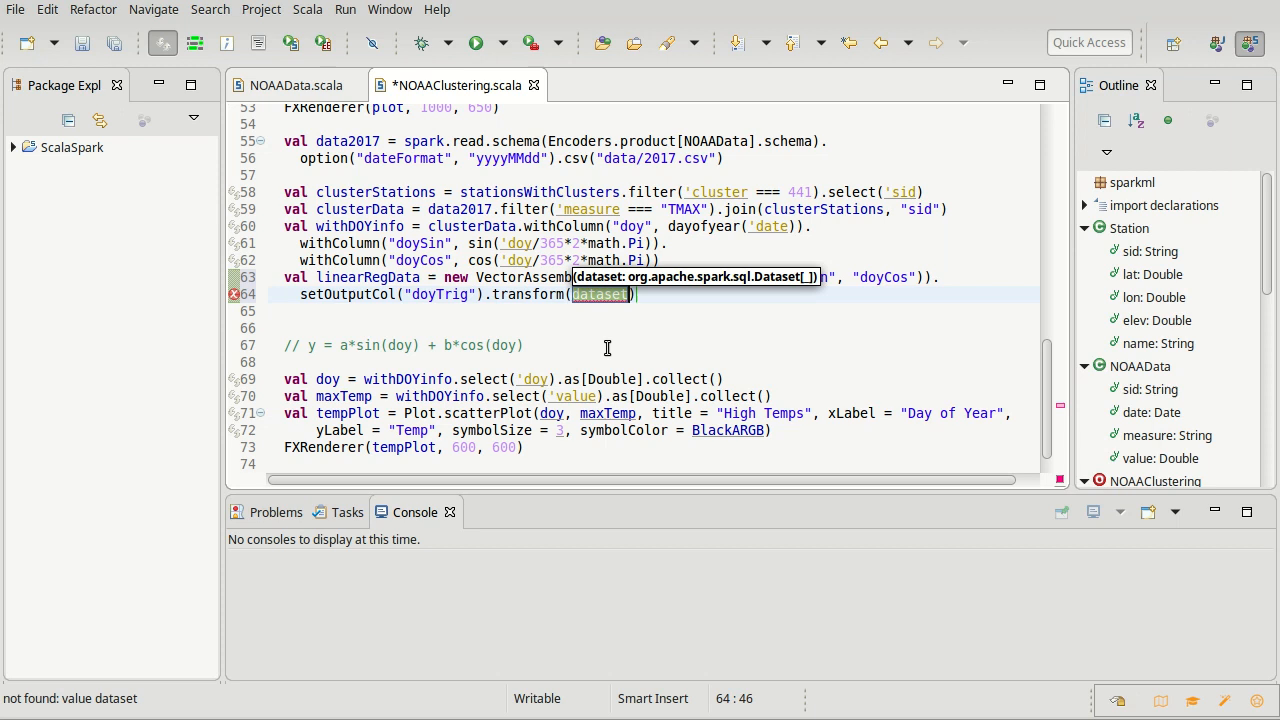
type("withDoyInfo")
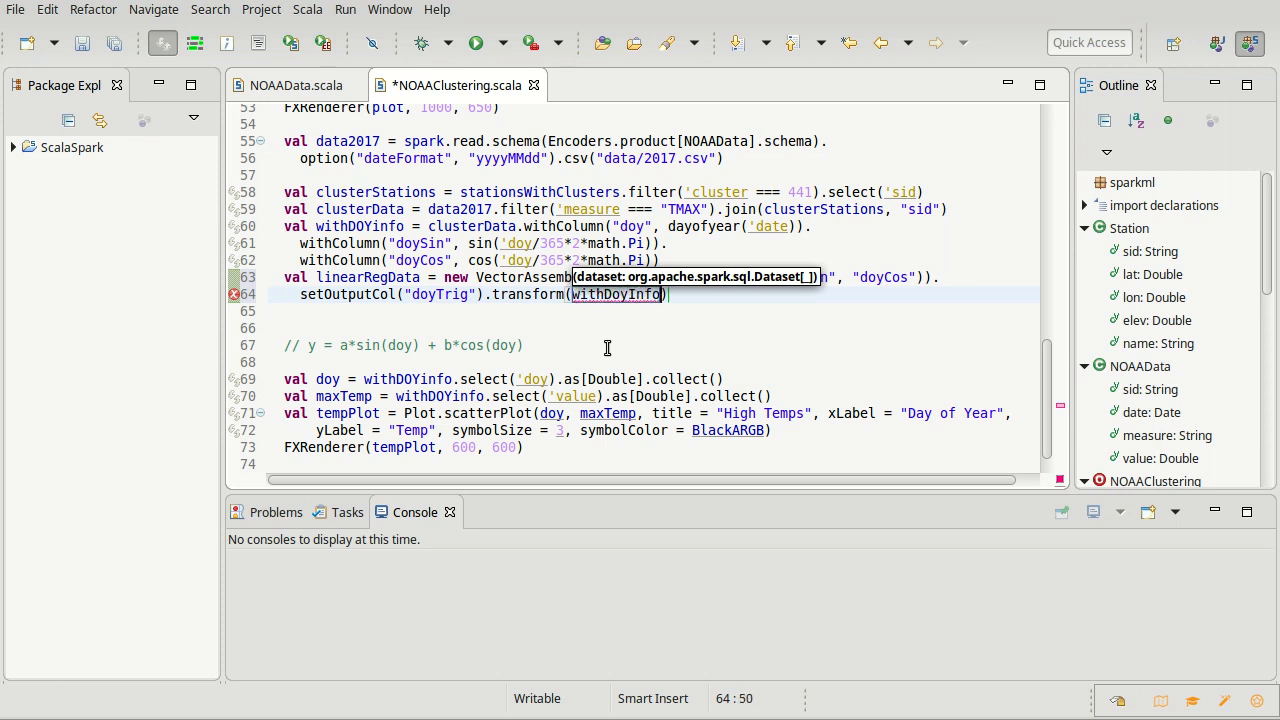
key("BackSpace")
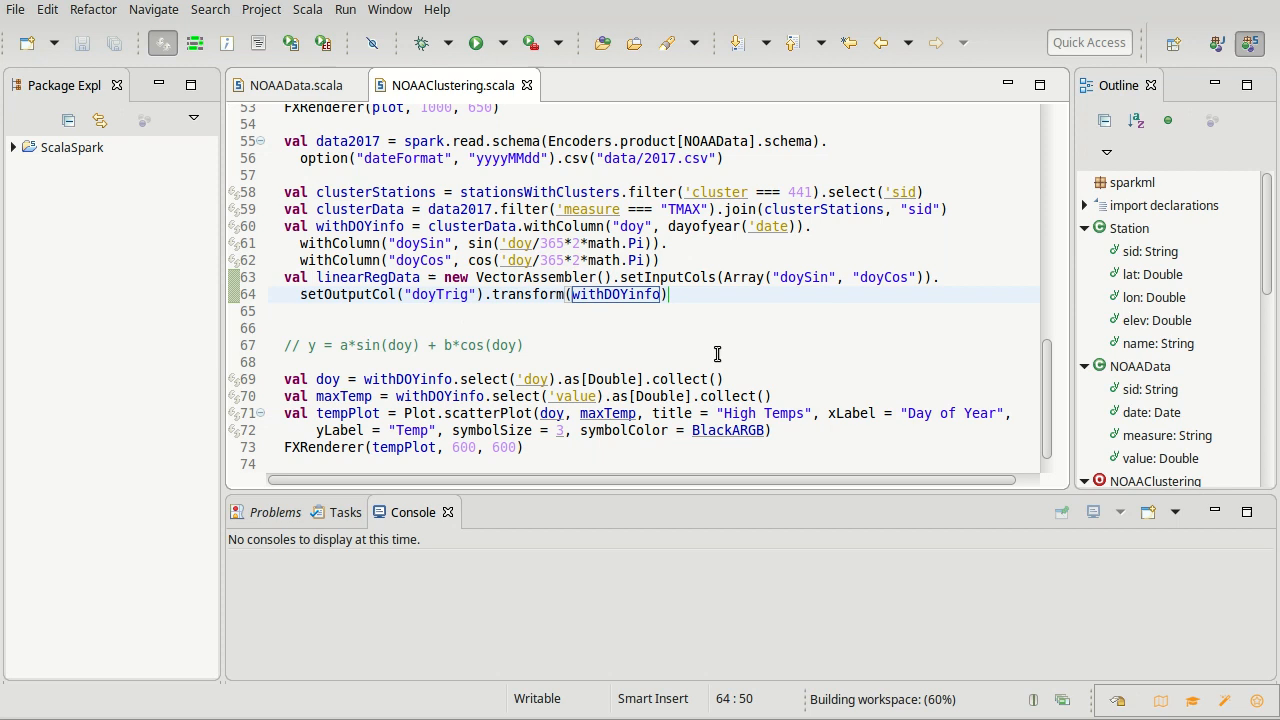
type(".cache(")
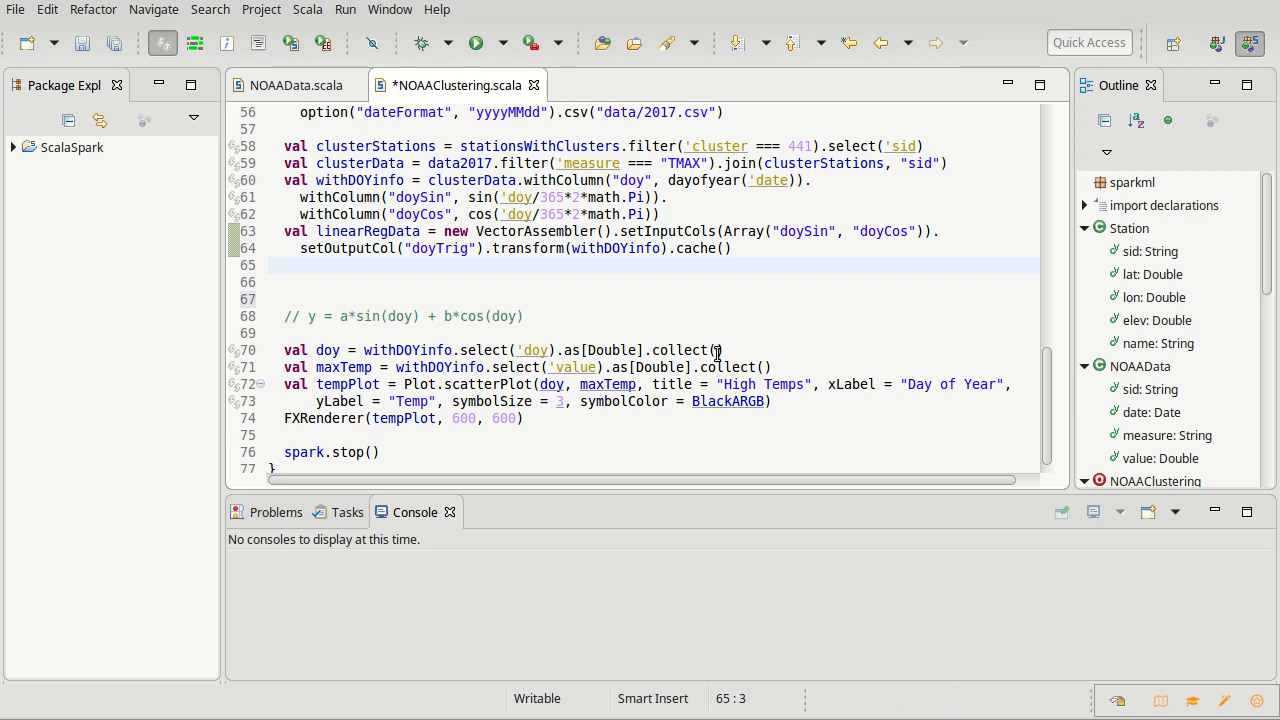
- Declare val linearReg = new LinearRegression()
type("val")
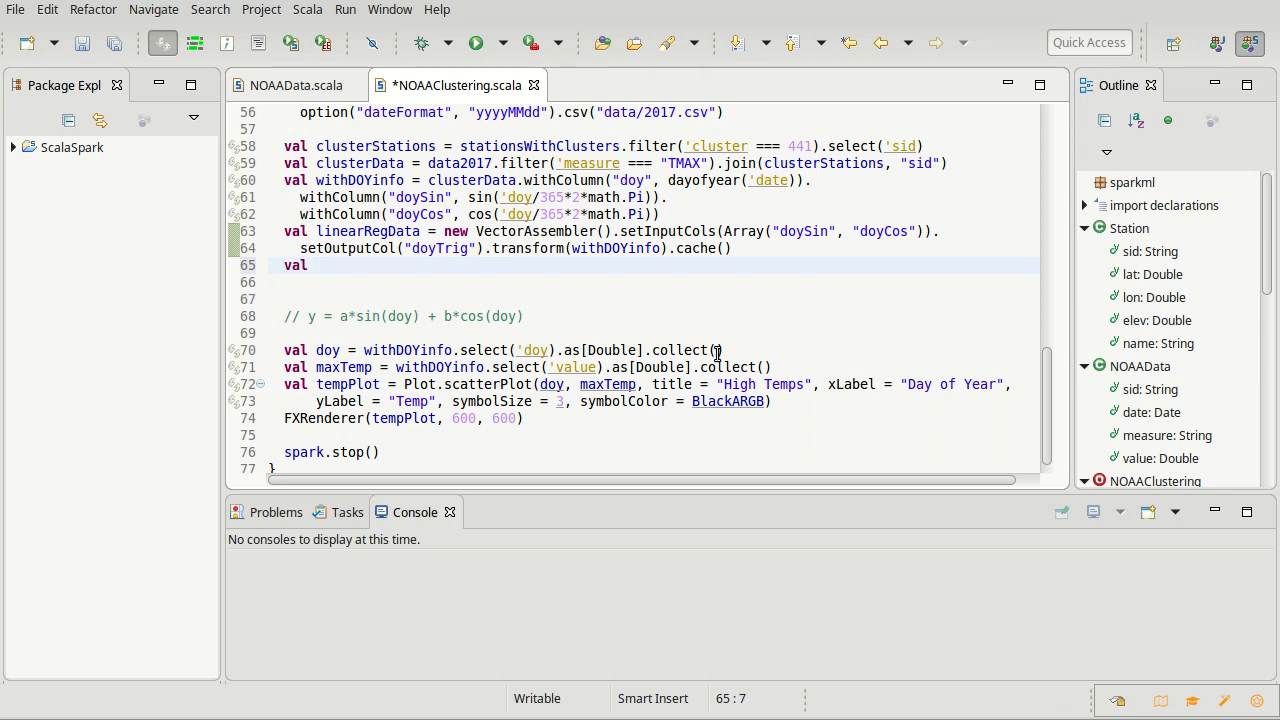
type("linear")
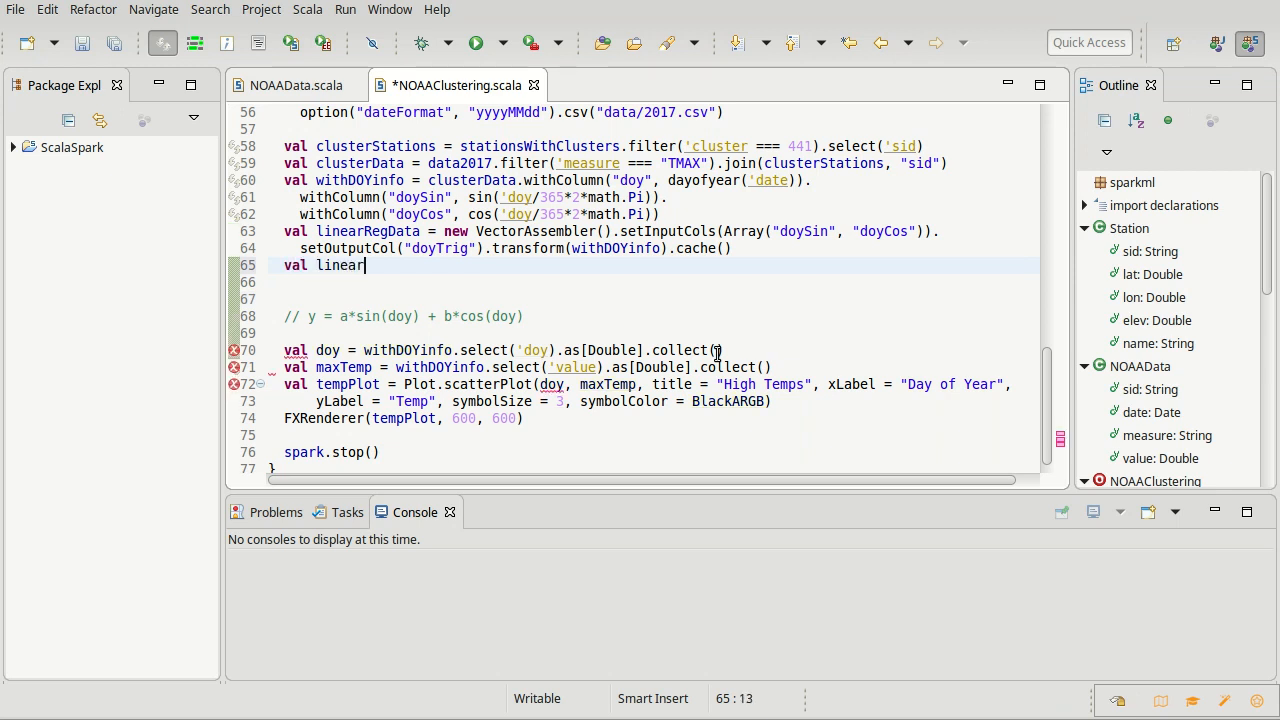
type("RegModel")
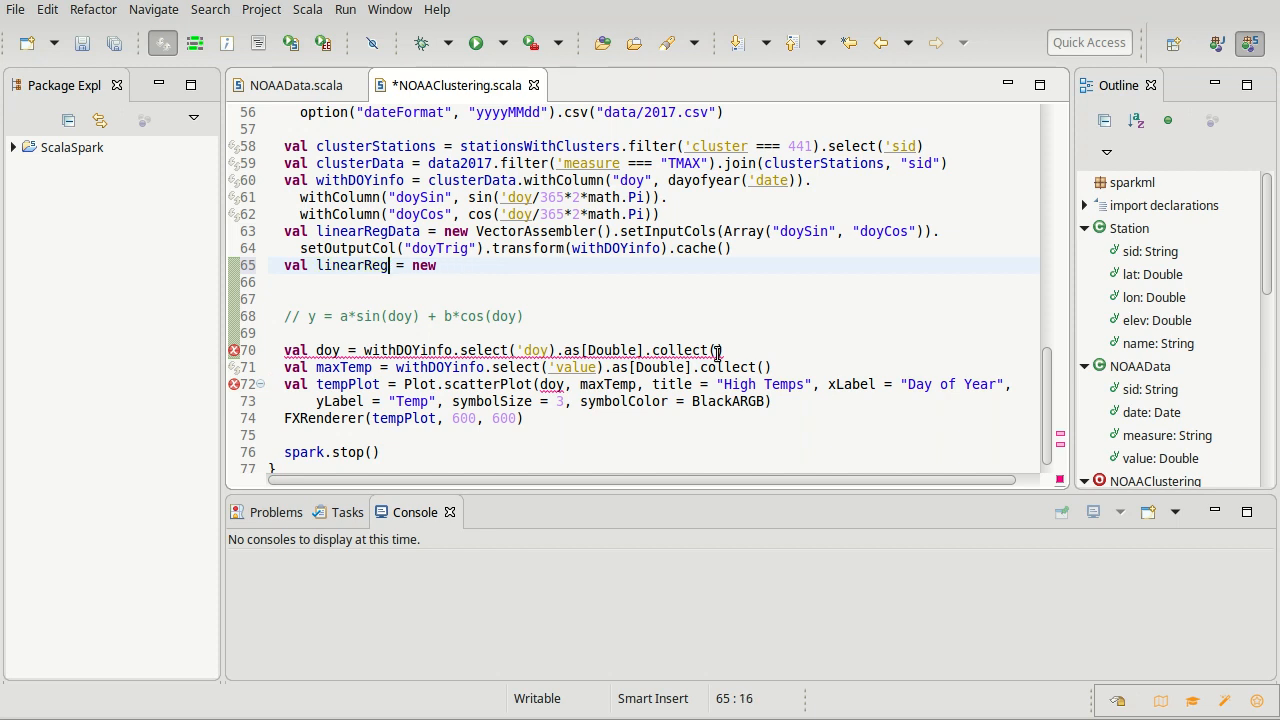
type("Lin")
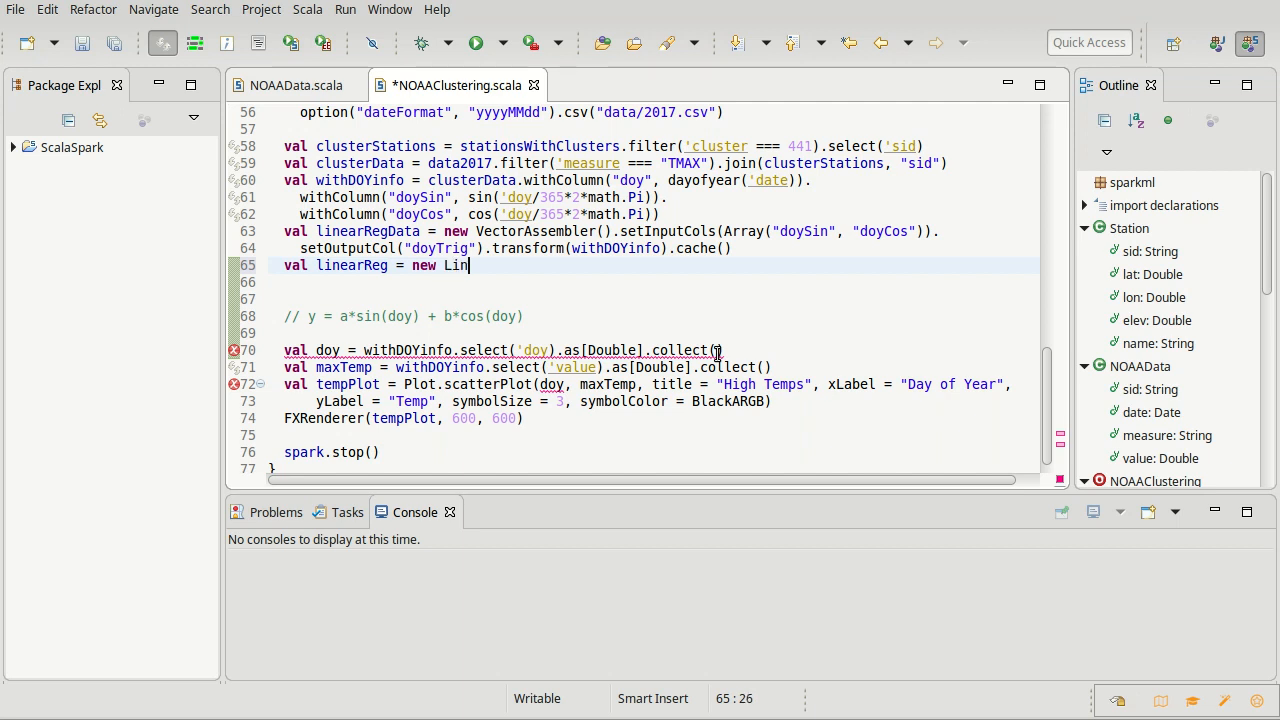
type("earRegression")
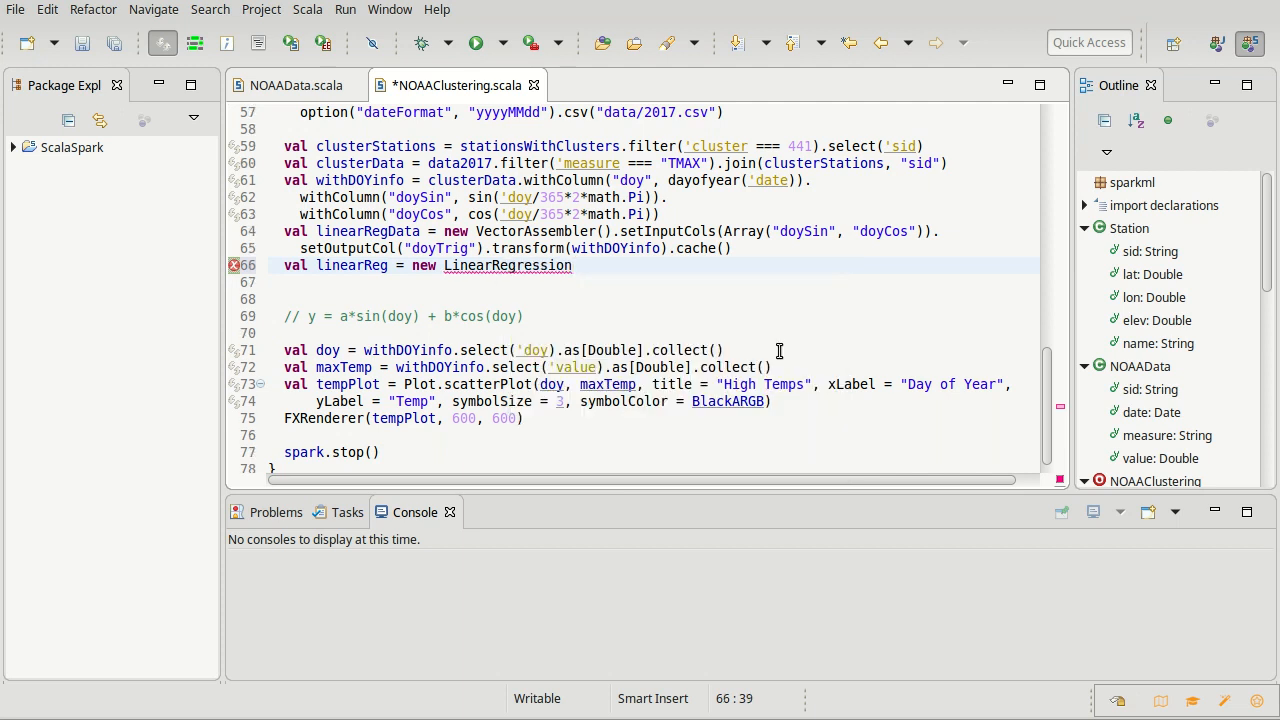
type("()")
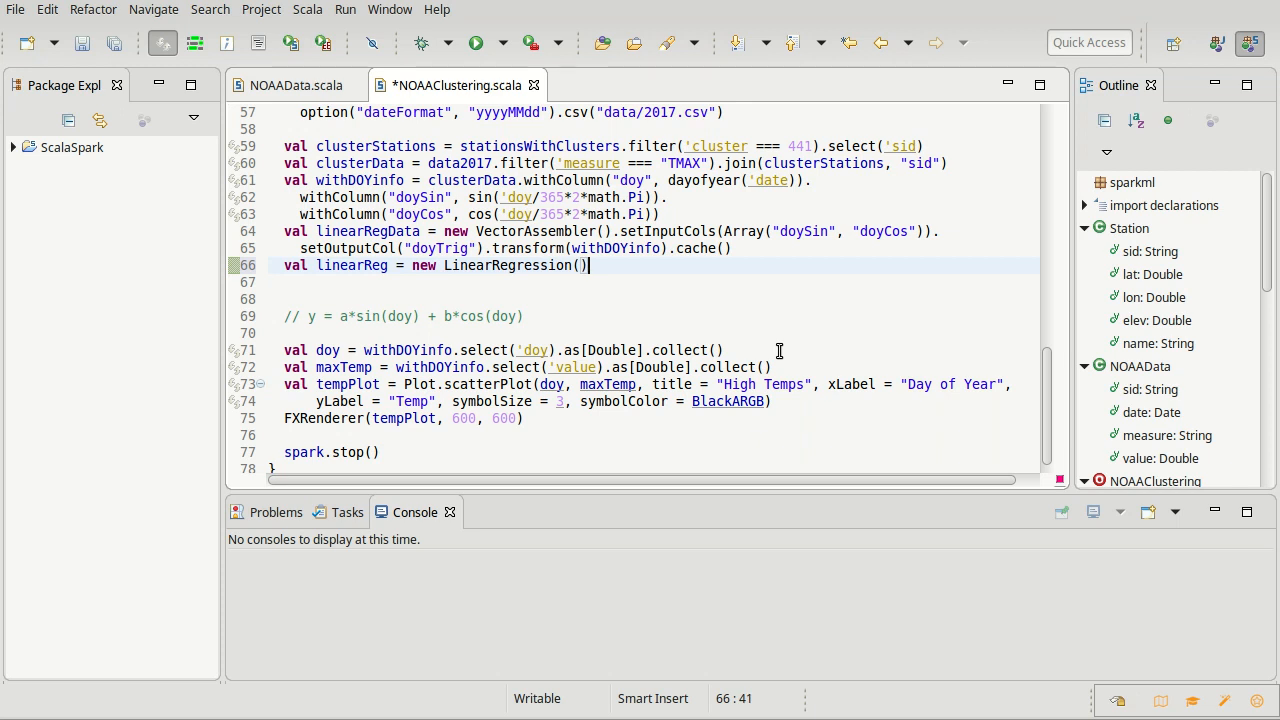
- Set its features column to "doyTrig" and label column to "value"
type(".")
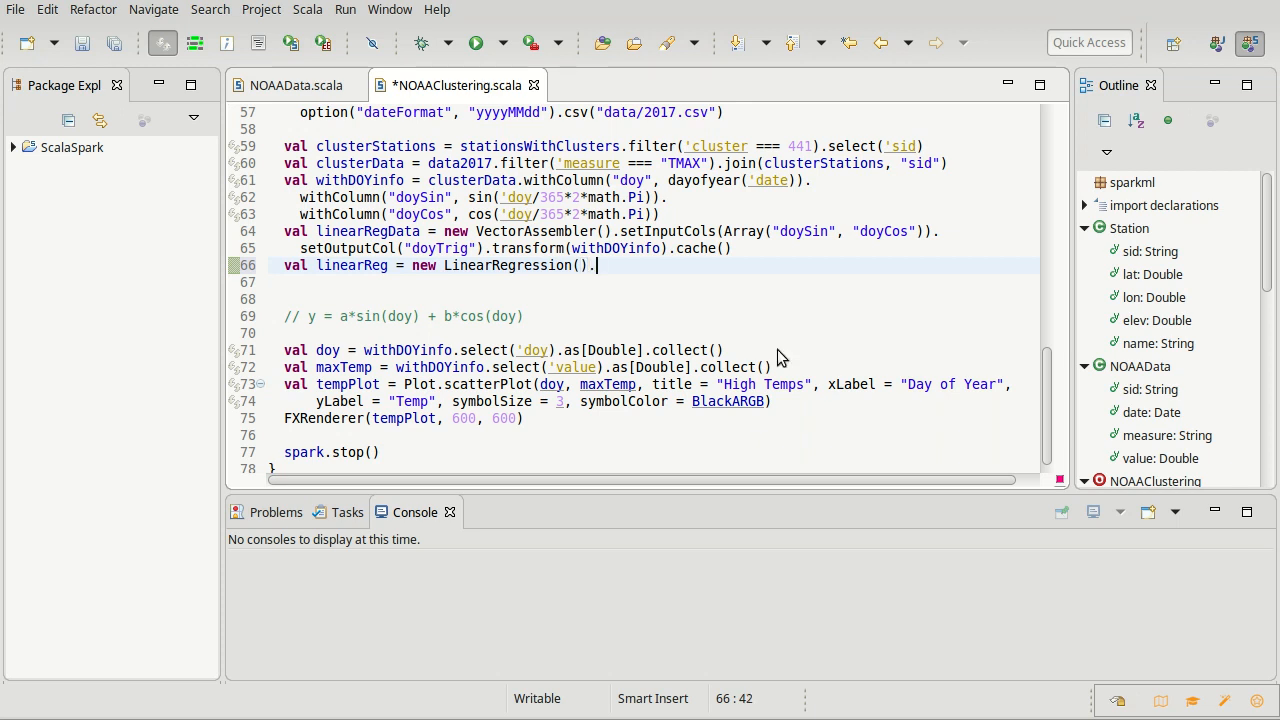
type("setFeaturesCol(\"")
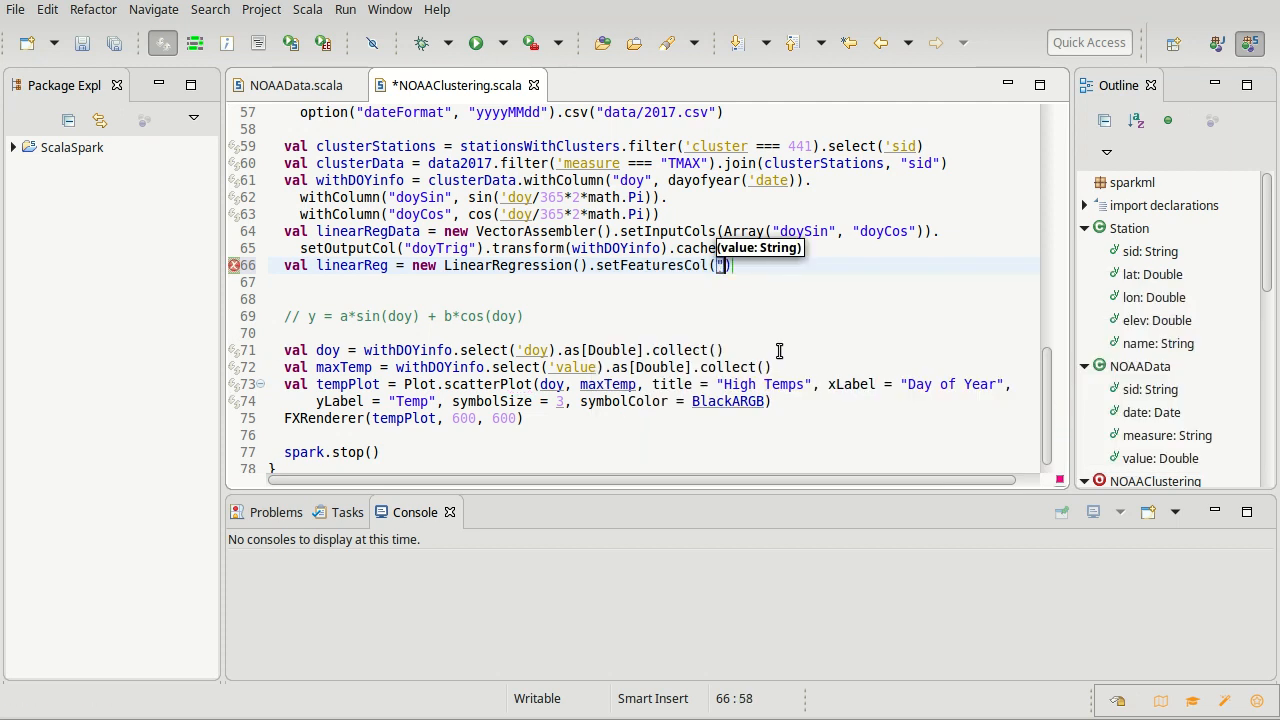
type("doy")
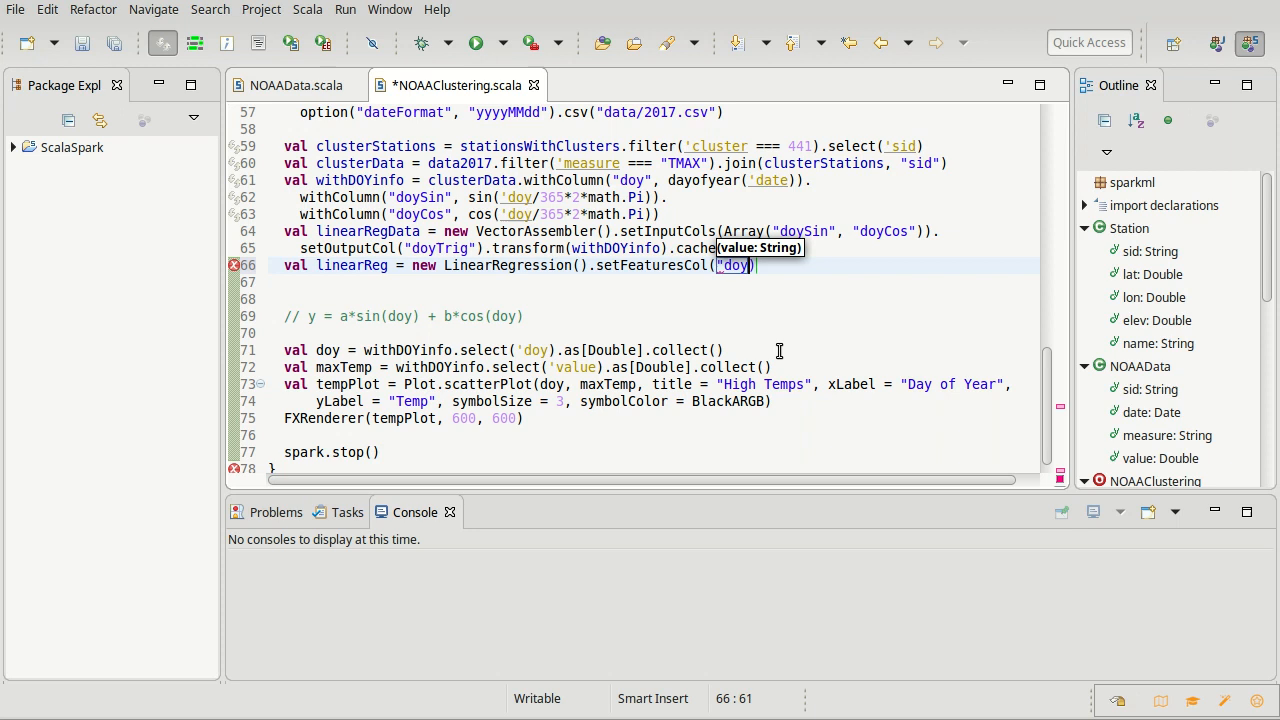
type("Trig")
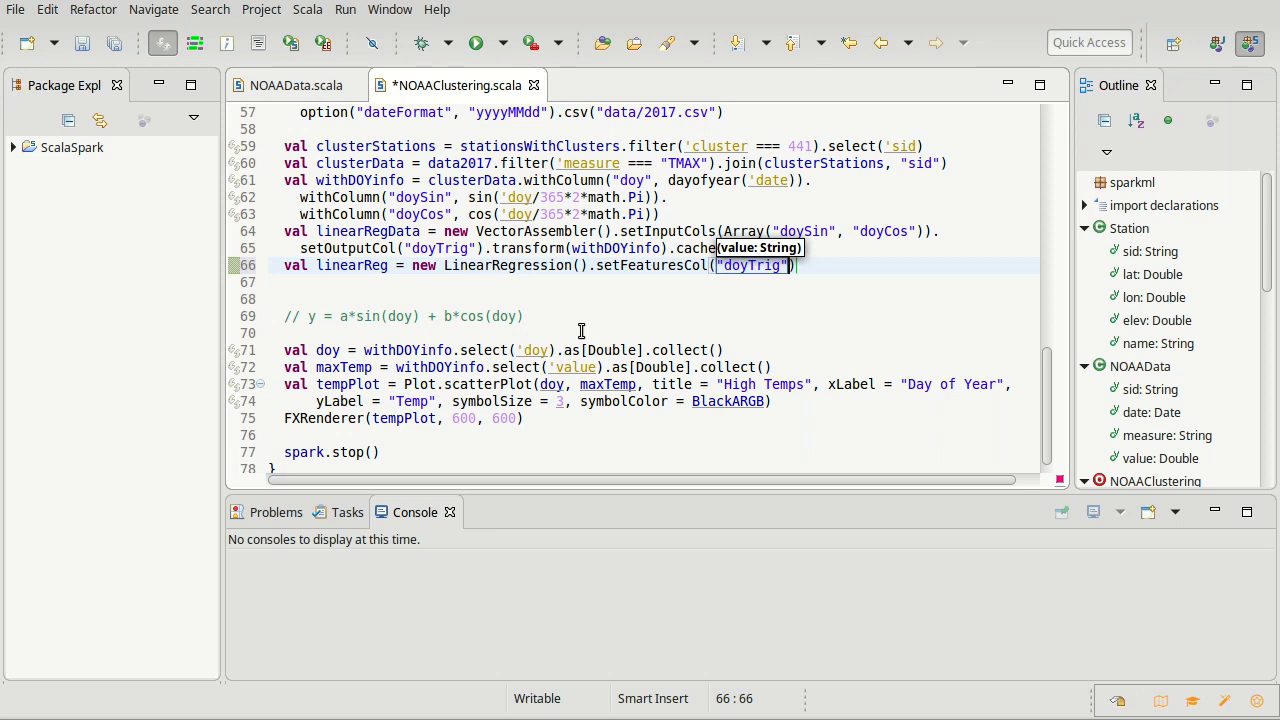
type(".")
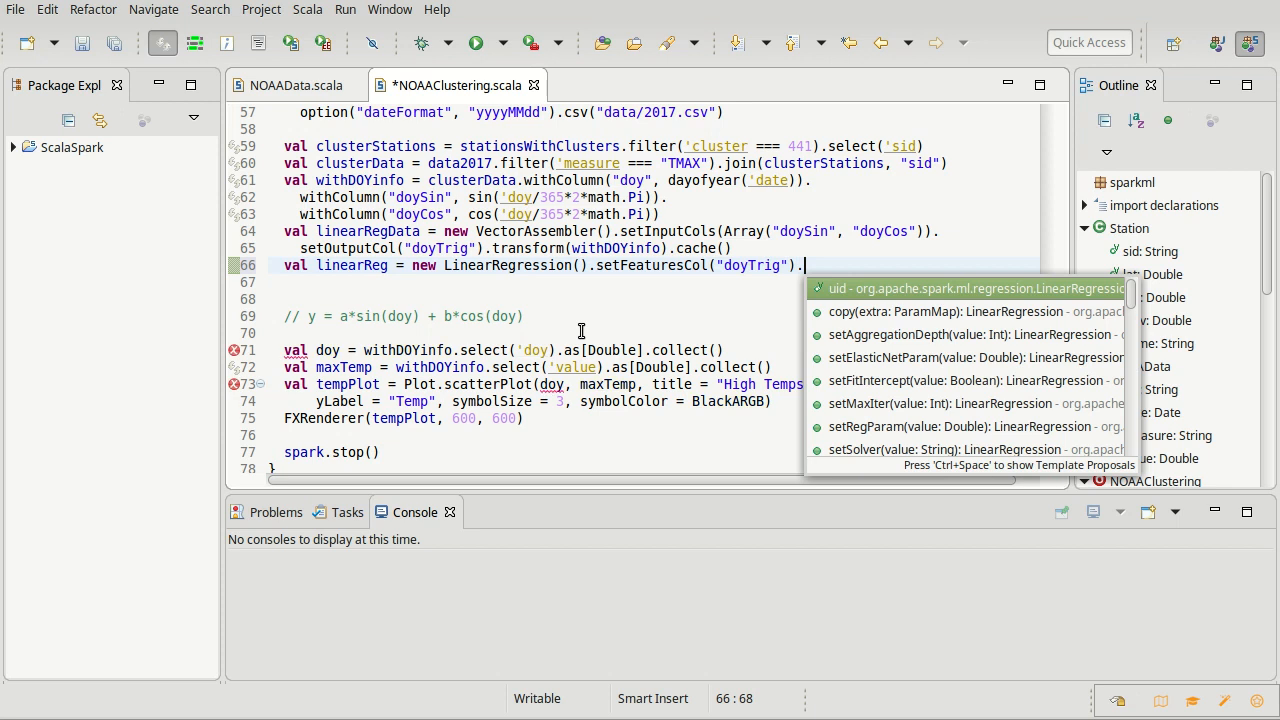
type("setLabelCol(\"value")
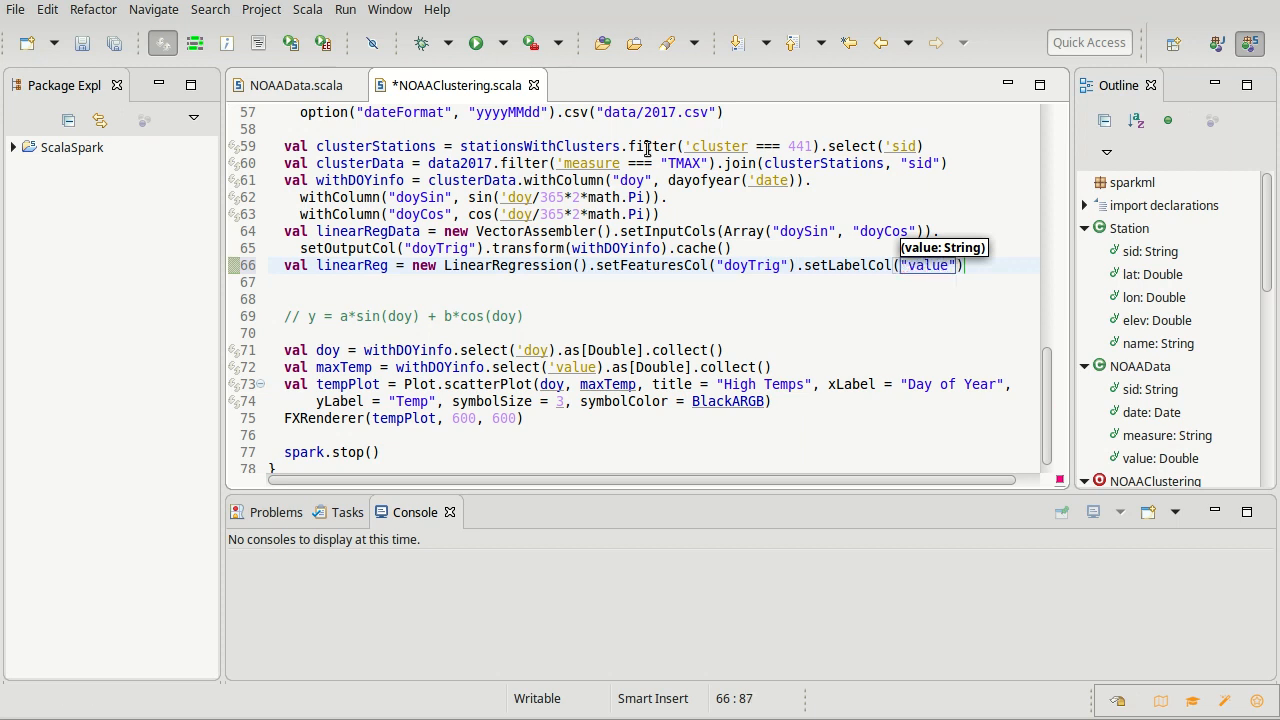
mouse_move(680, 200)
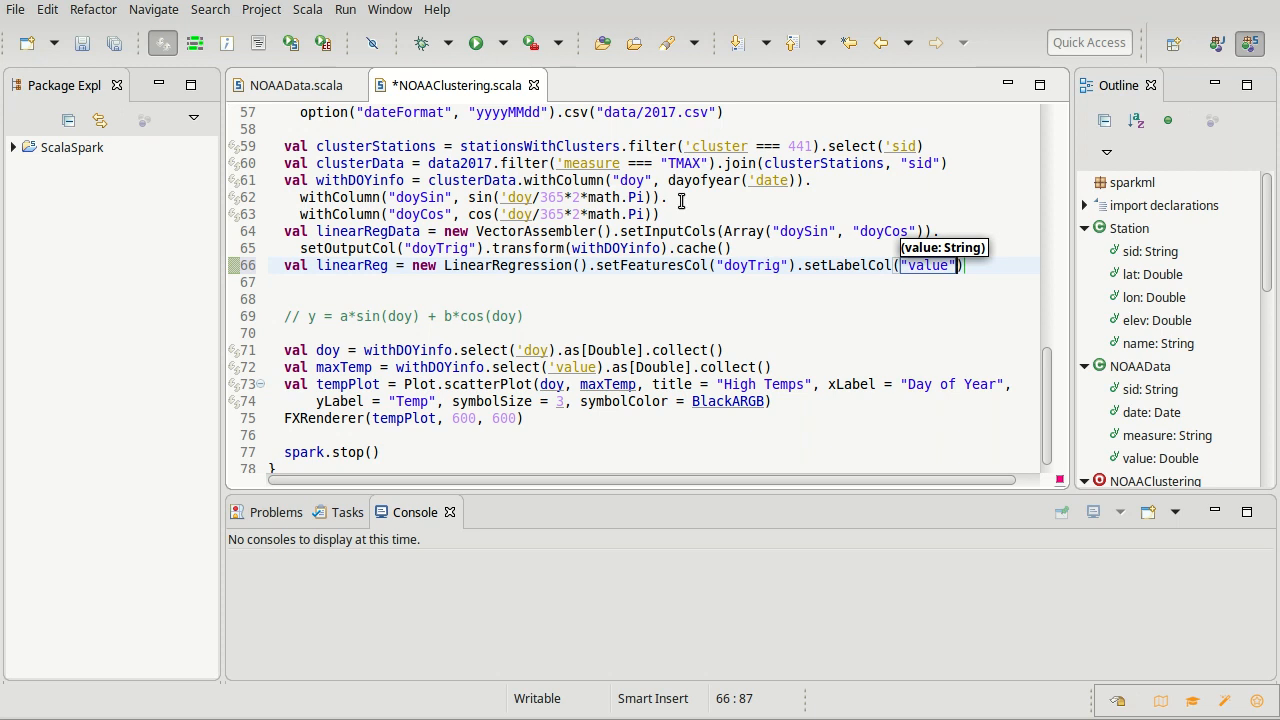
mouse_move(732, 308)
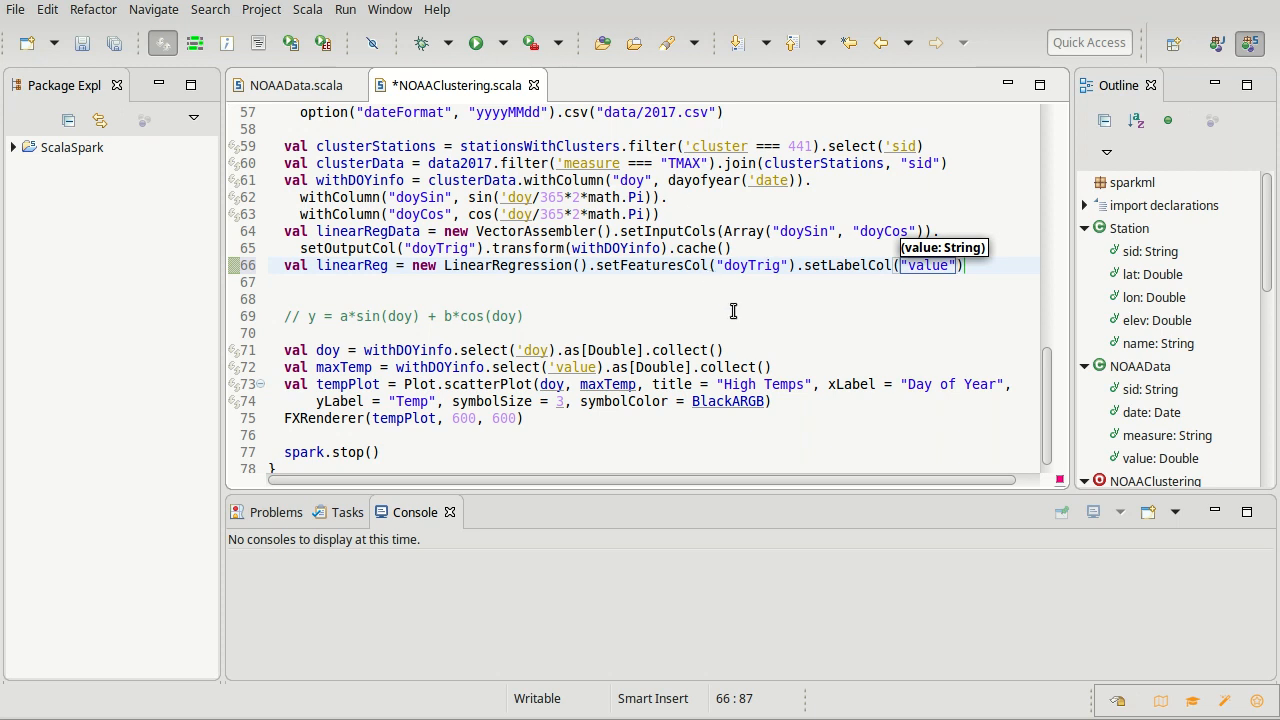
- Extend linearReg with .setMaxIter(10).setPredictionCol("pmaxTemp")
type(".")
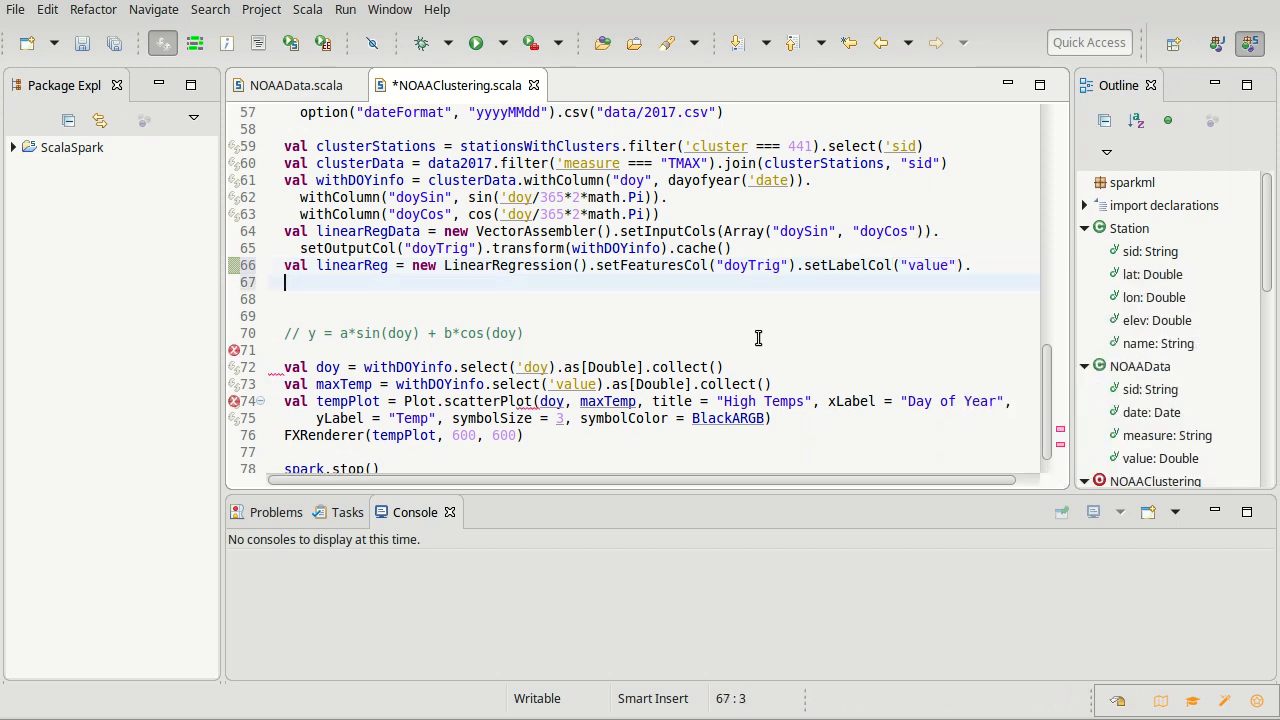
type("setMaxIter(10")
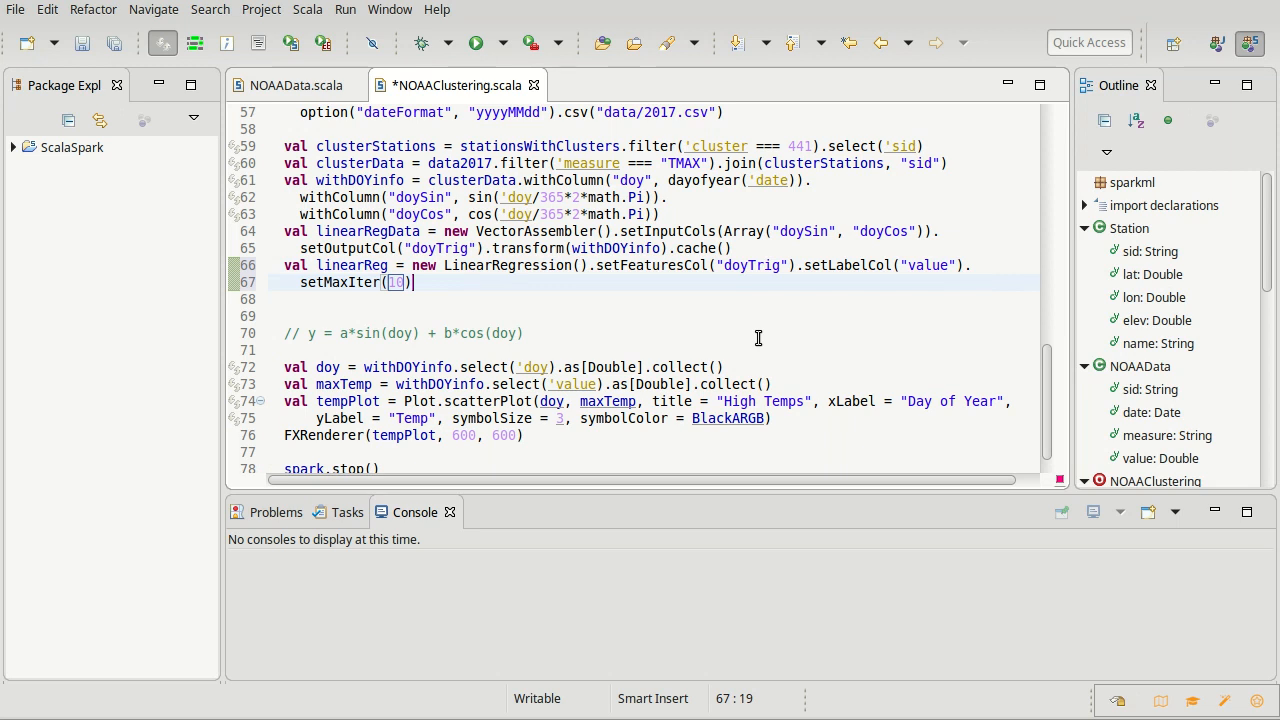
type(".")
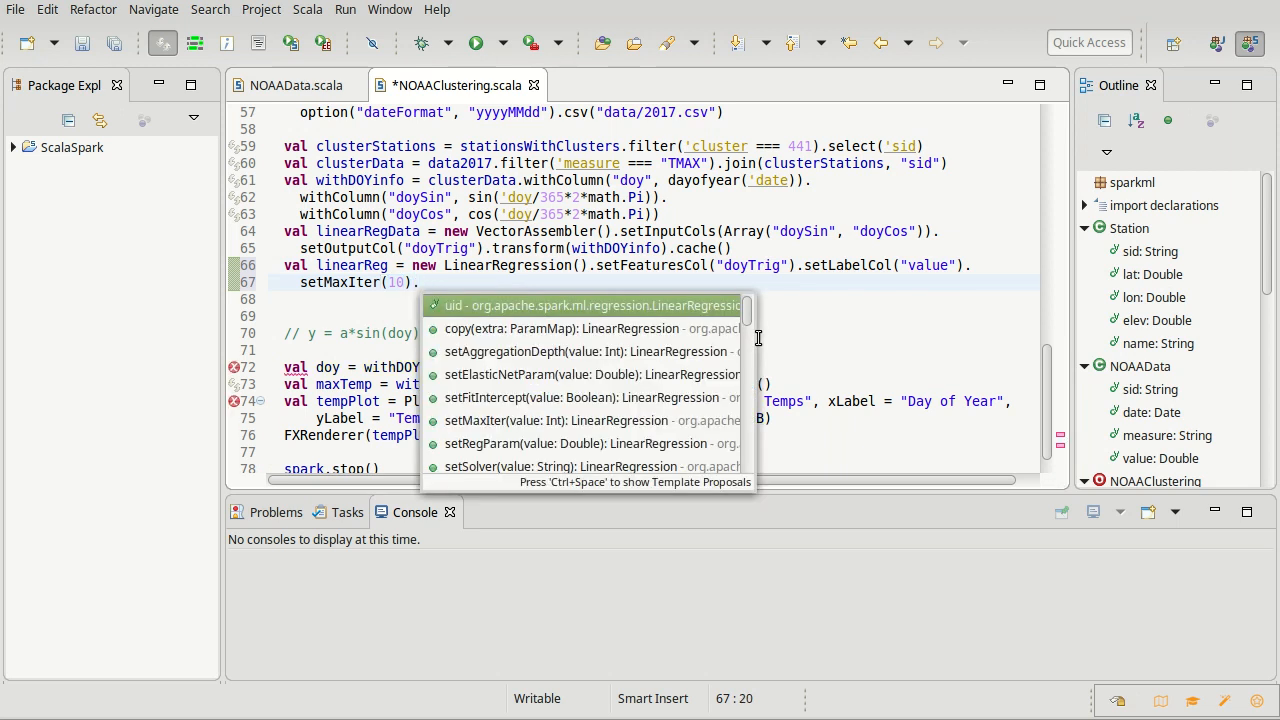
type("setPredictionCol(\"")
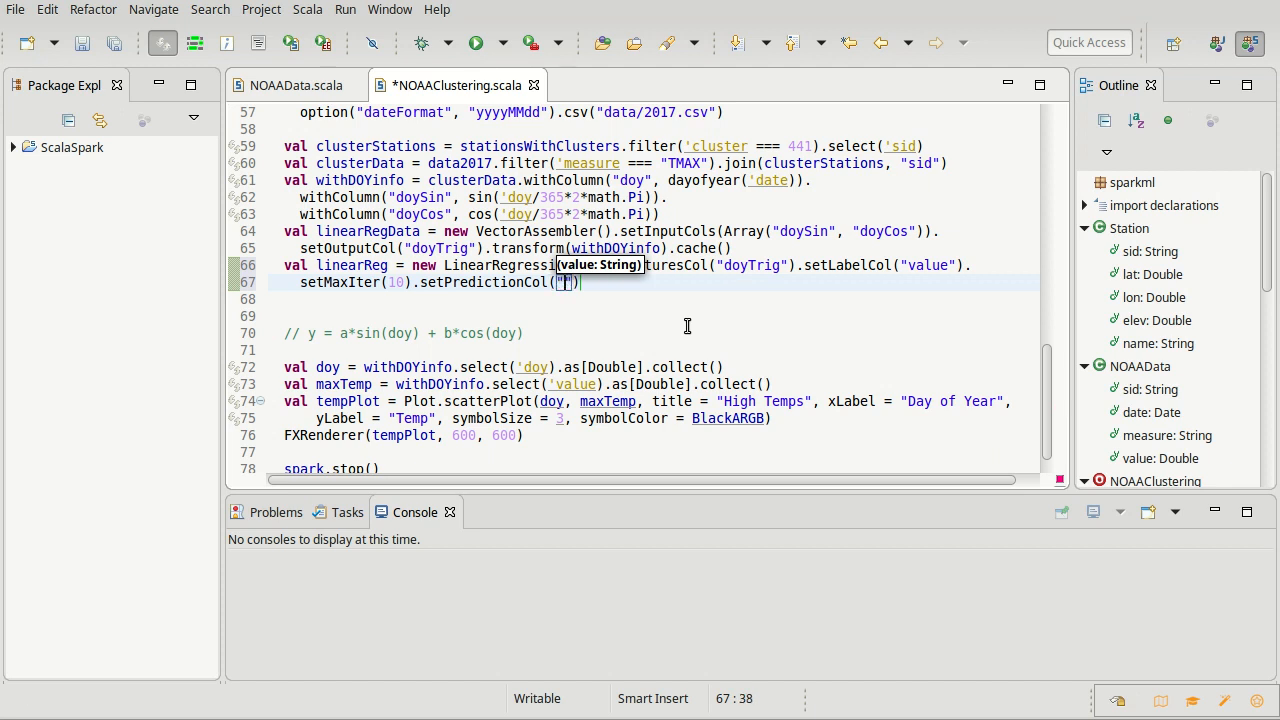
type("pmaxTemp")
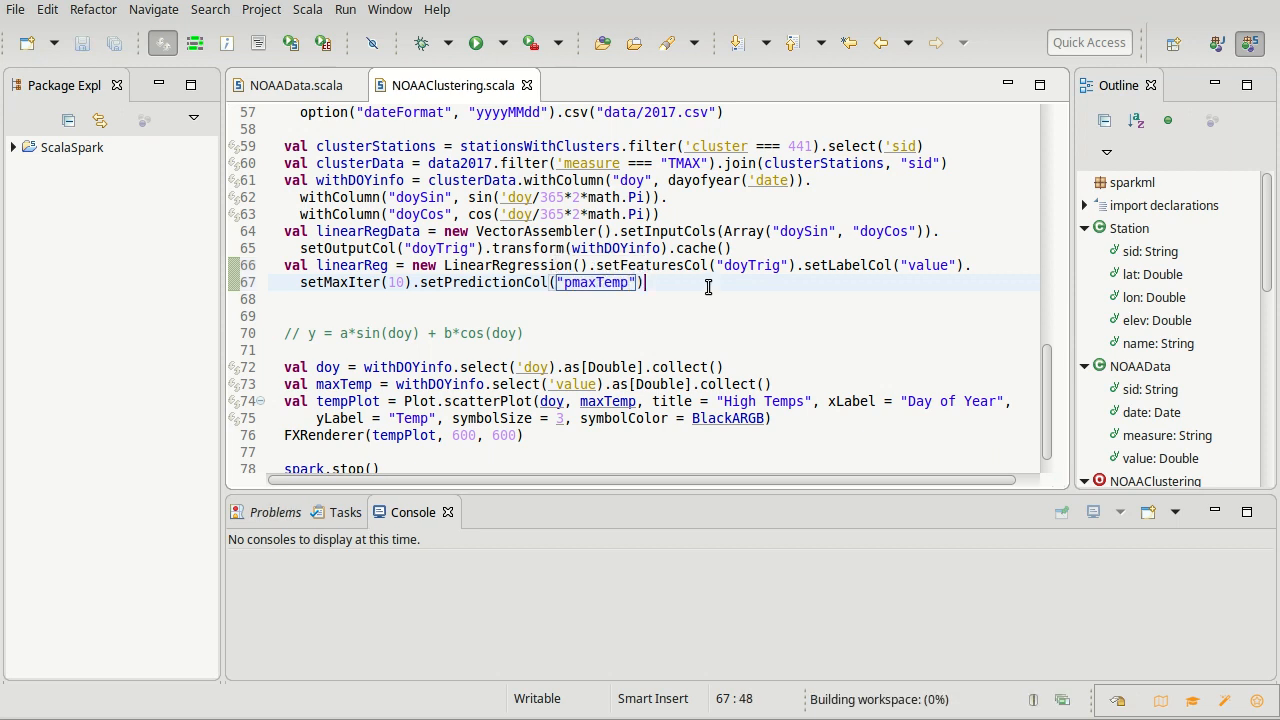
type(".set")
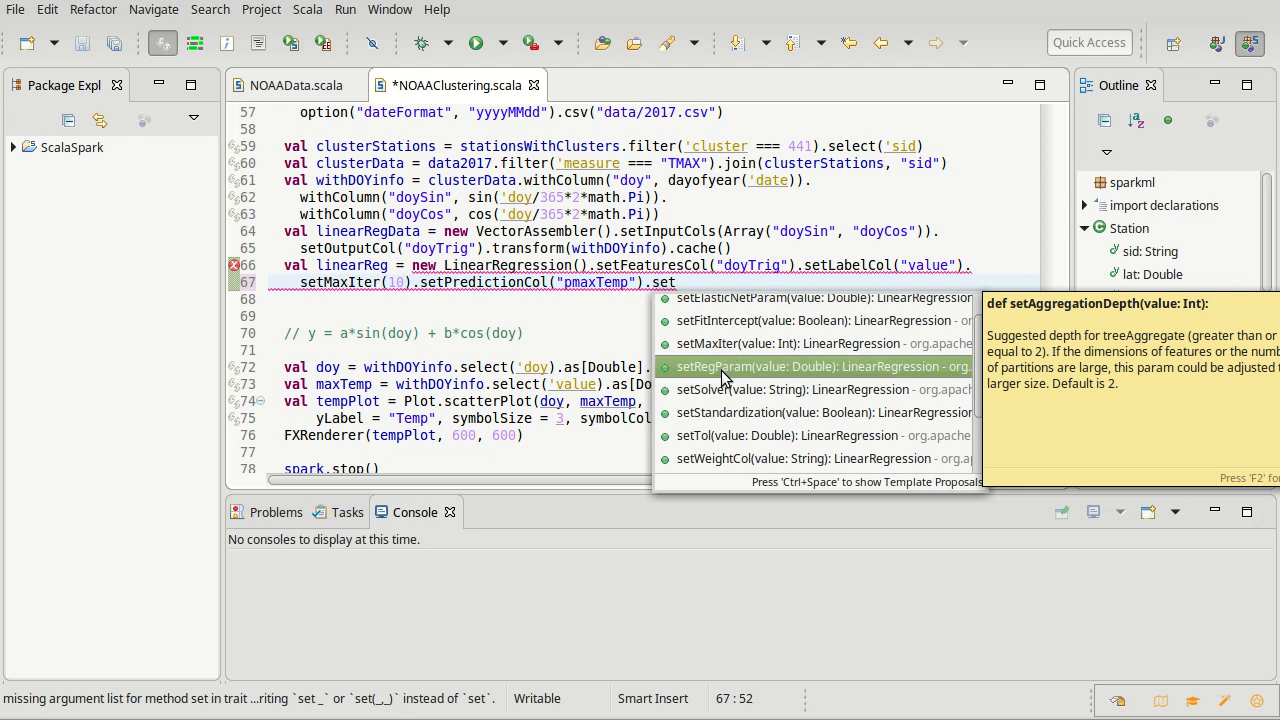
mouse_move(720, 366)
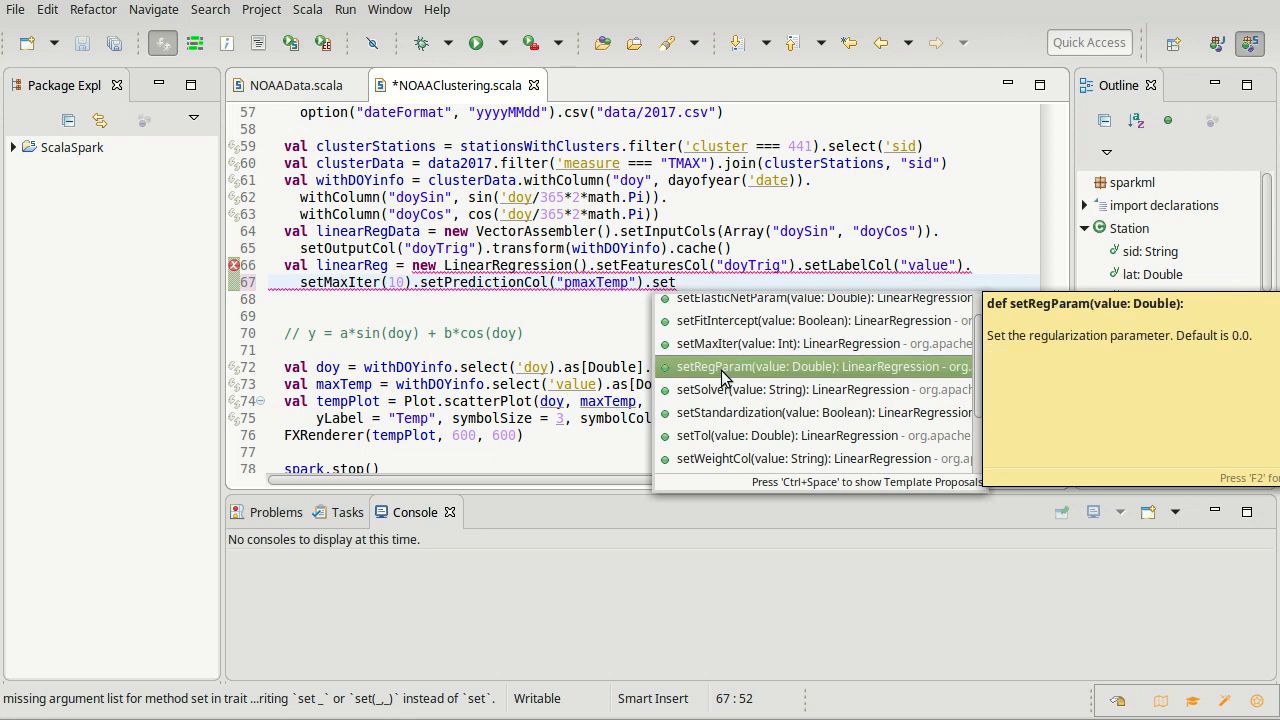
mouse_move(722, 378)
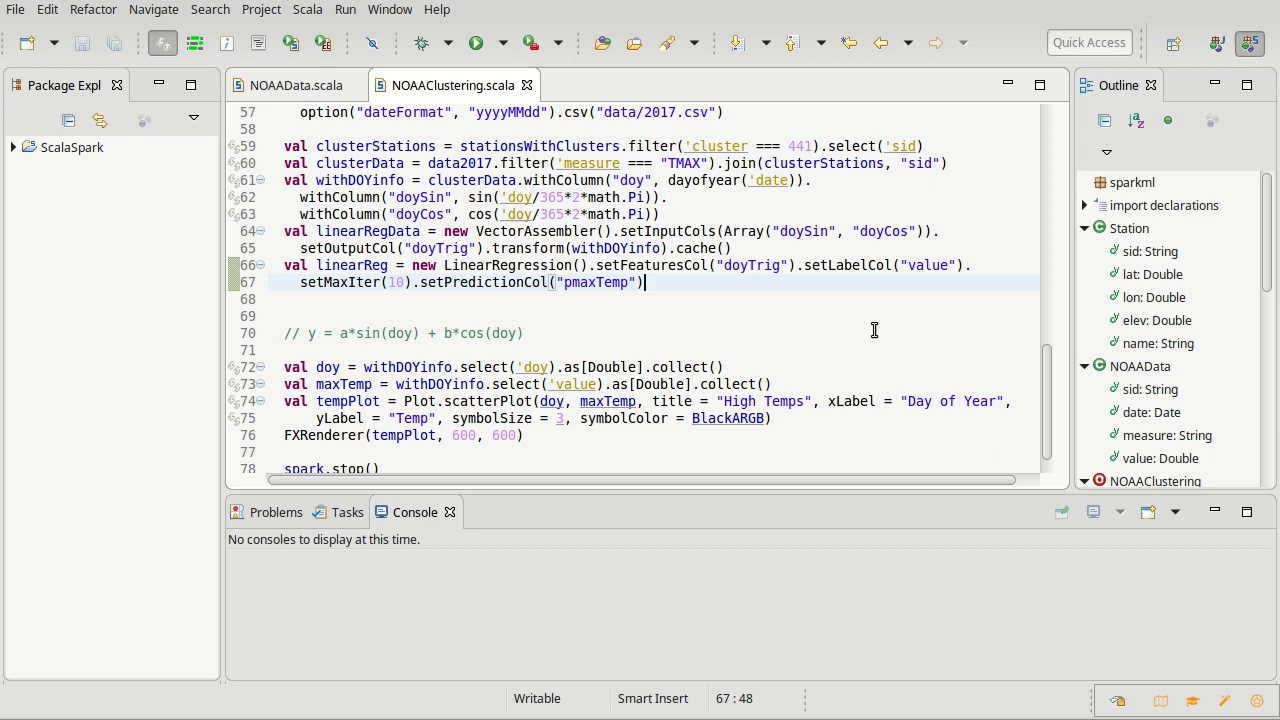
mouse_move(352, 332)
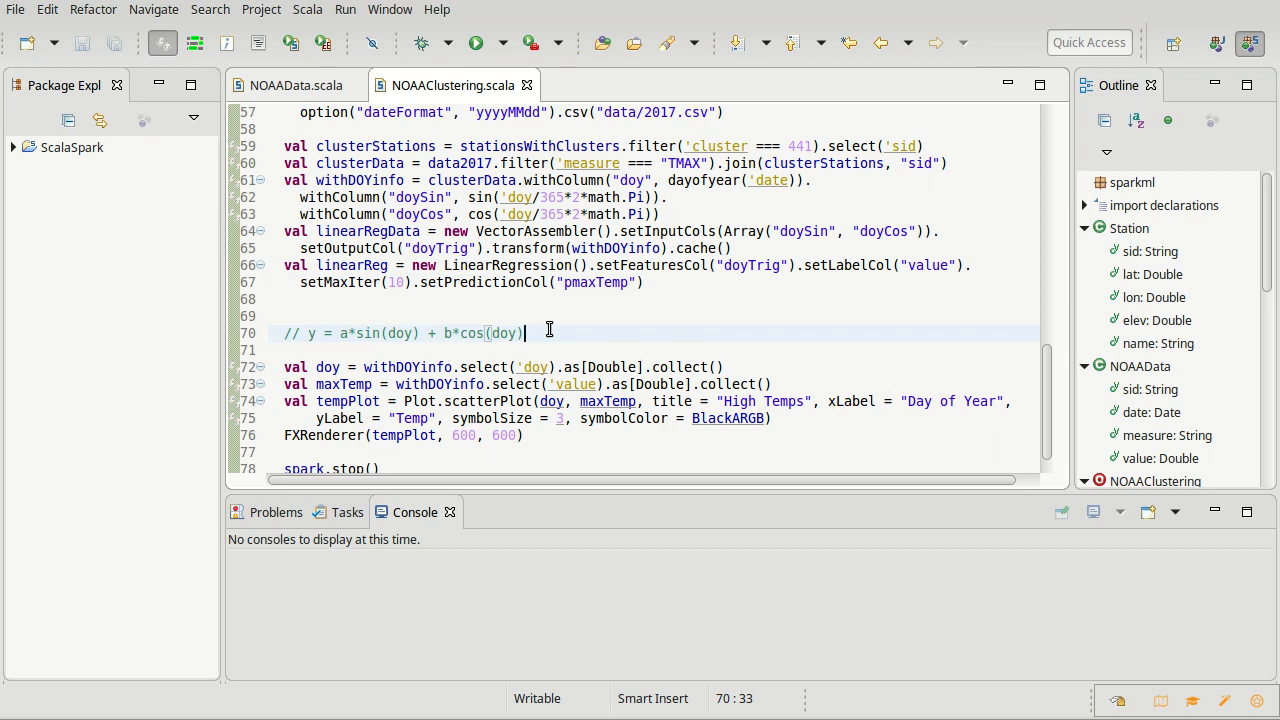
- Dismiss the autocomplete popup and place the cursor at the sinusoid comment after saving
left_click(524, 332)
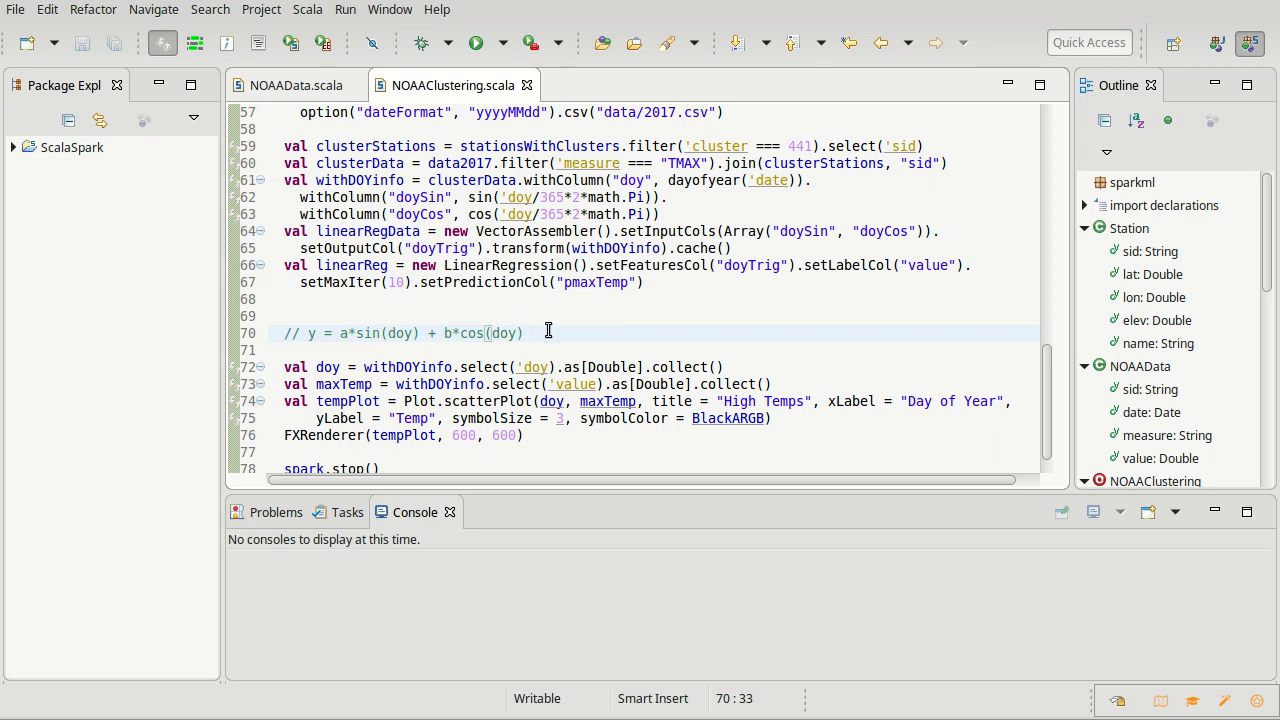
left_click(524, 332)
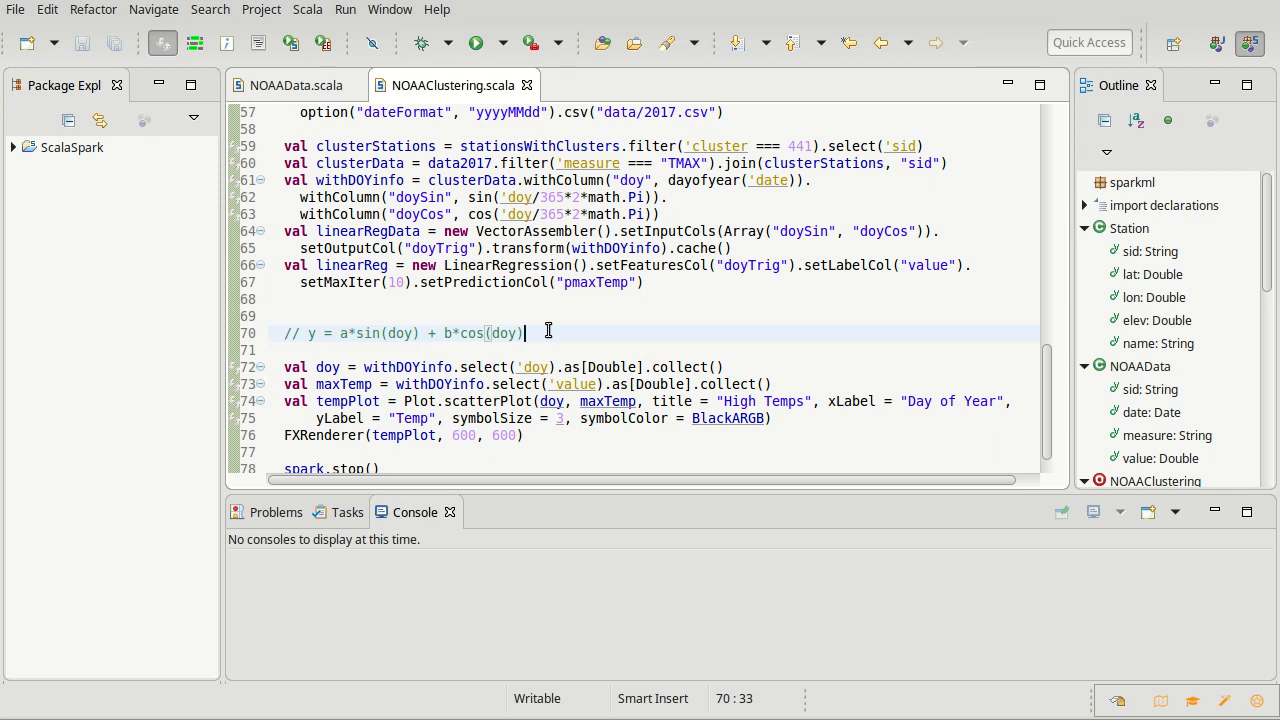
left_click(648, 282)
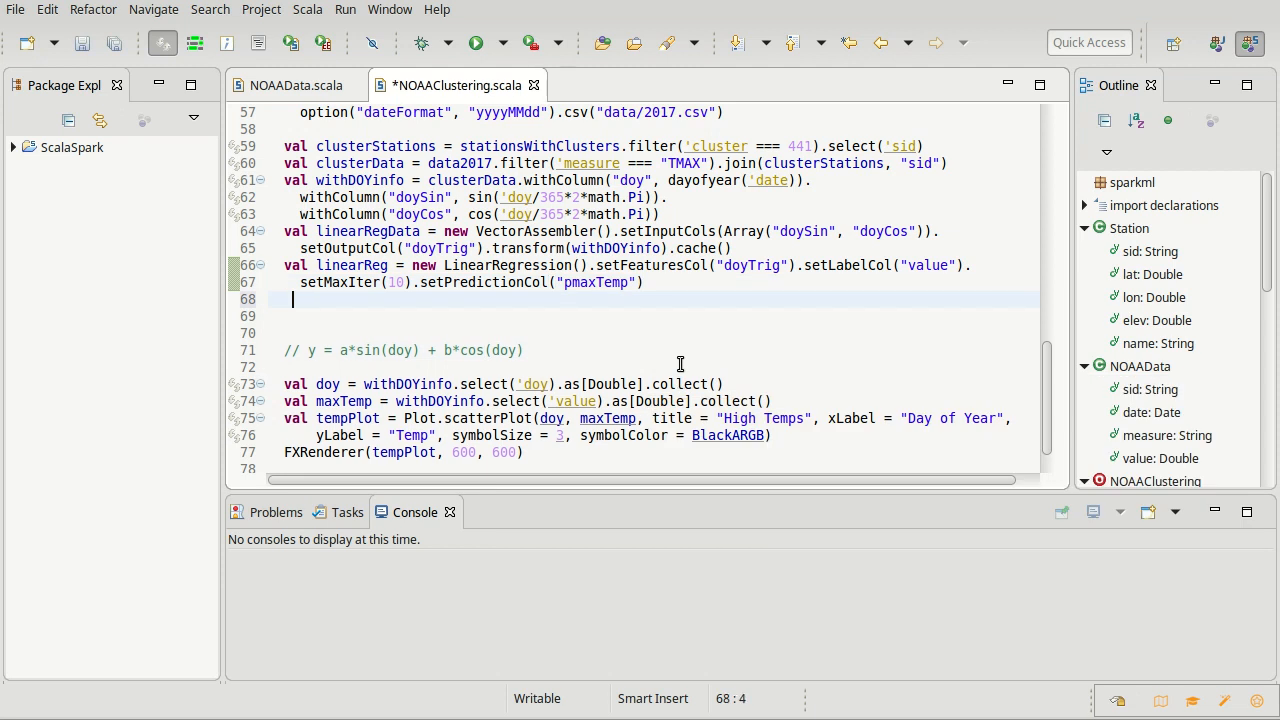
- Write val linearRegModel = linearReg.fit(linearRegData)
type("val l")
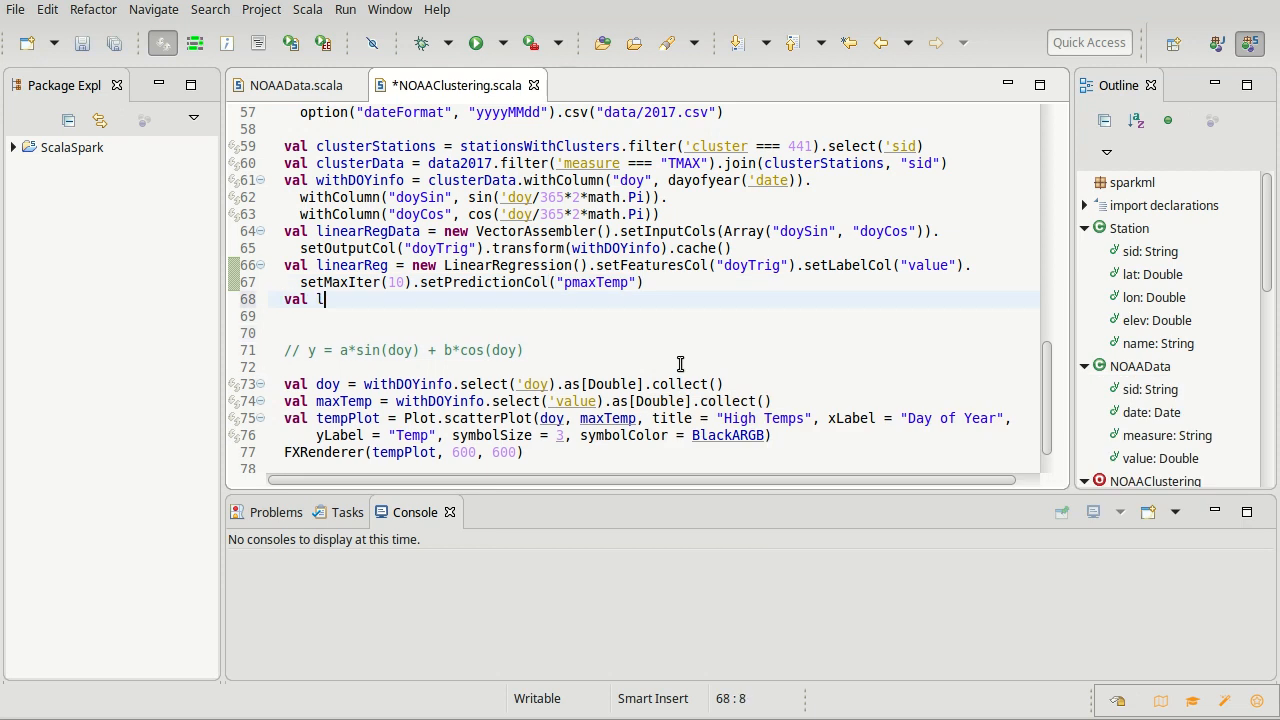
type("inearRegM")
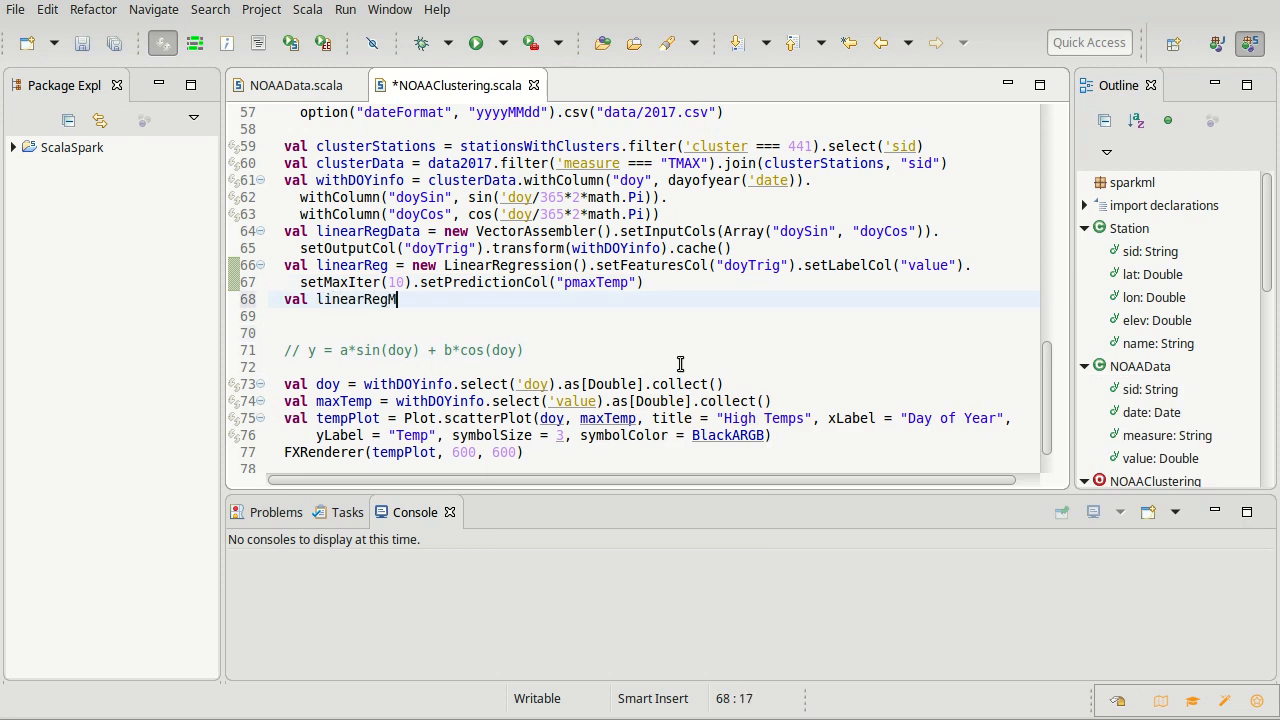
type("odel =")
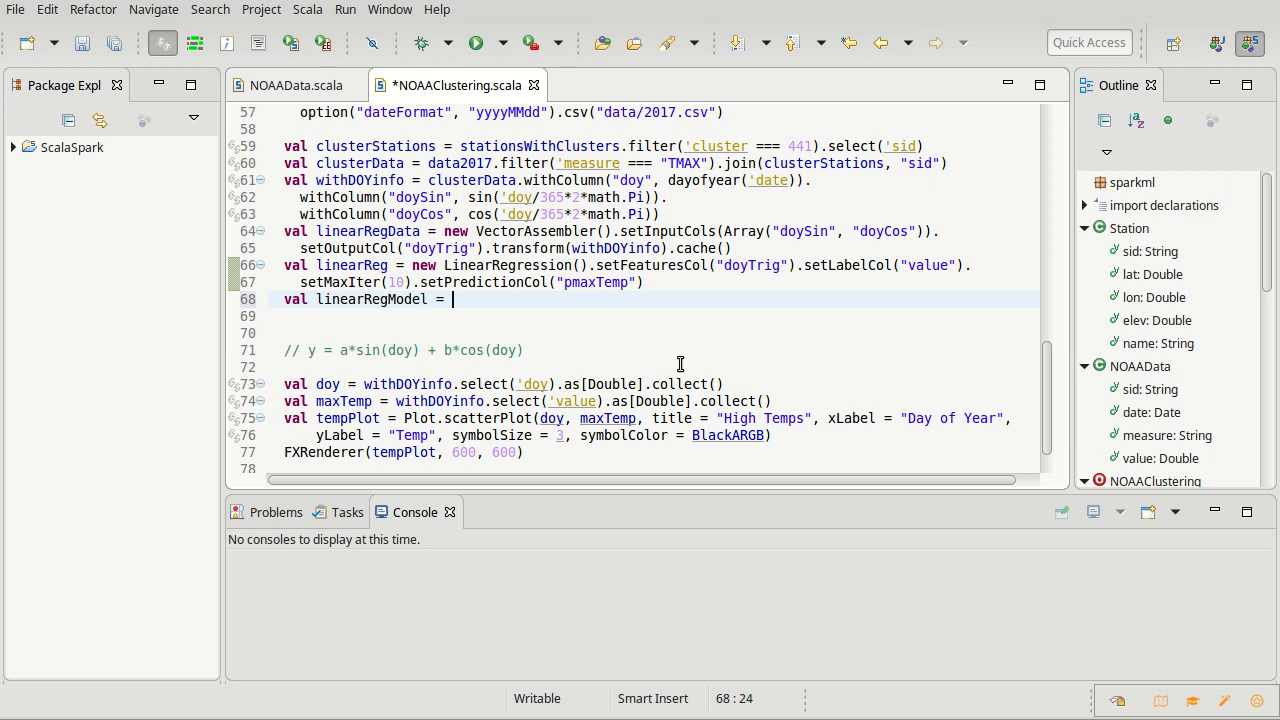
type("linear")
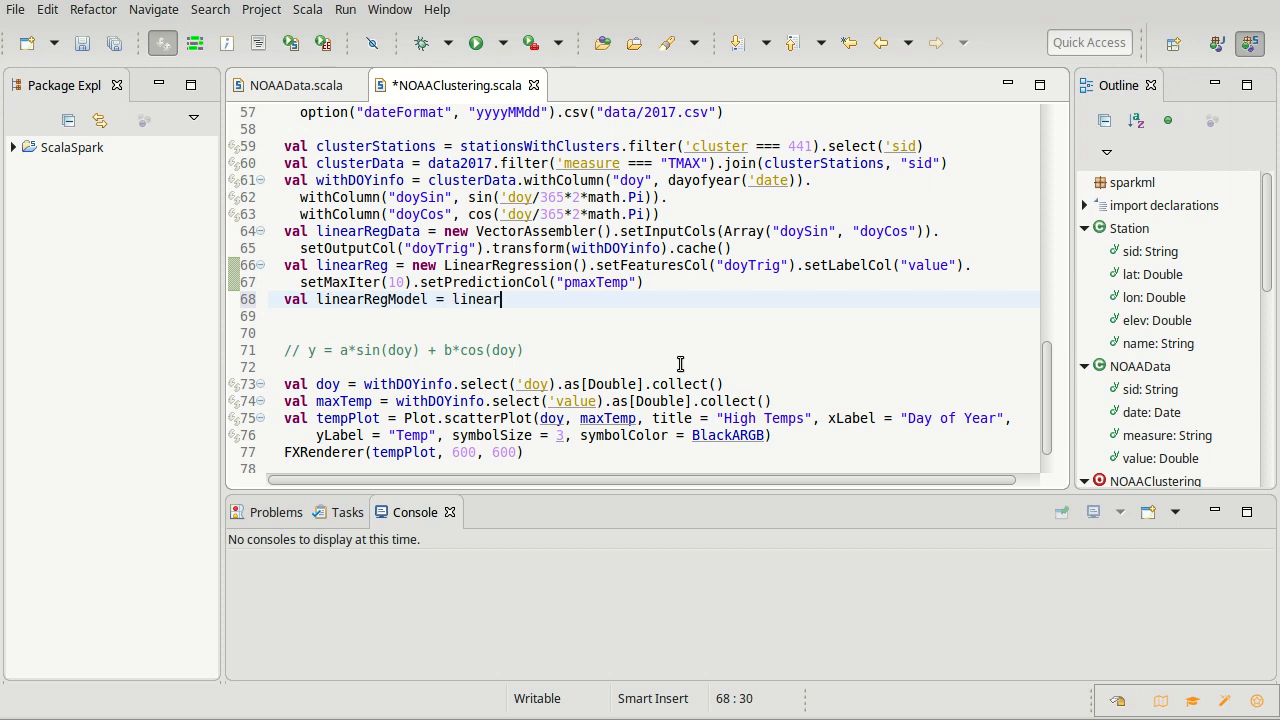
type("Reg")
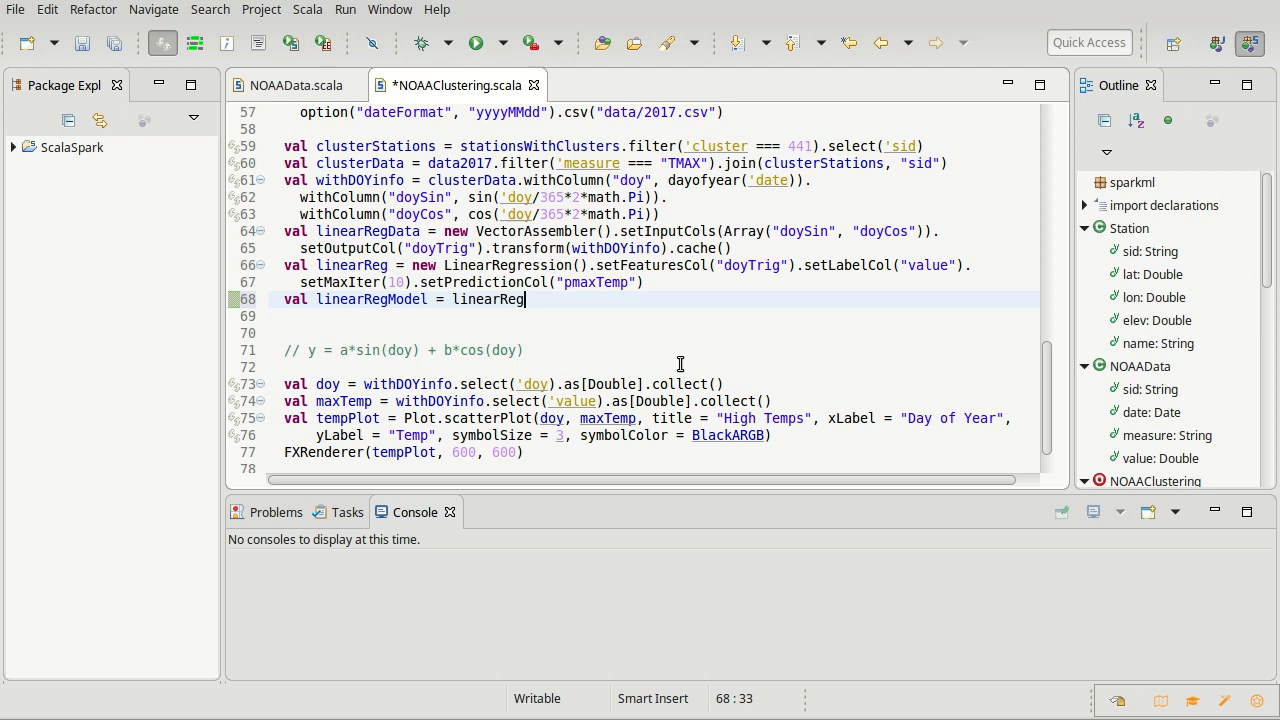
type(".fit(dataset")
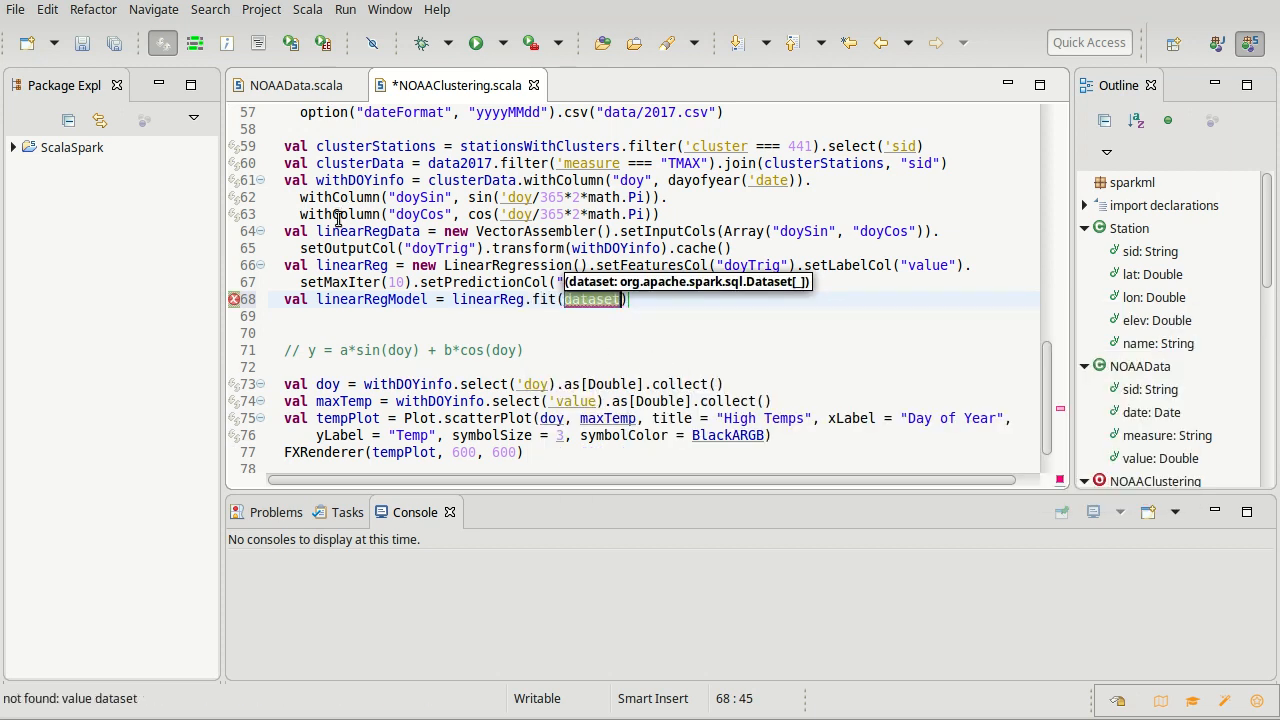
type("linearRegD")
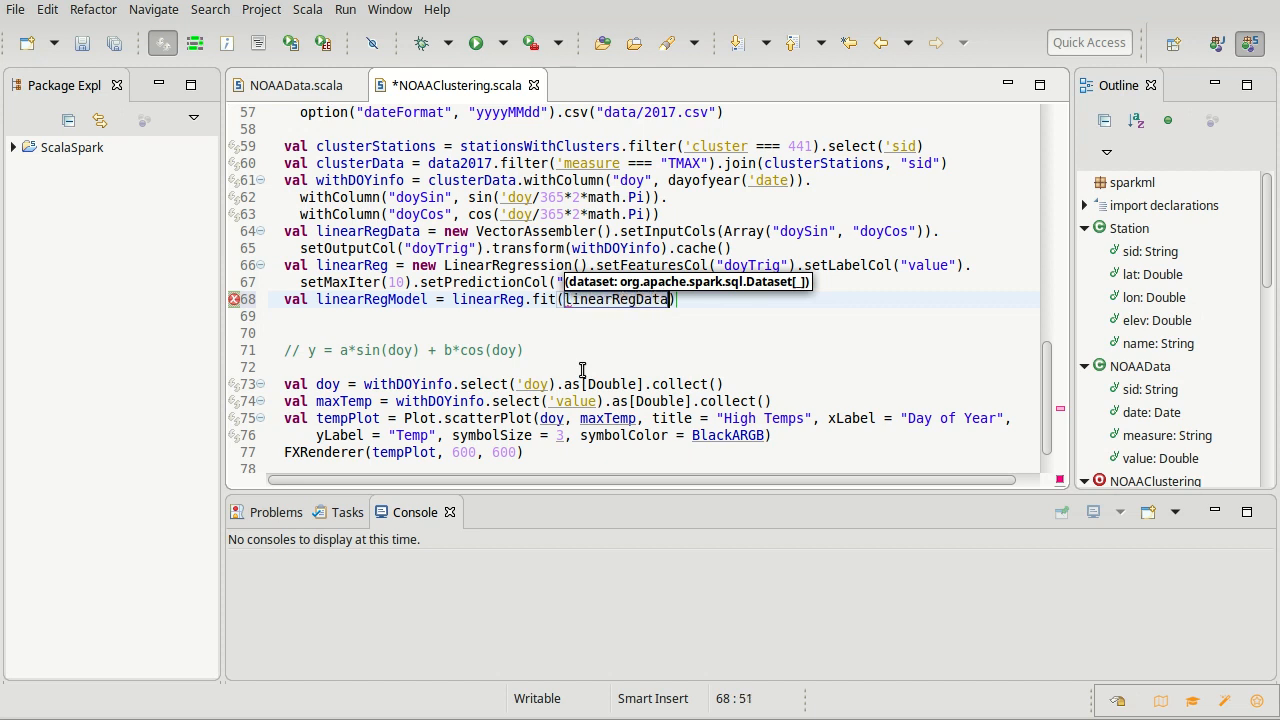
type("pmaxTemp\")")
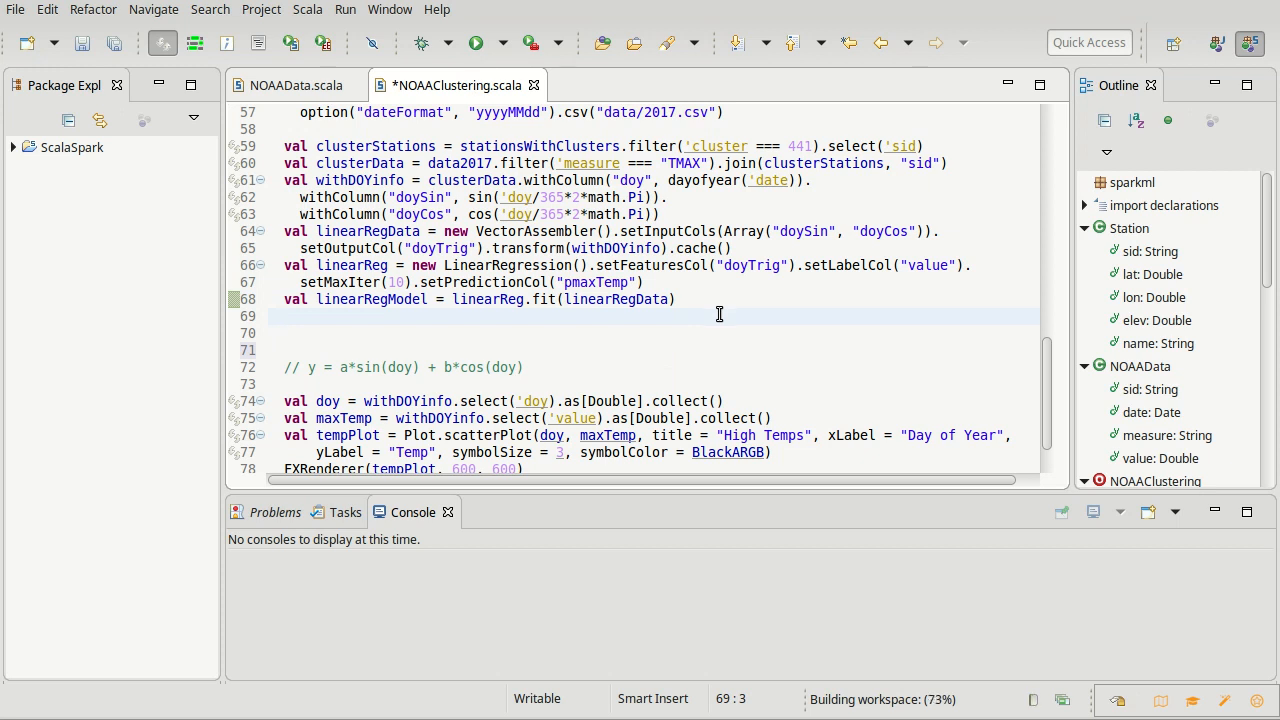
- Start println(linearRegModel.coefficients+" "+ and append + c to the sinusoid comment
type("println(")
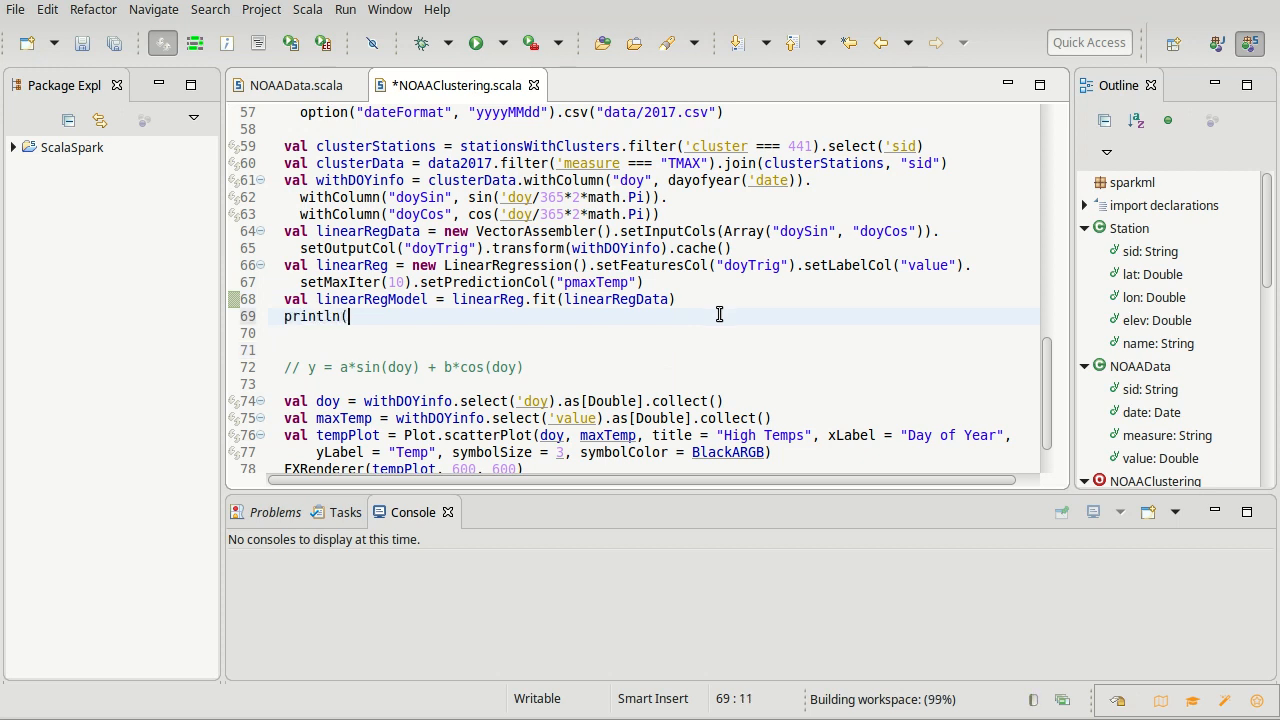
type("linearReg")
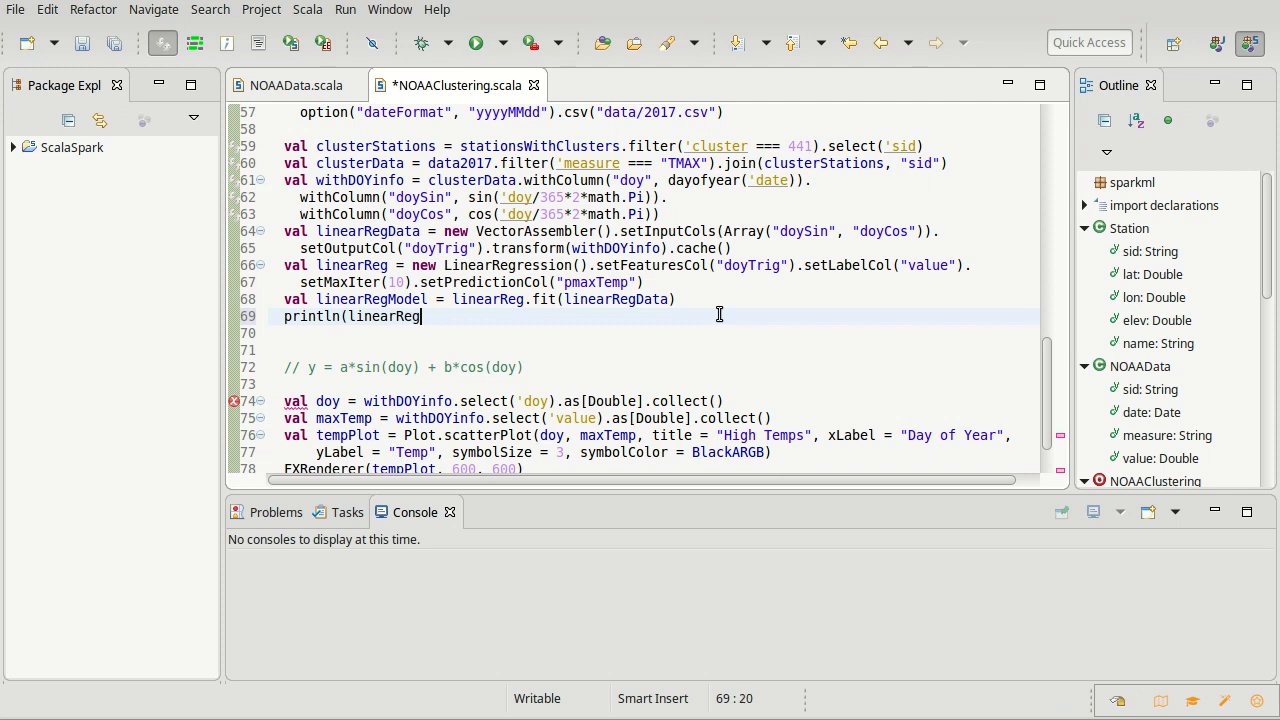
type("Model.coefficients")
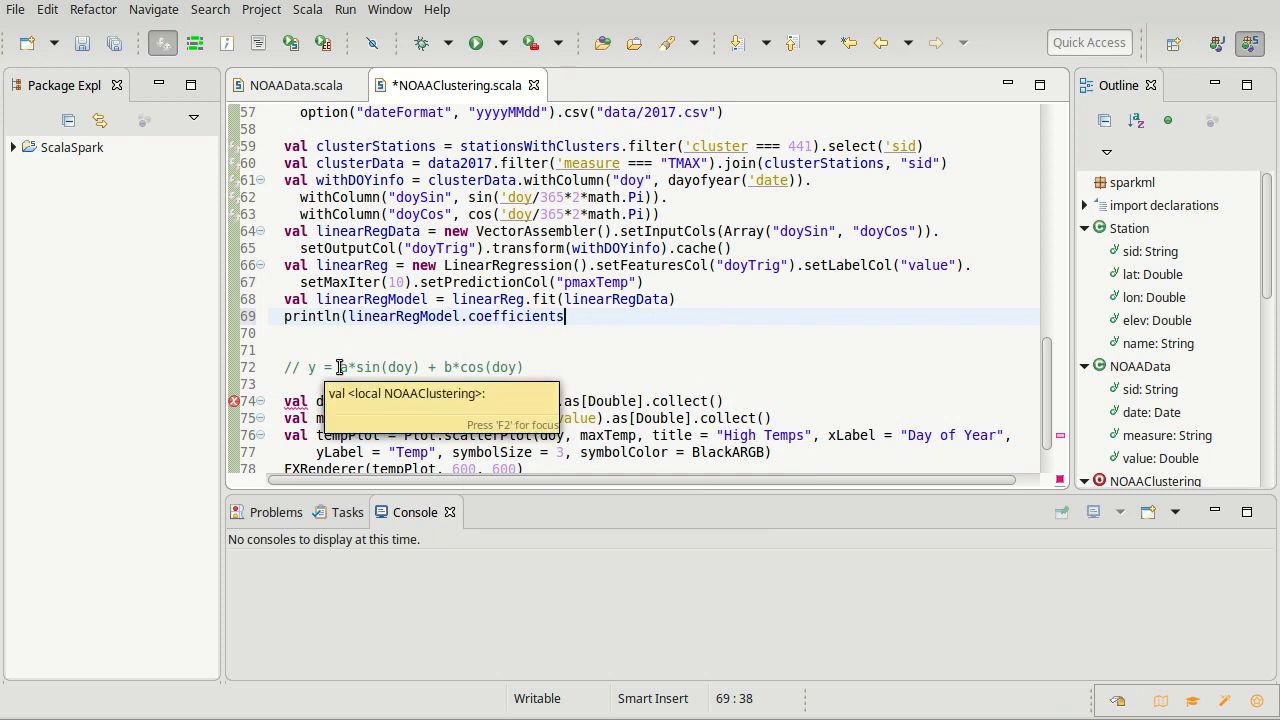
mouse_move(622, 318)
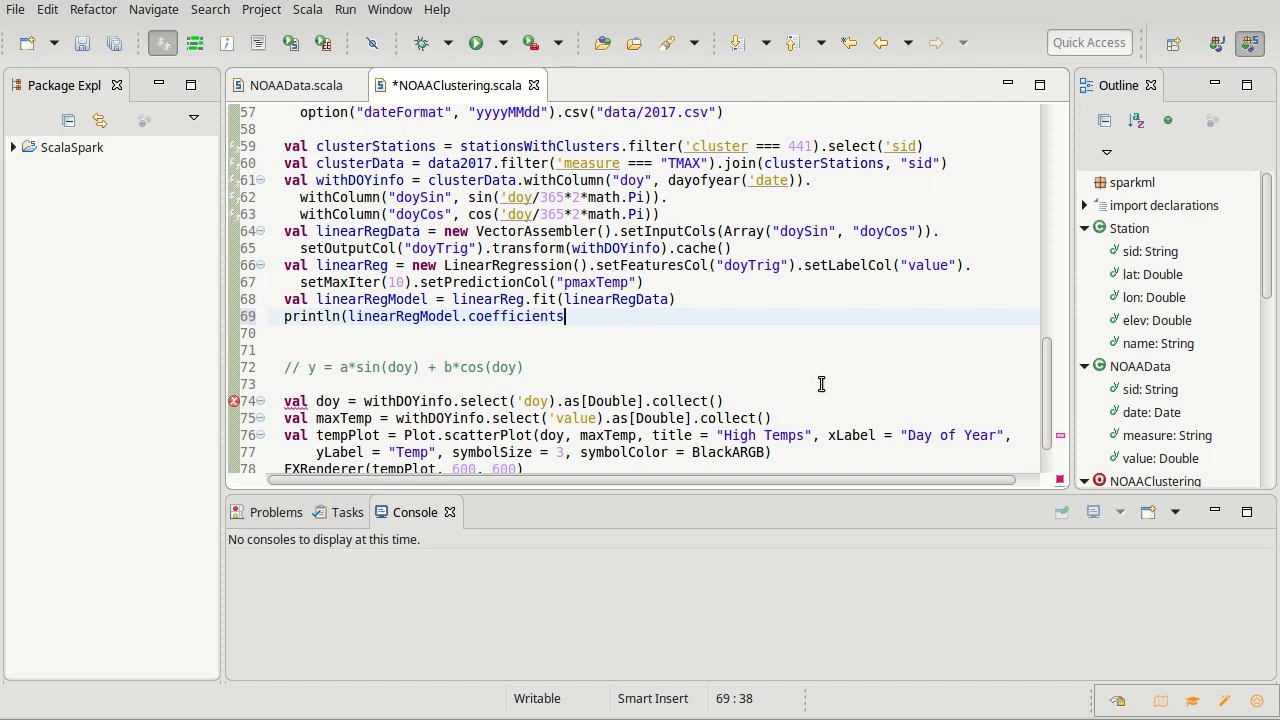
type("+\" \"+")
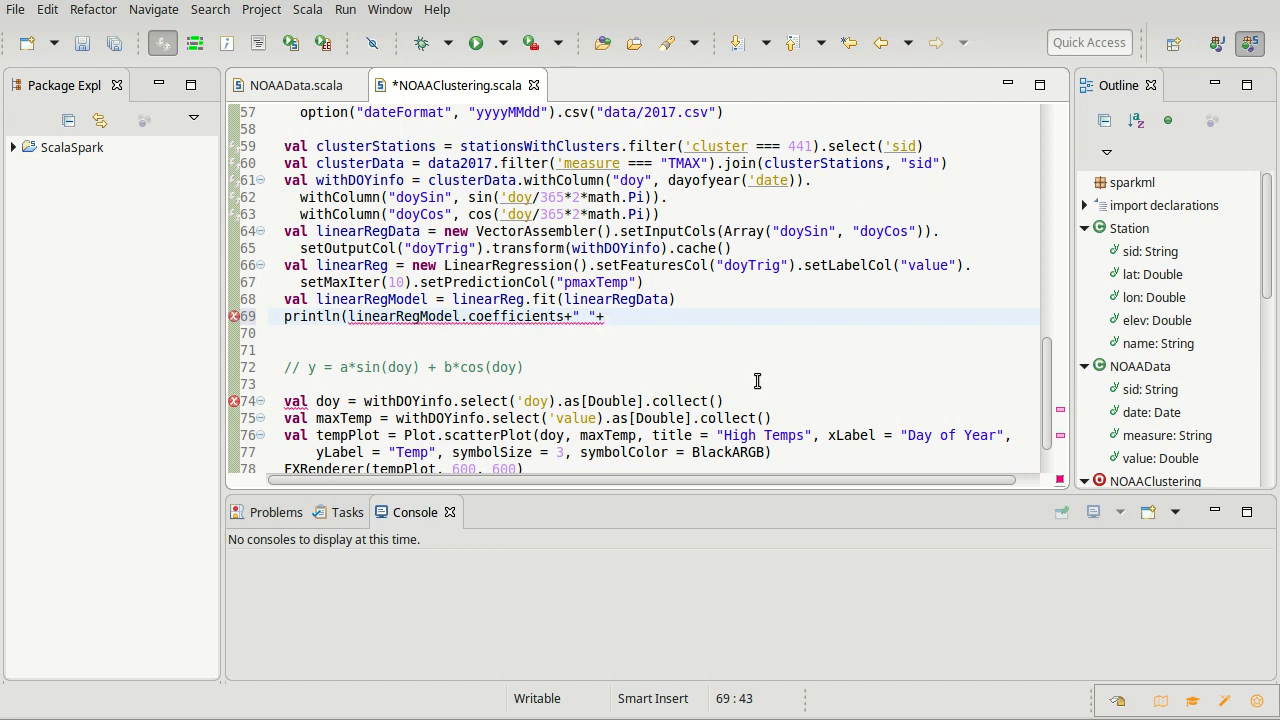
type("+")
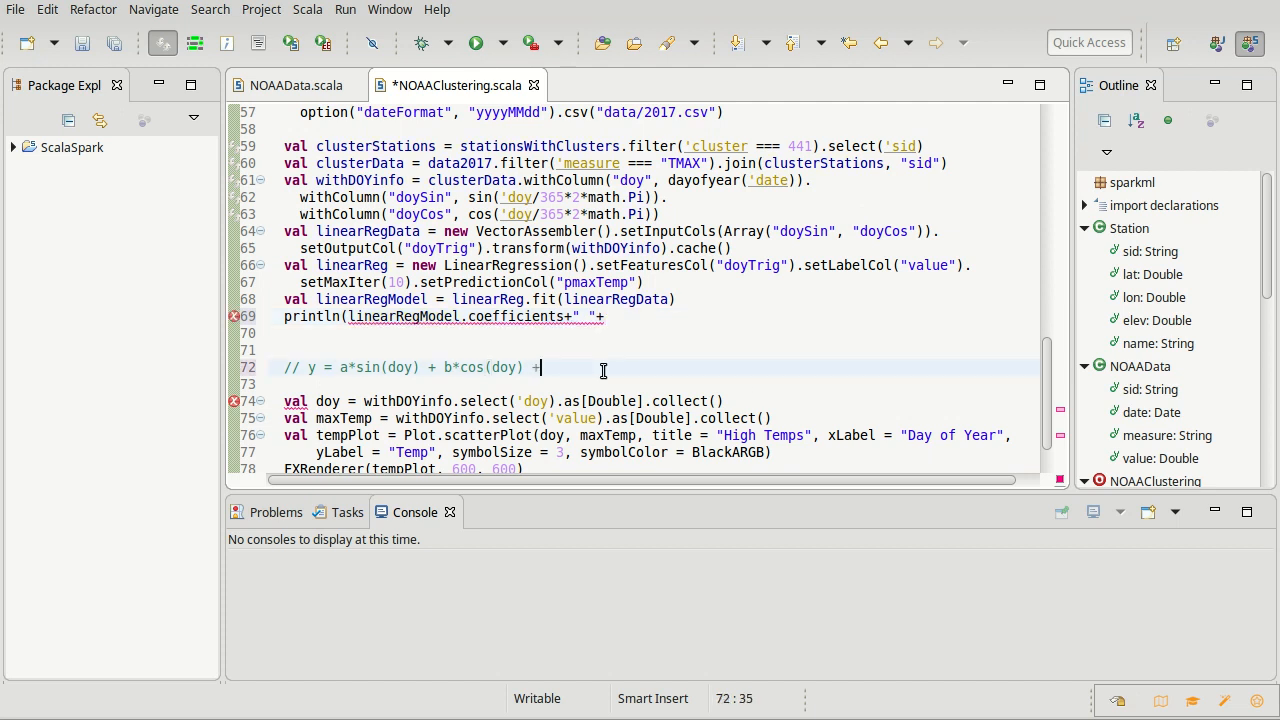
type("c")
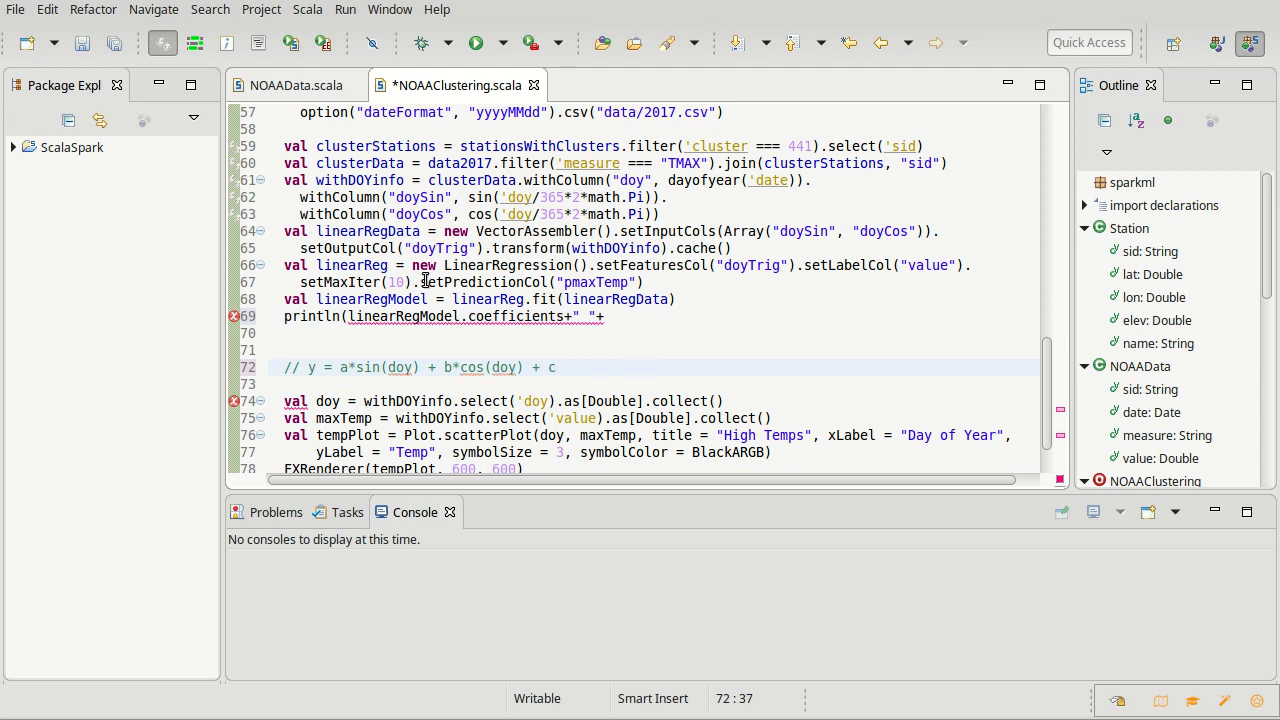
- Finish the println with linearRegModel.intercept and run NOAAClustering
left_click(632, 316)
type("l")
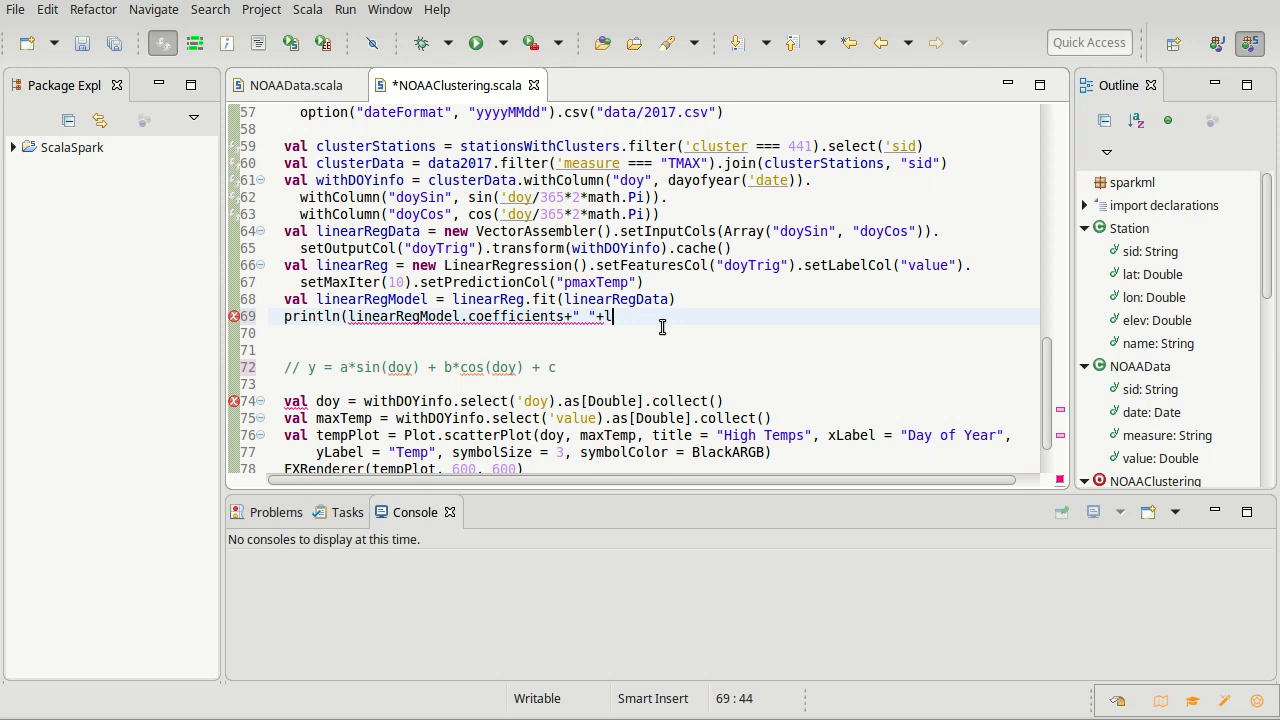
type("inearRe")
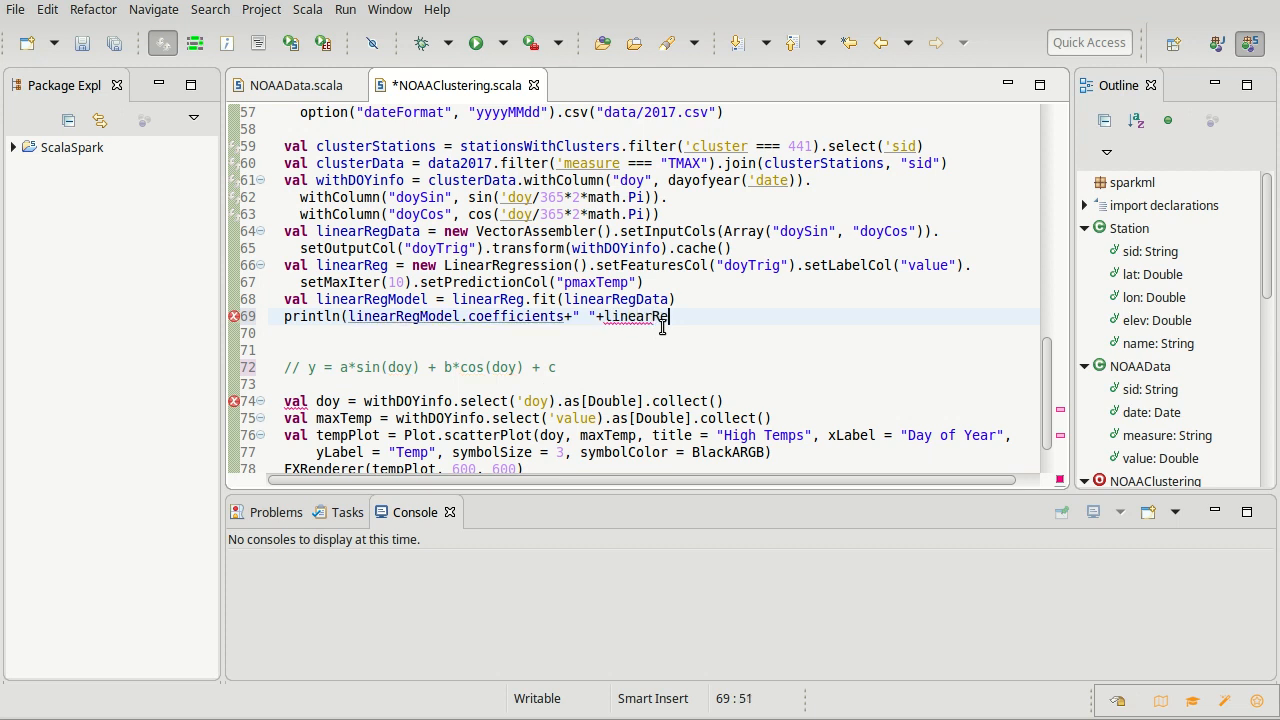
type("gModel.")
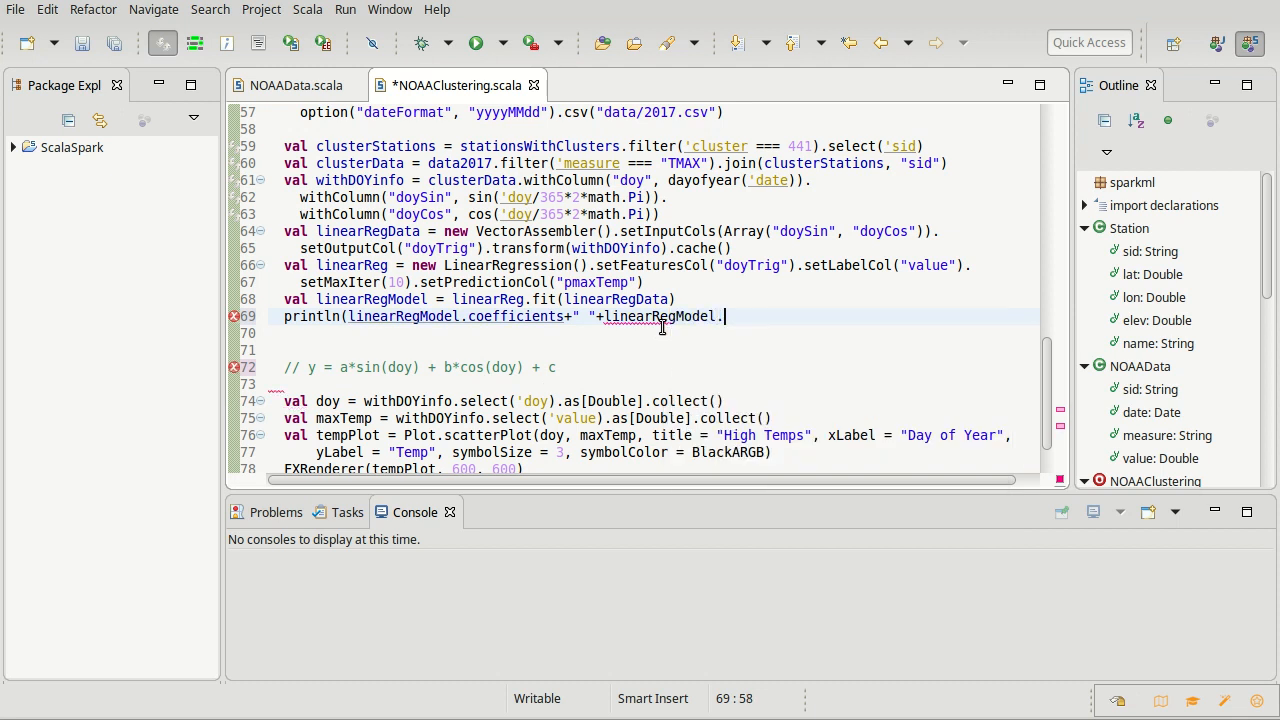
type("intercept)")
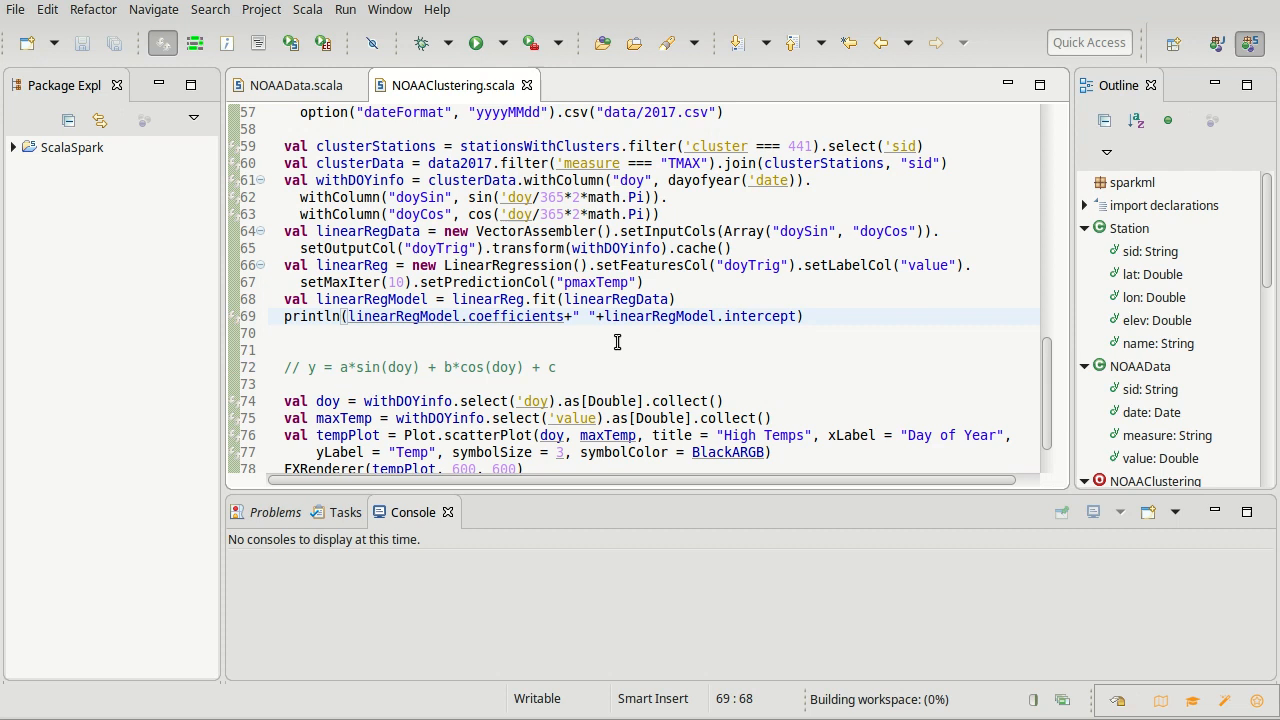
left_click(476, 42)
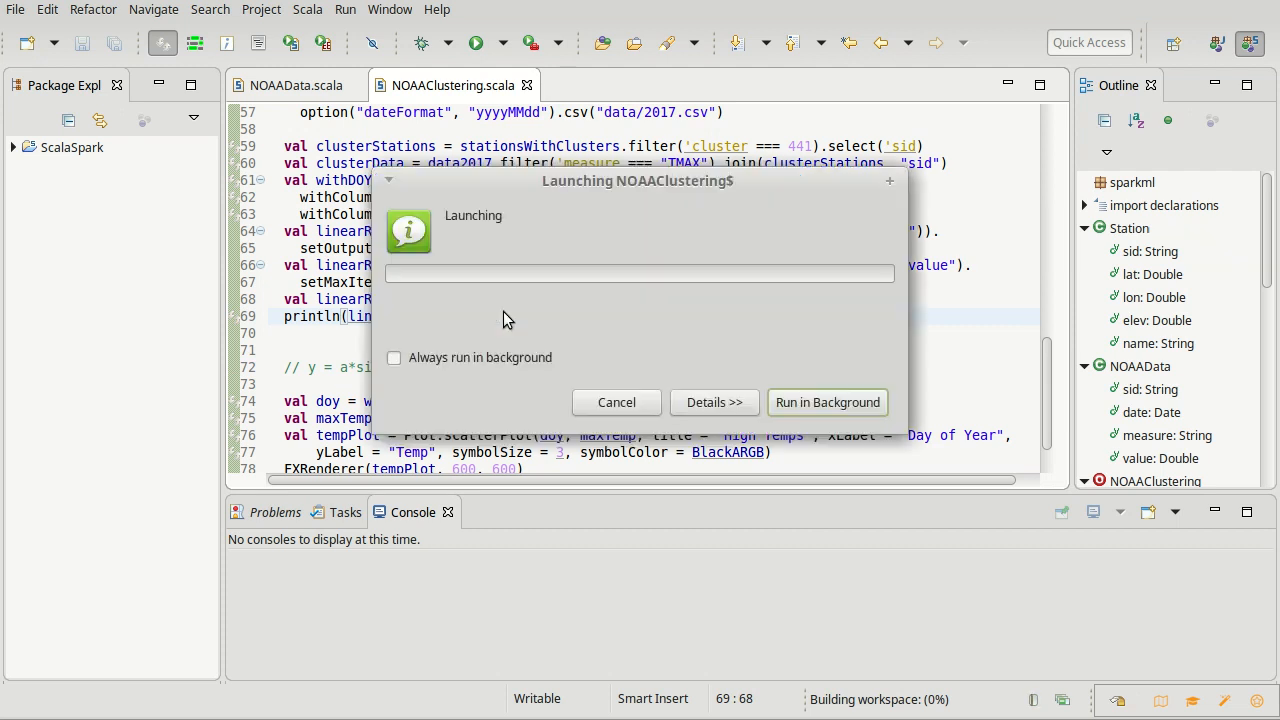
- Run NOAAClustering and read coefficients [-17.43, -76.07] with intercept 282.65 in the Console
left_click(714, 402)
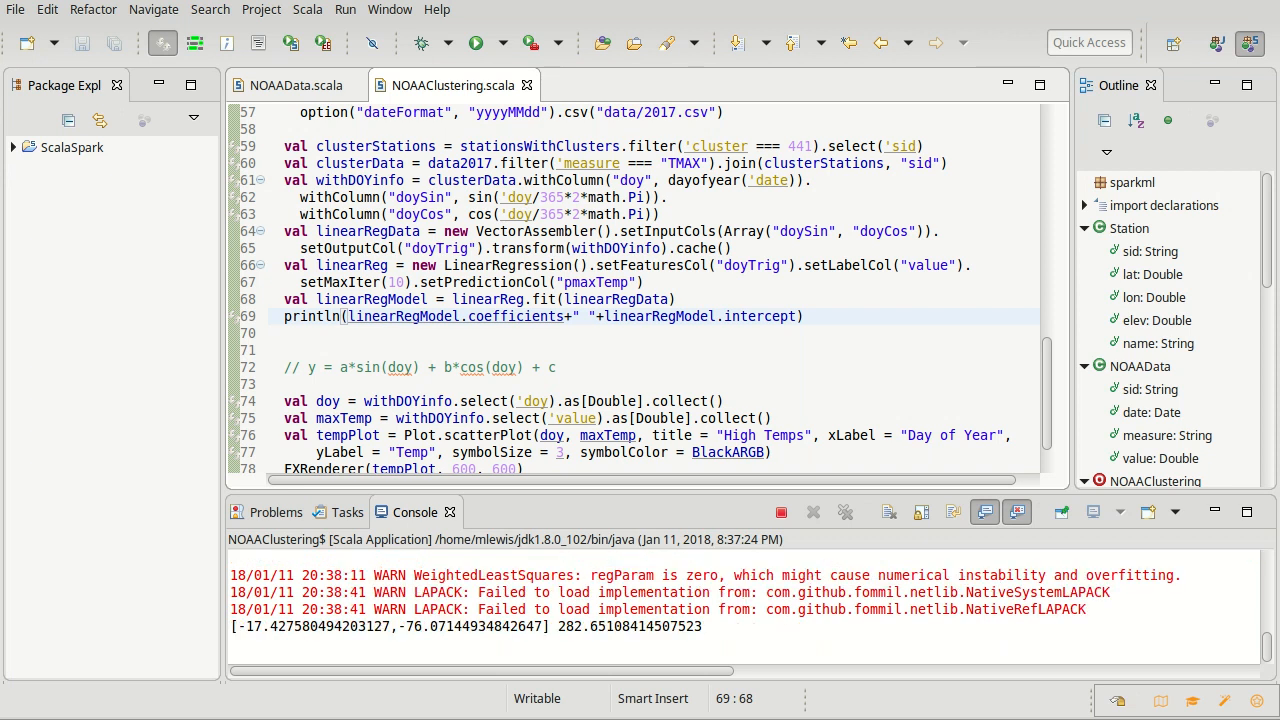
left_click(800, 316)
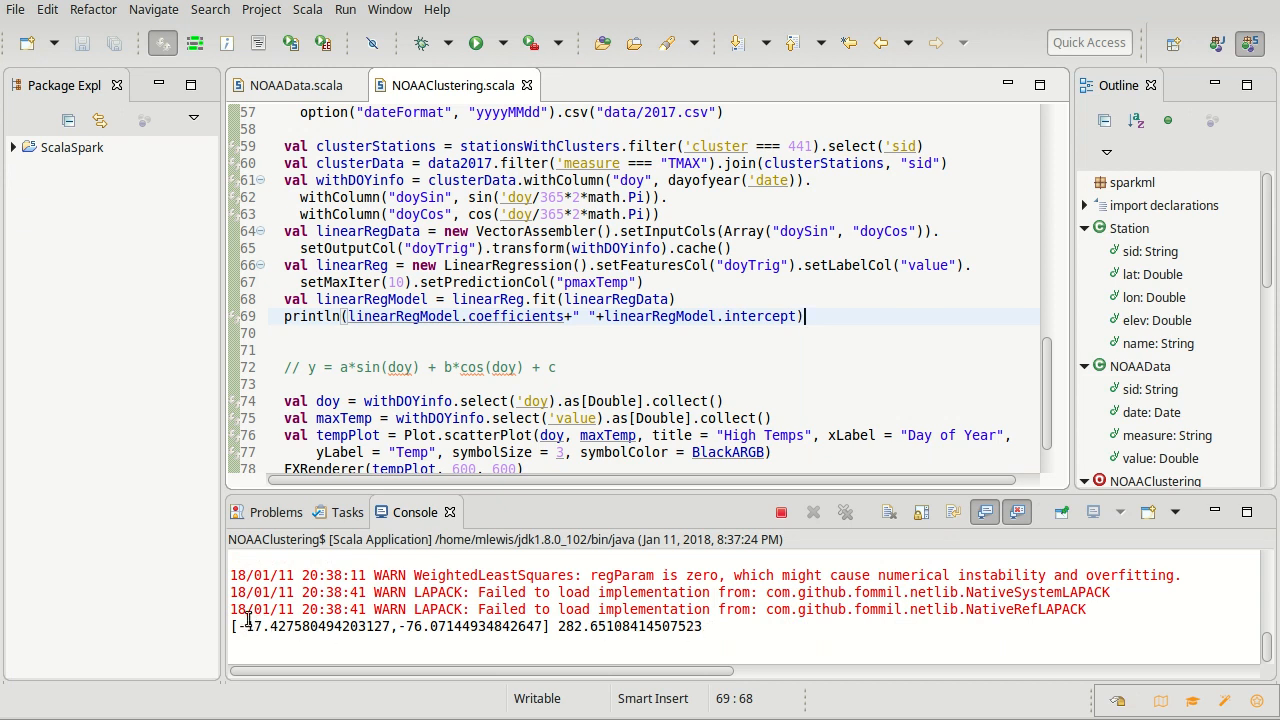
mouse_move(444, 642)
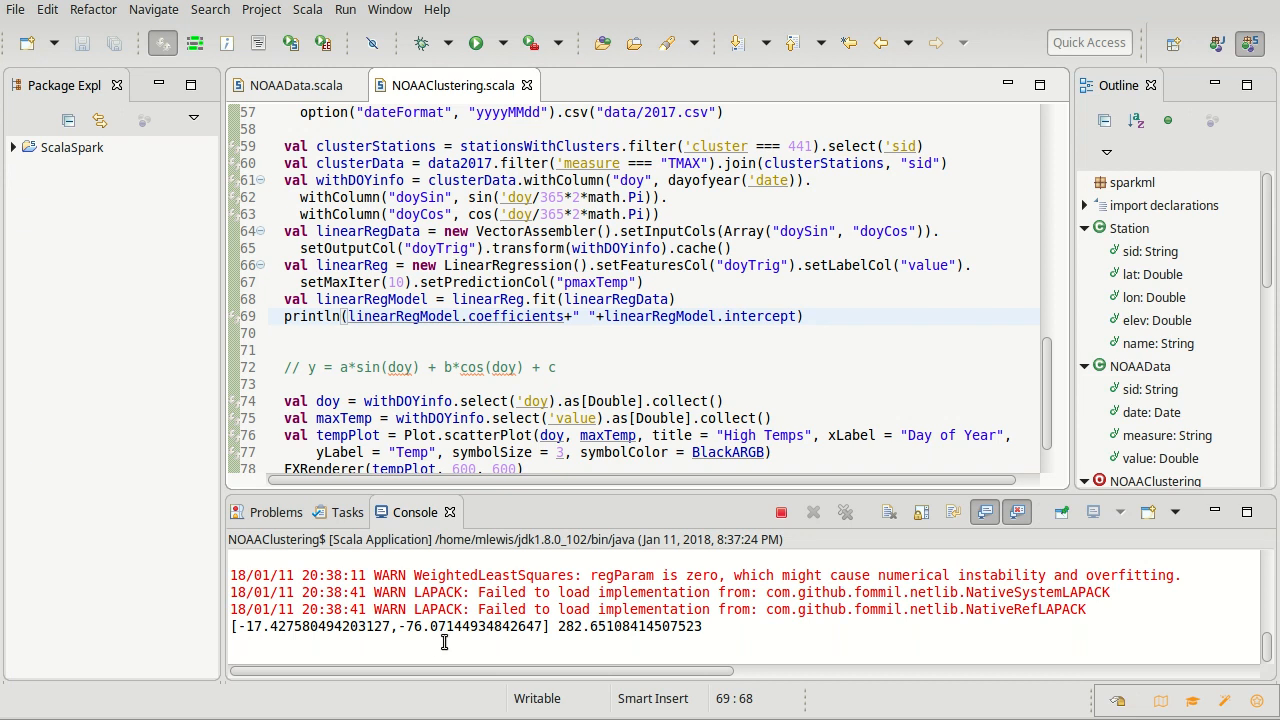
mouse_move(576, 636)
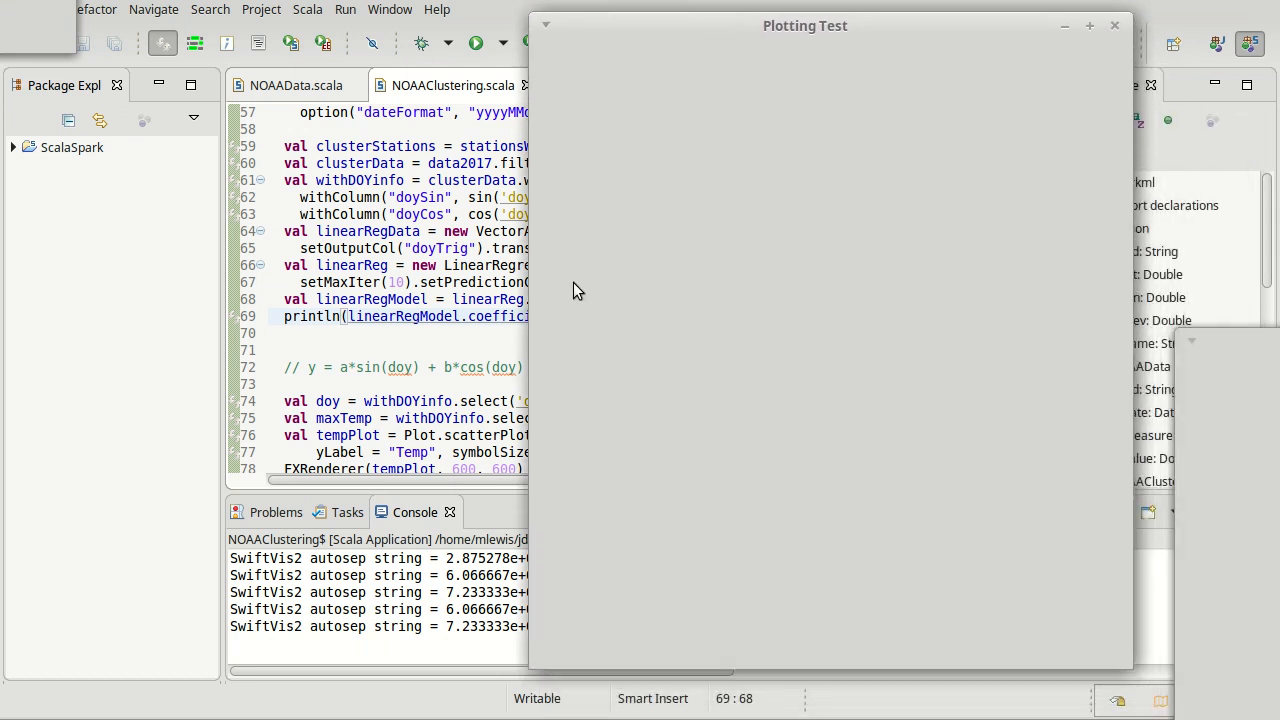
mouse_move(616, 284)
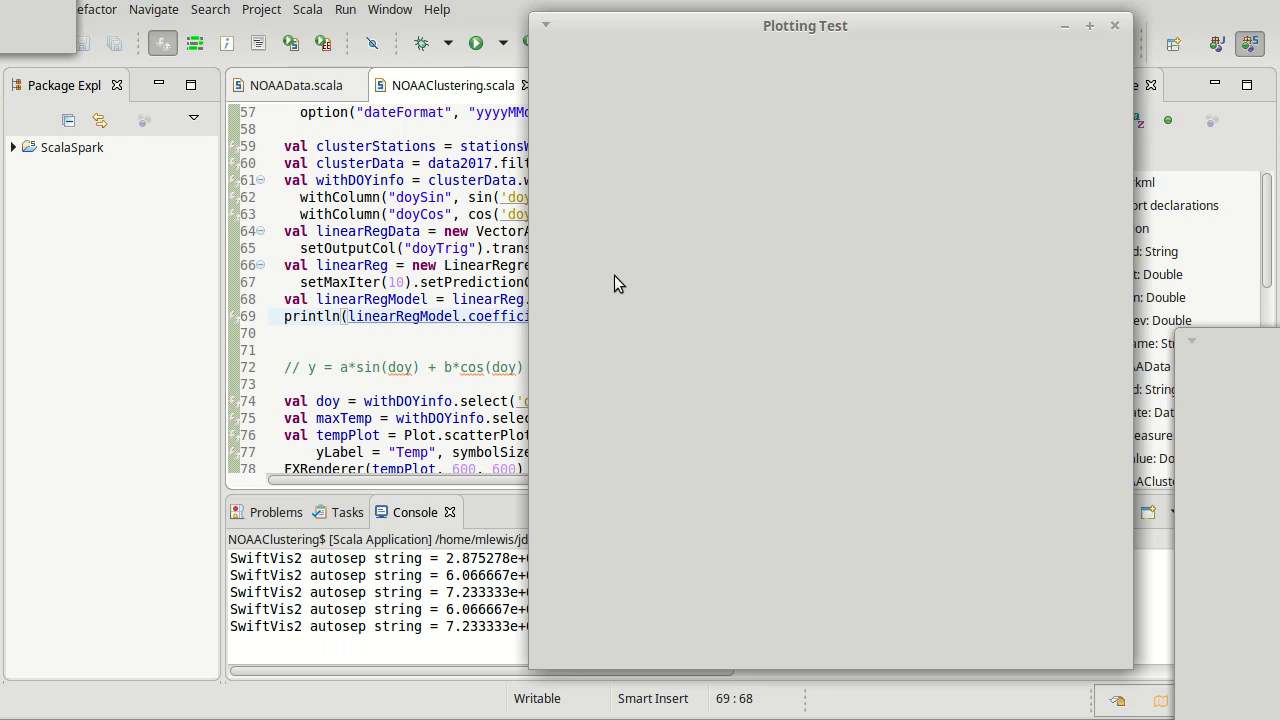
mouse_move(688, 298)
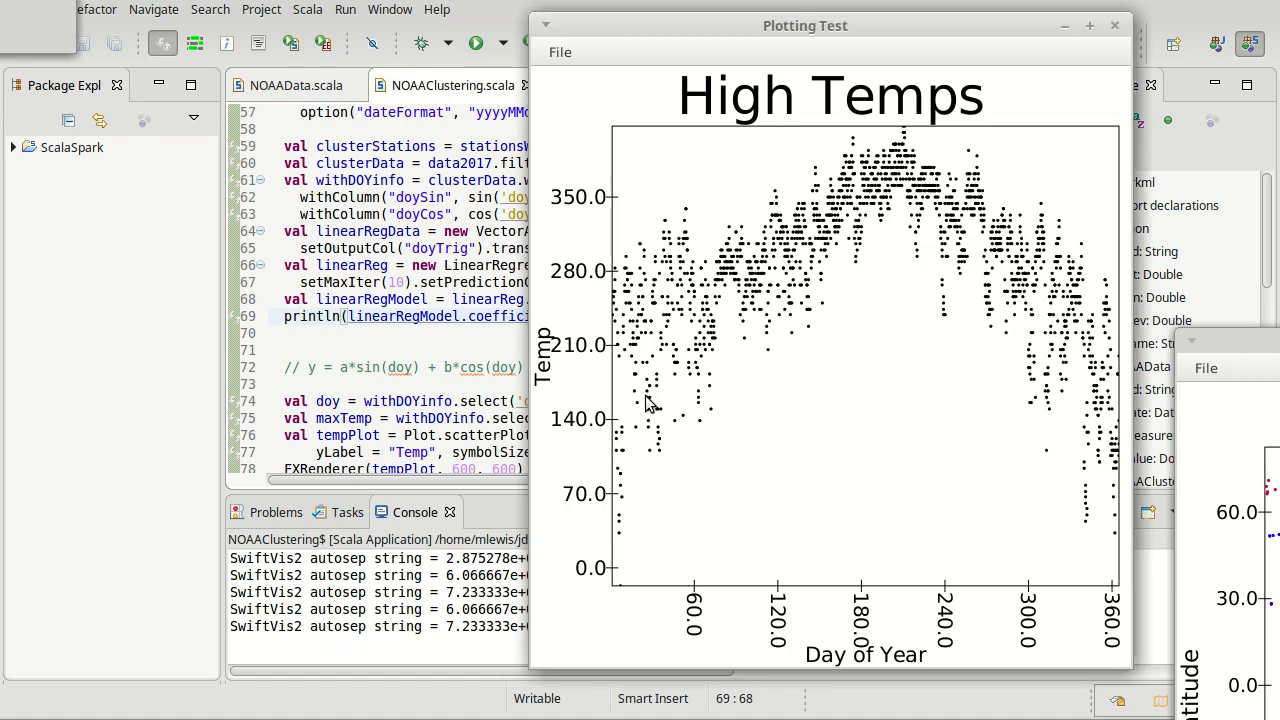
mouse_move(776, 278)
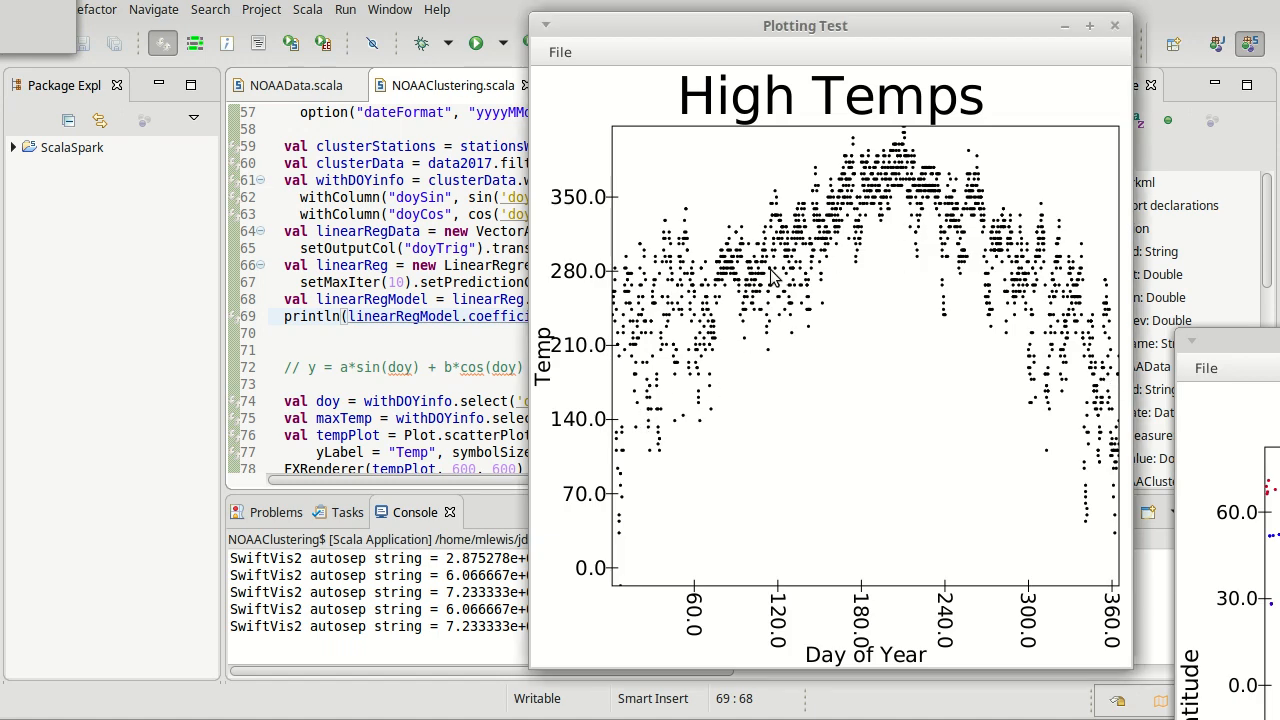
mouse_move(1036, 244)
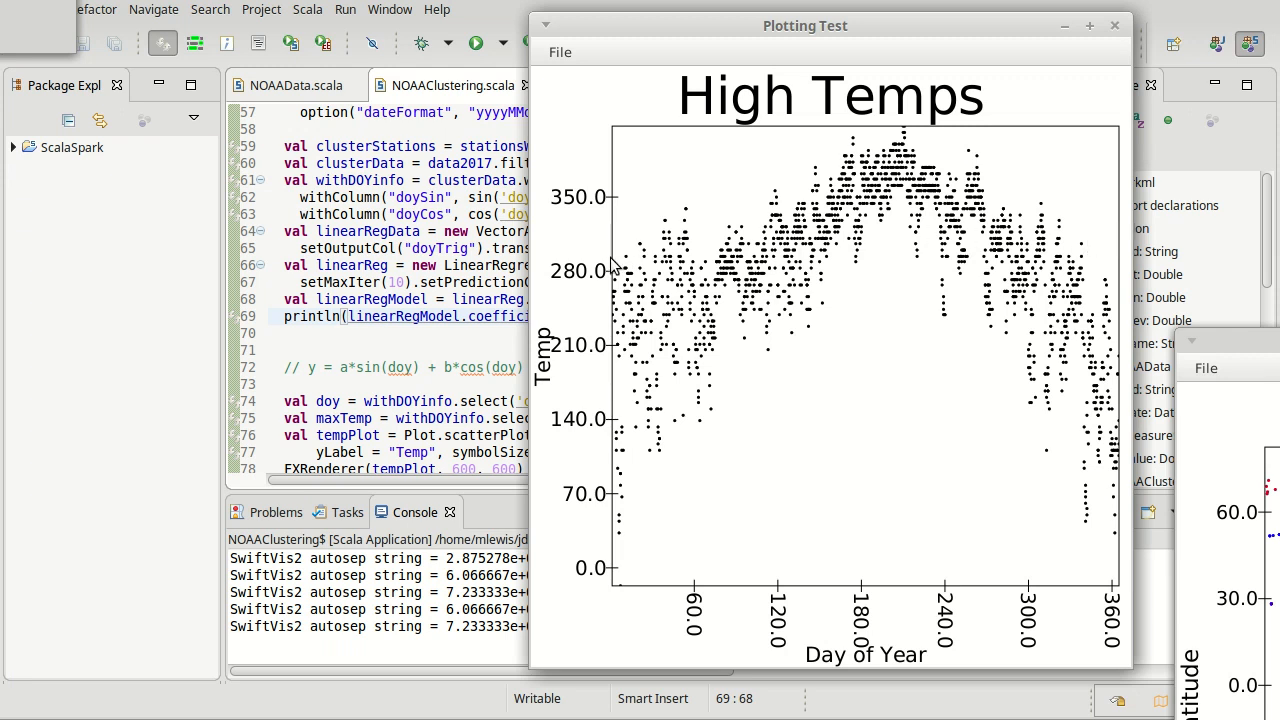
mouse_move(888, 264)
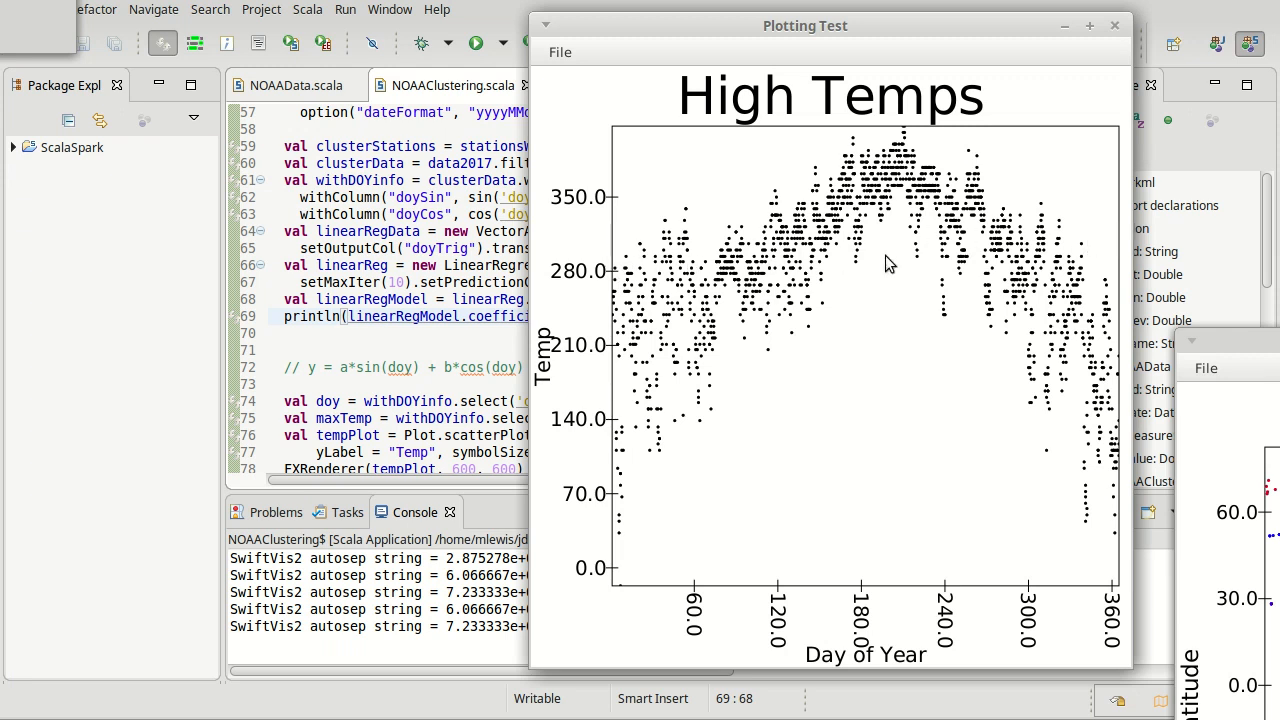
mouse_move(628, 552)
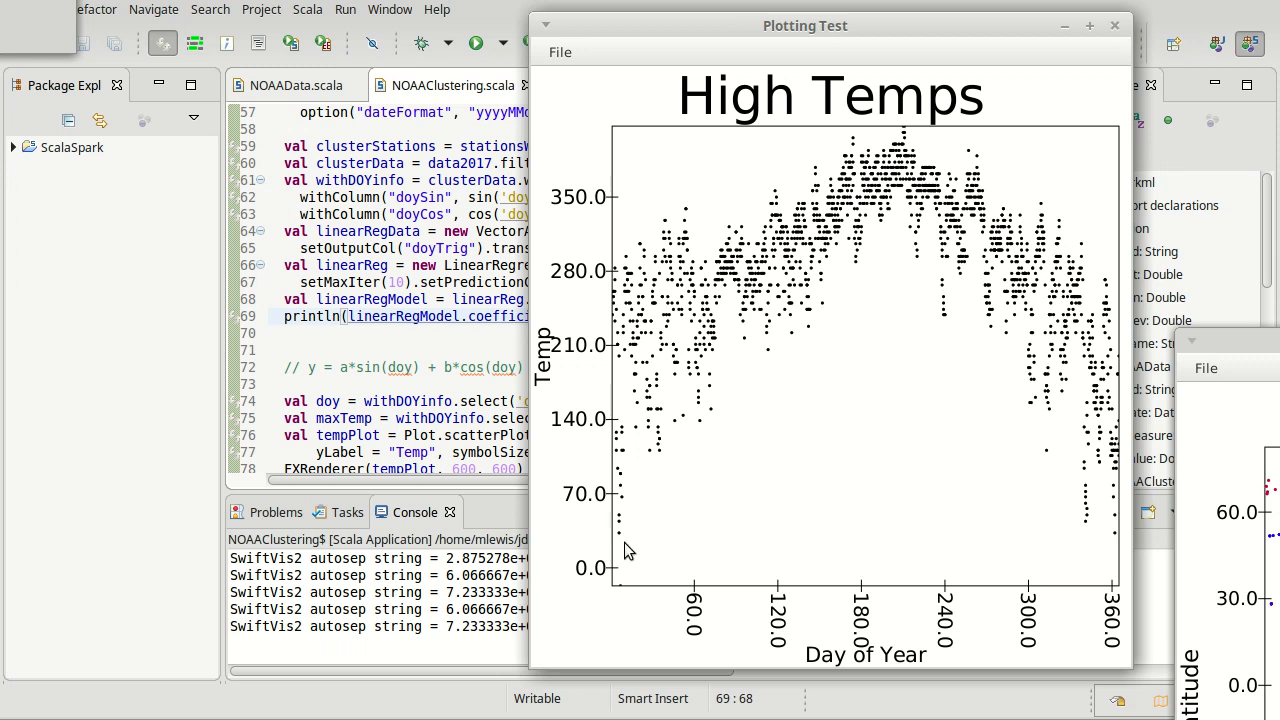
mouse_move(836, 222)
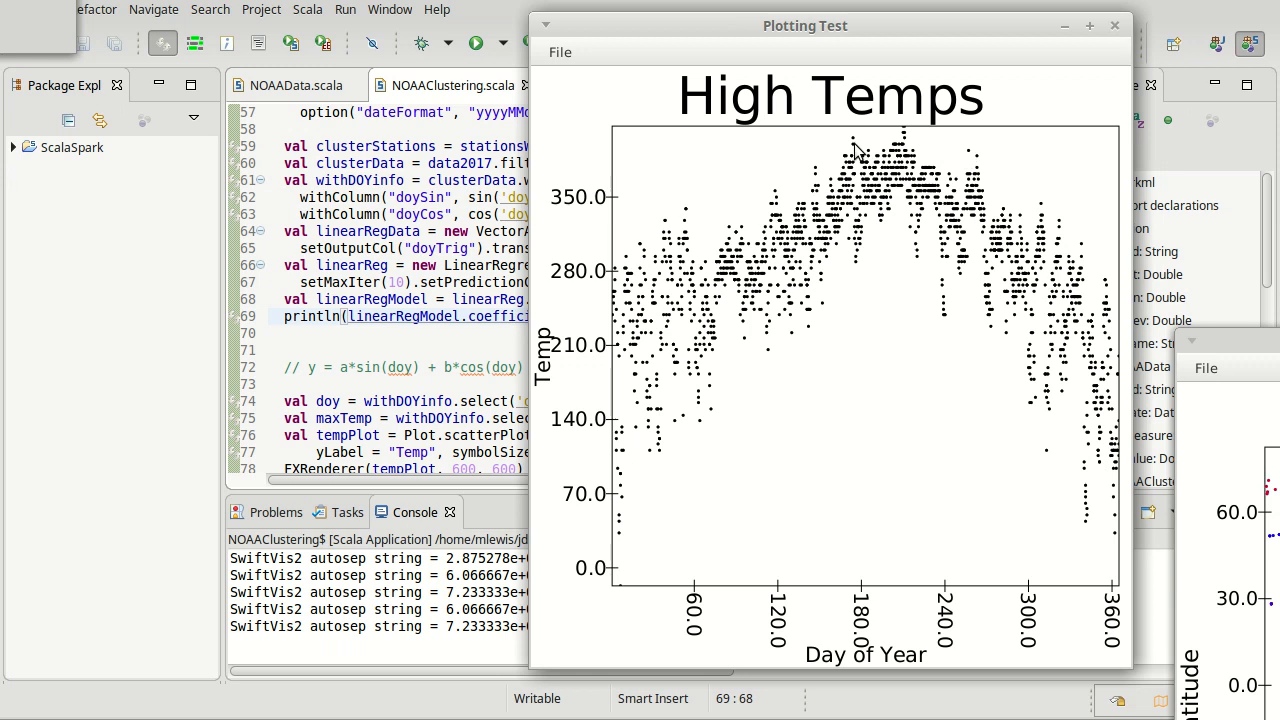
mouse_move(636, 268)
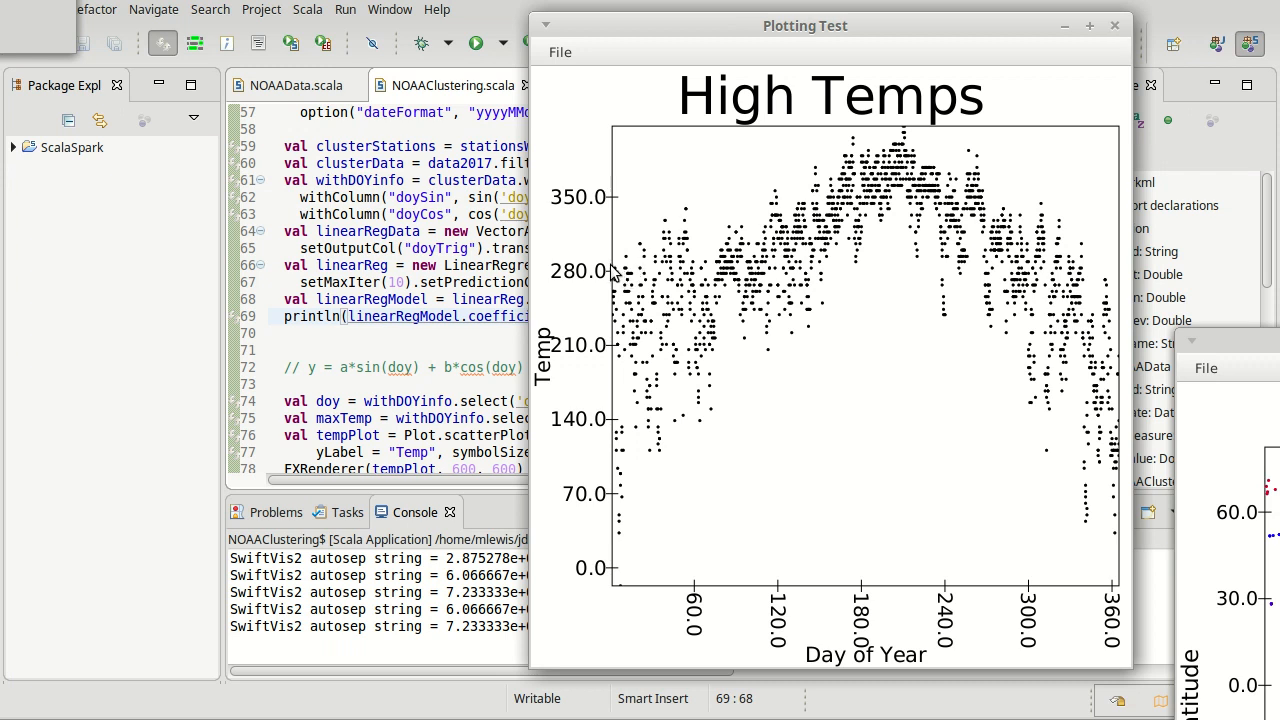
mouse_move(948, 194)
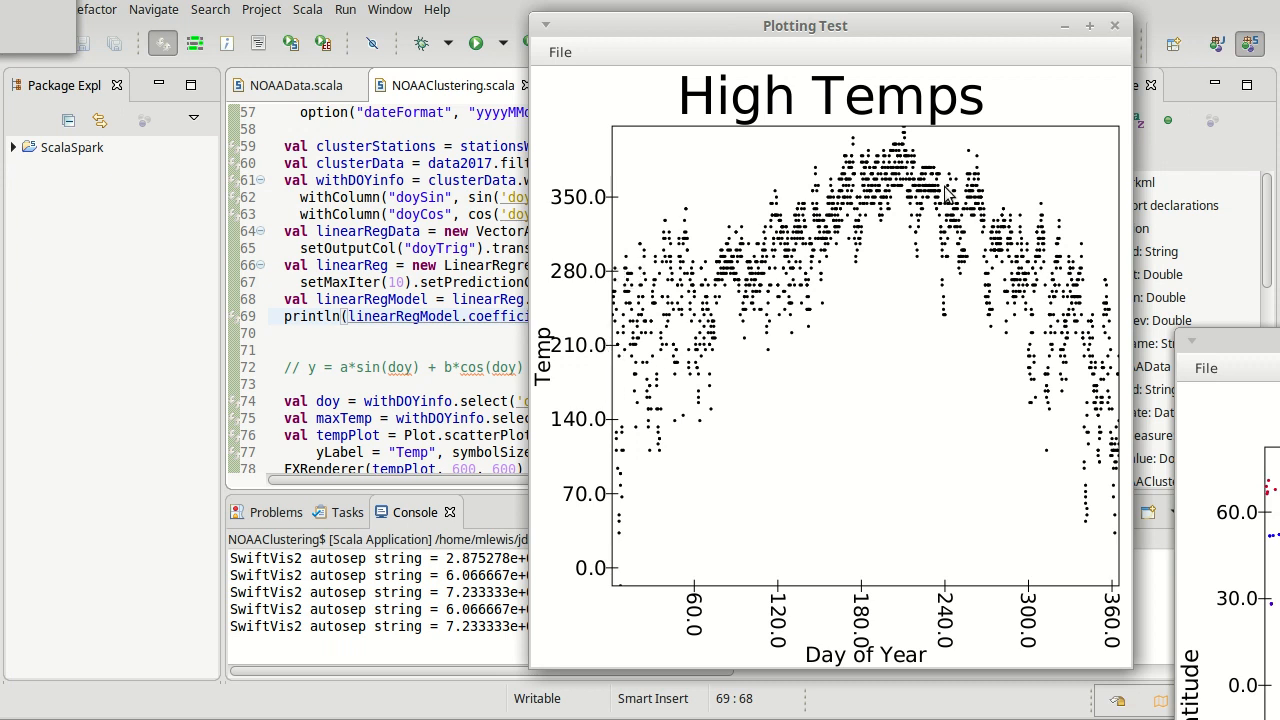
mouse_move(1070, 328)
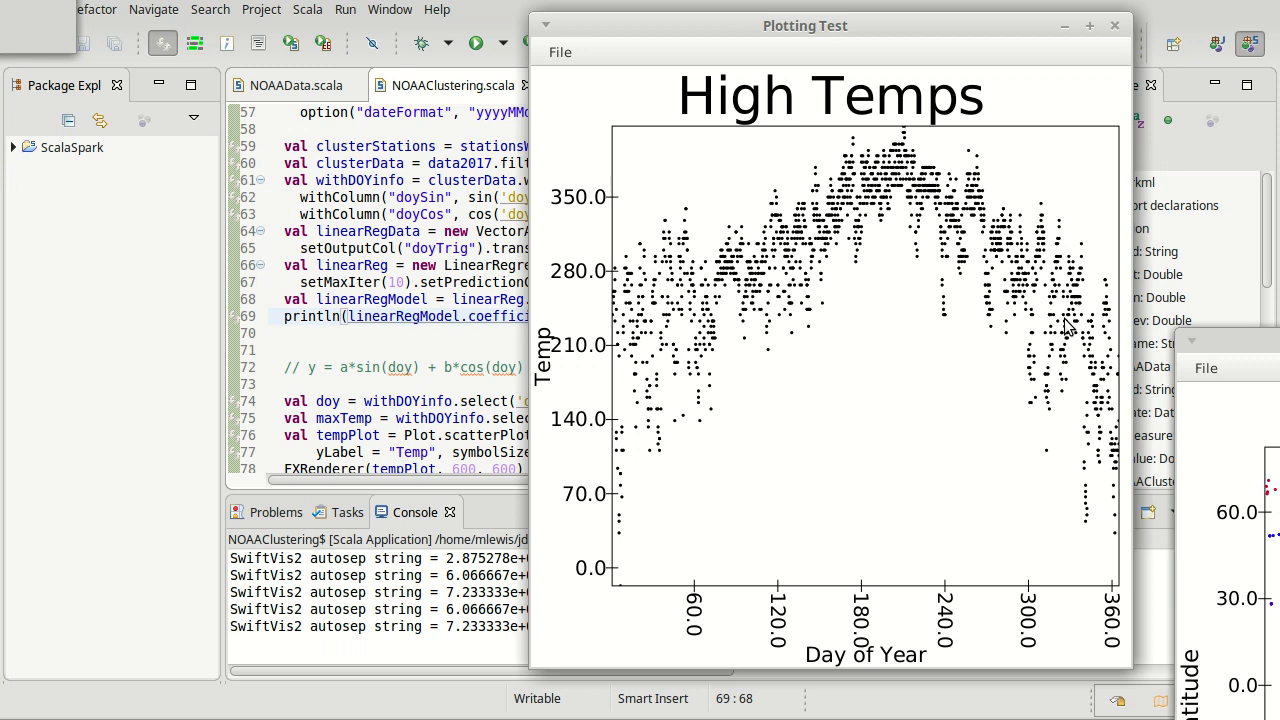
mouse_move(1036, 194)
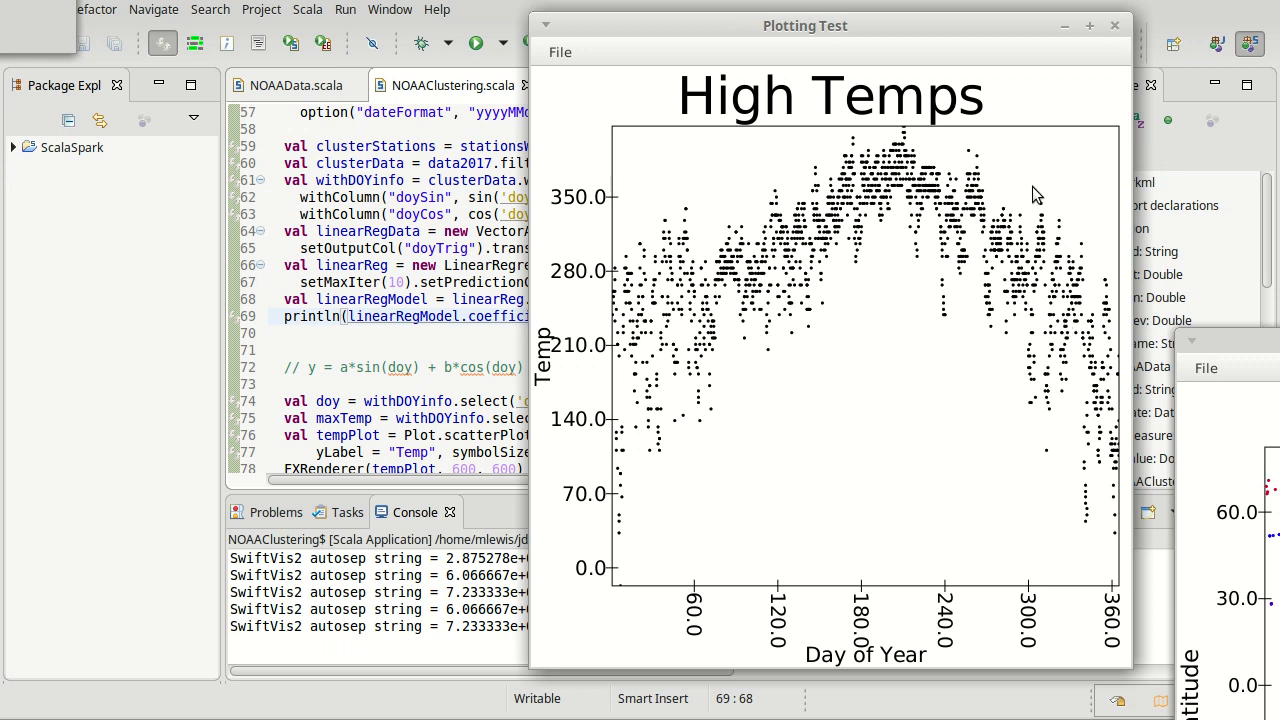